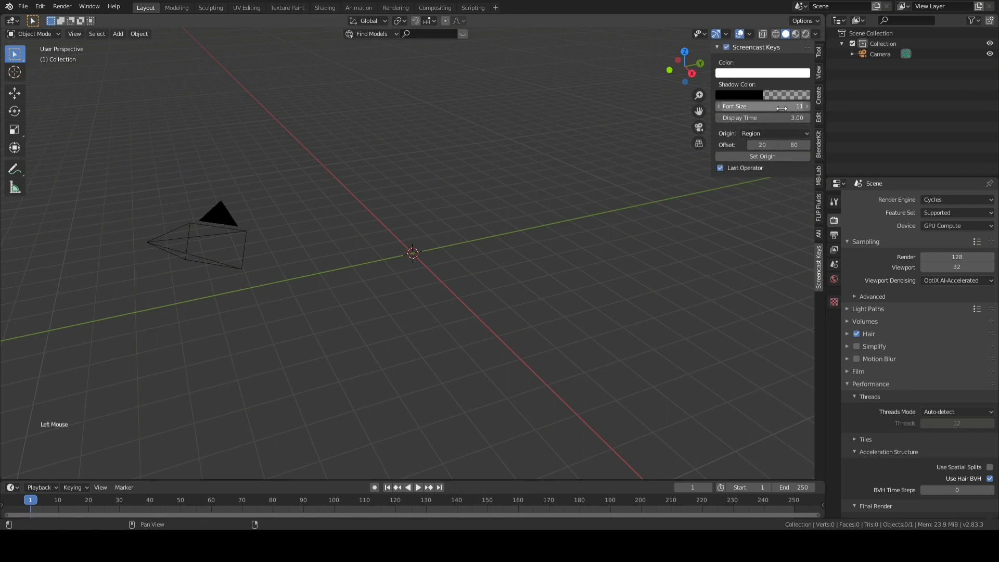
Set the Screencast Keys overlay font size to 25.
{"action": "double_click", "coordinate": [762, 106]}
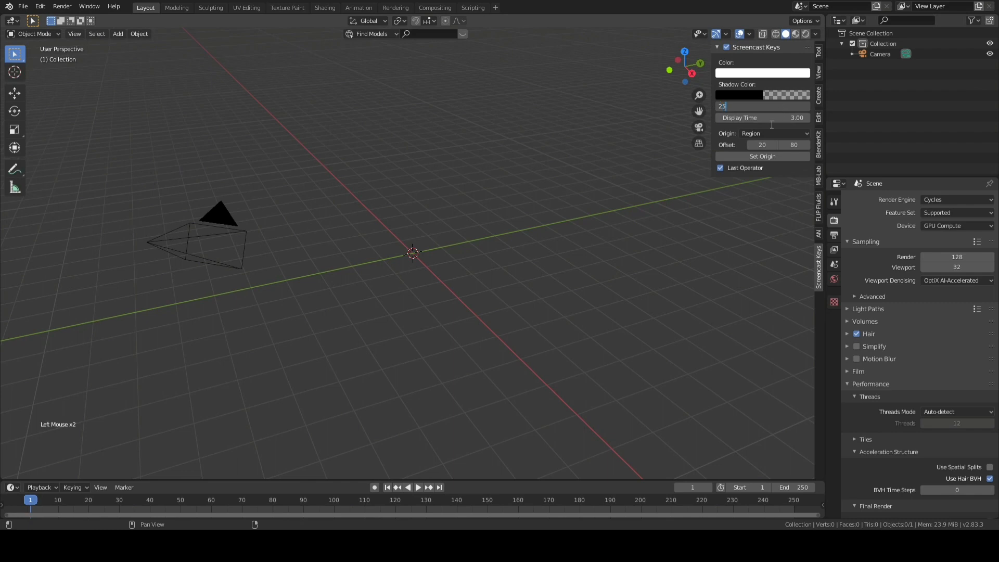
{"action": "left_click", "coordinate": [762, 73]}
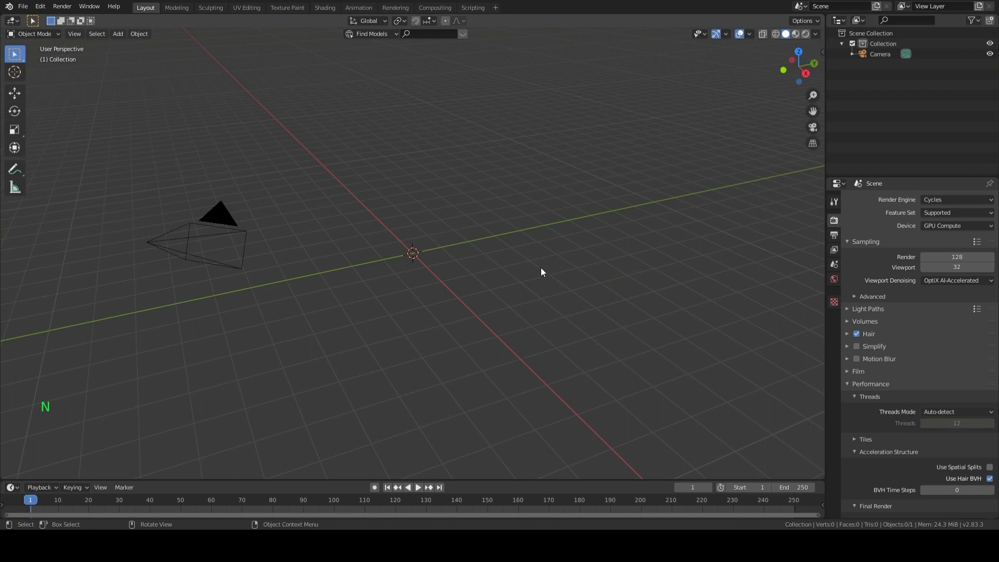
Add a metaball Ball at the scene origin.
{"action": "key", "text": "shift+a"}
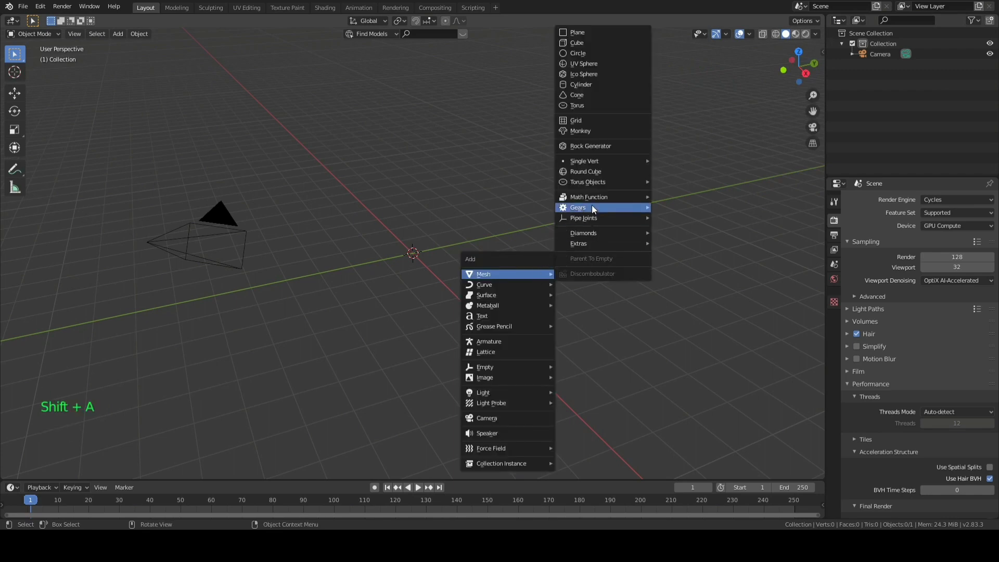
{"action": "mouse_move", "coordinate": [486, 294]}
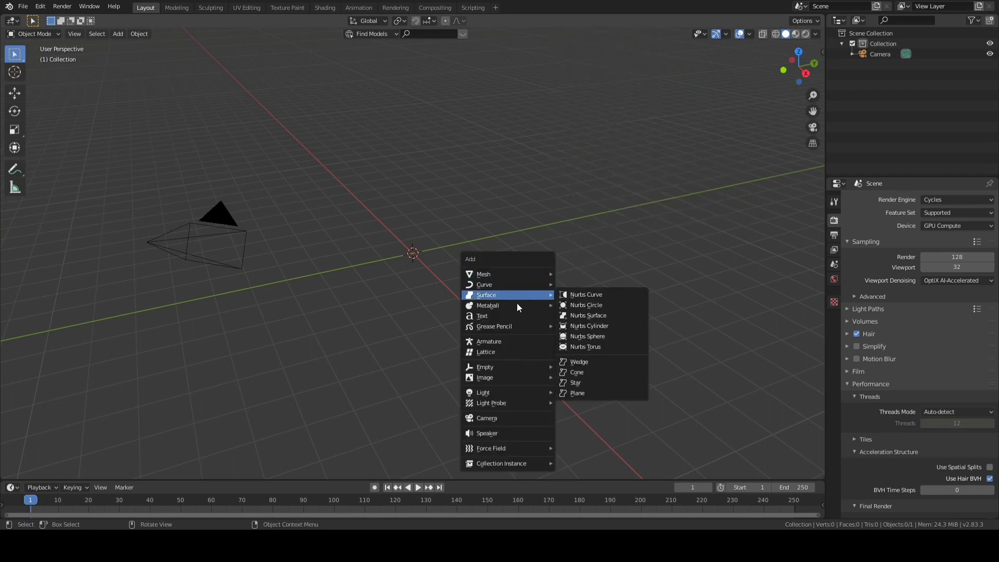
{"action": "left_click", "coordinate": [487, 306]}
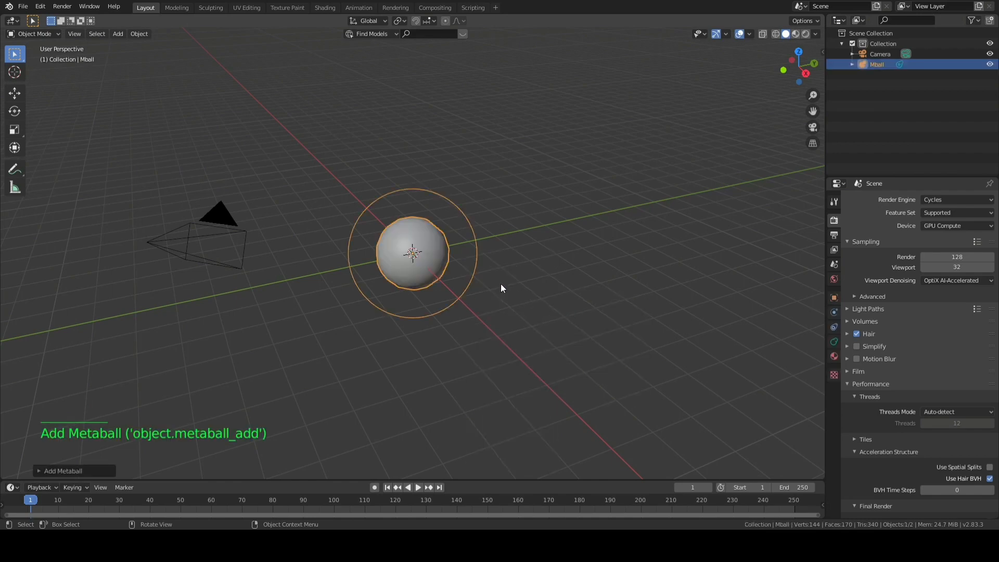
{"action": "mouse_move", "coordinate": [283, 401]}
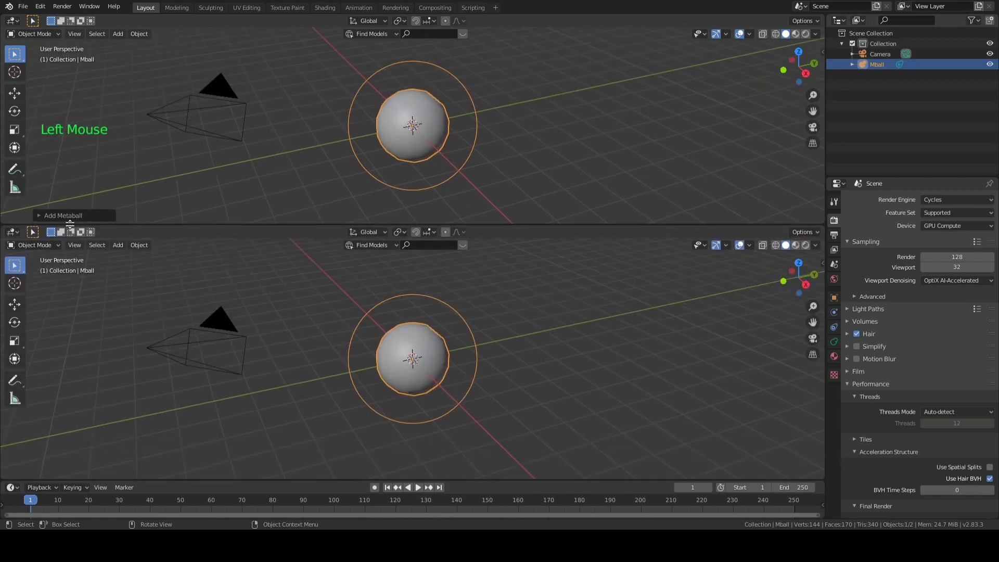
Create an Animation Nodes tree with an Object Instancer making 30 copies of Mball.
{"action": "left_click", "coordinate": [11, 241]}
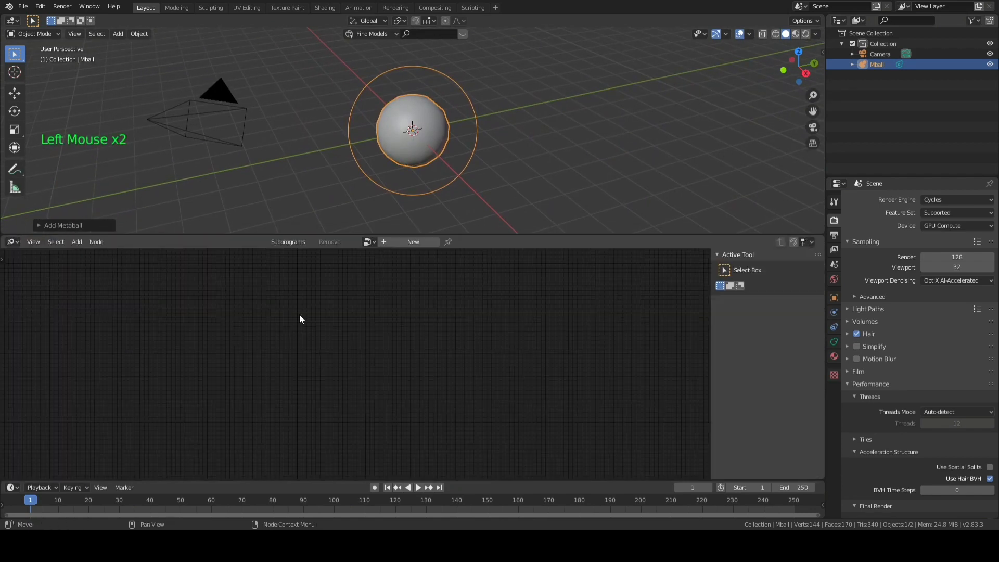
{"action": "left_click", "coordinate": [413, 241]}
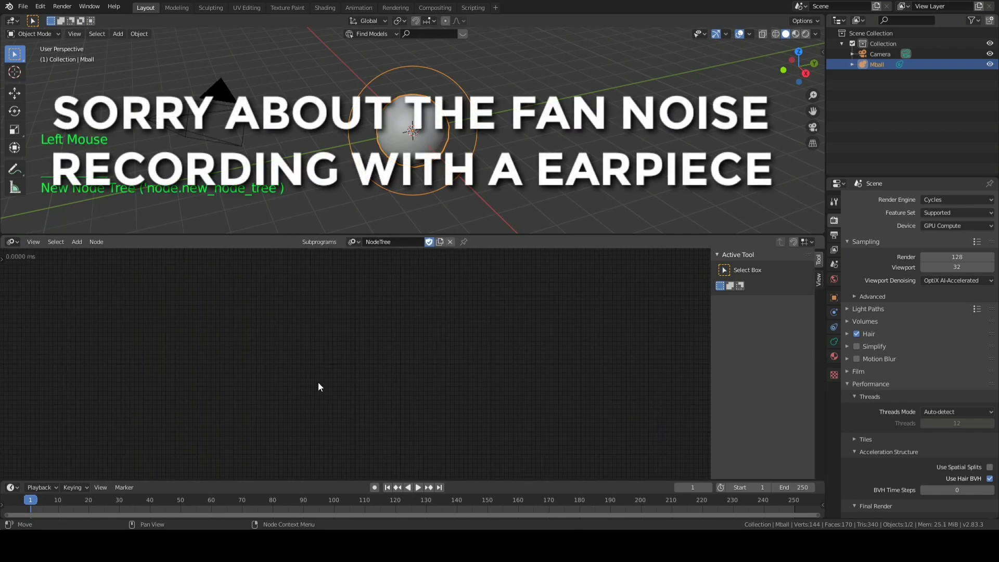
{"action": "key", "text": "shift+a"}
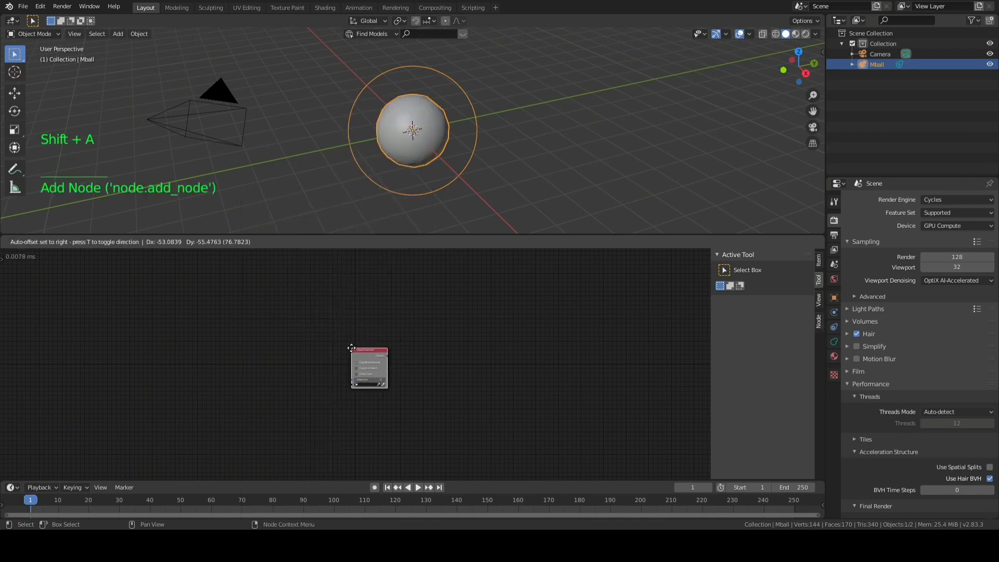
{"action": "scroll", "scroll_direction": "up", "scroll_amount": 3}
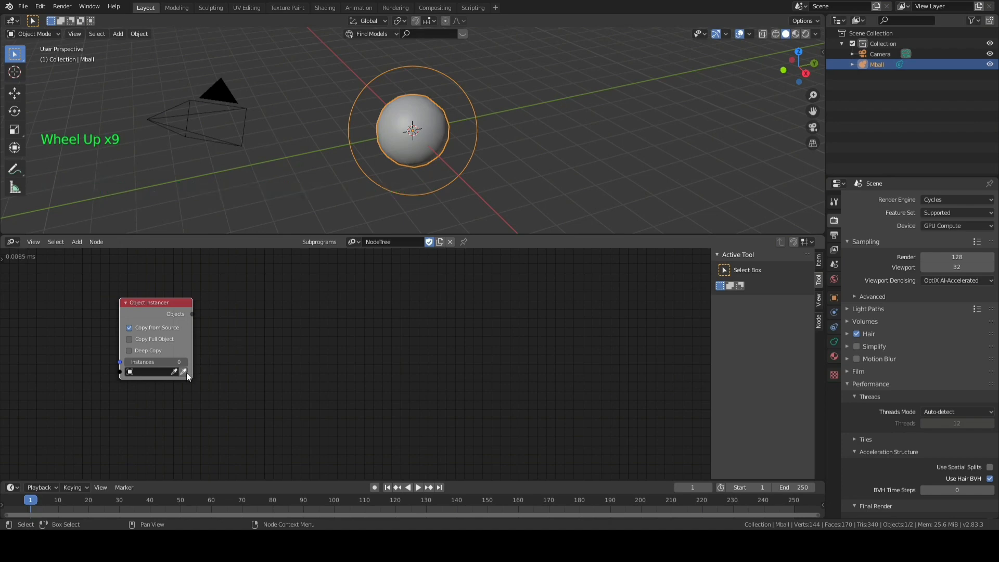
{"action": "left_click", "coordinate": [149, 372]}
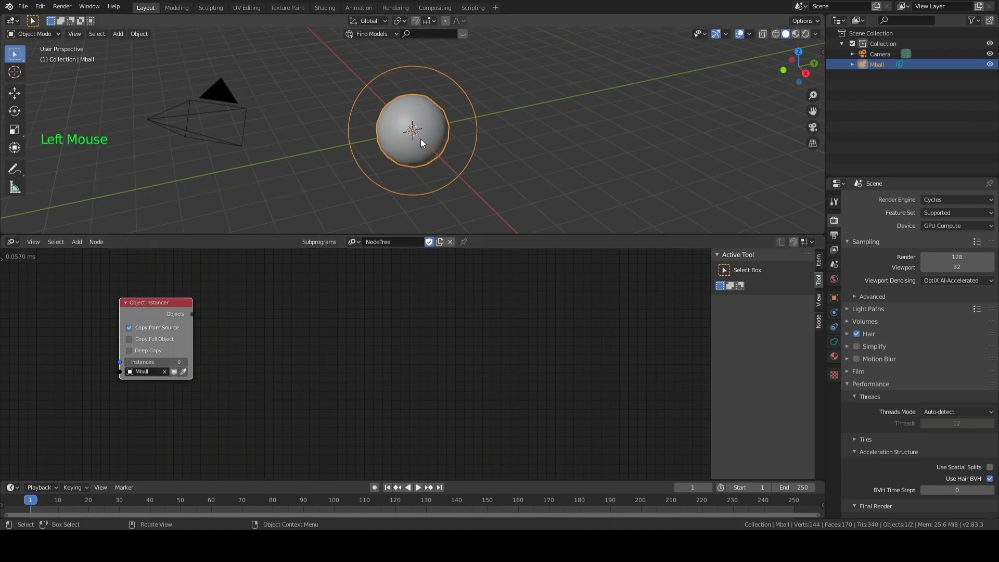
{"action": "left_click", "coordinate": [153, 362]}
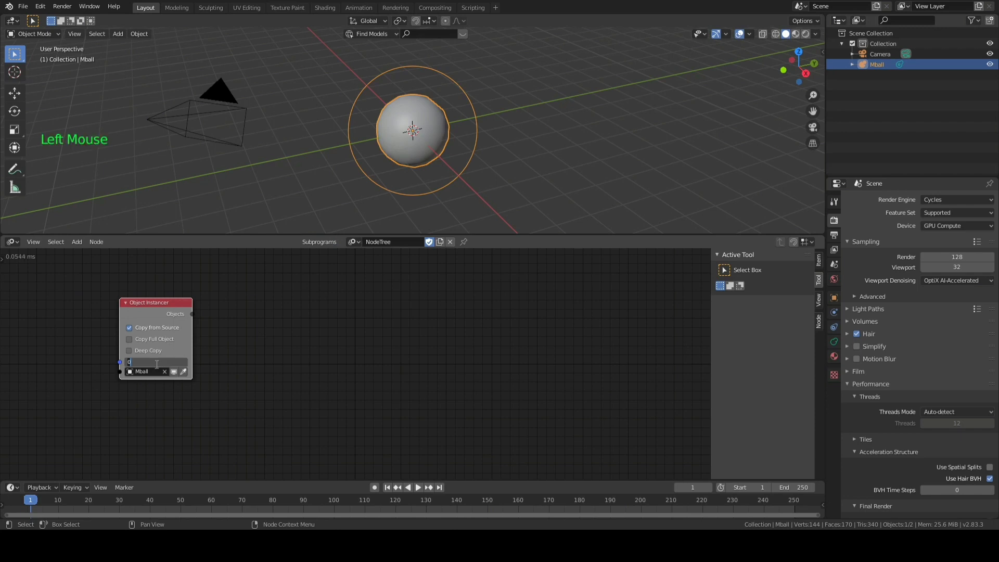
{"action": "type", "text": "30"}
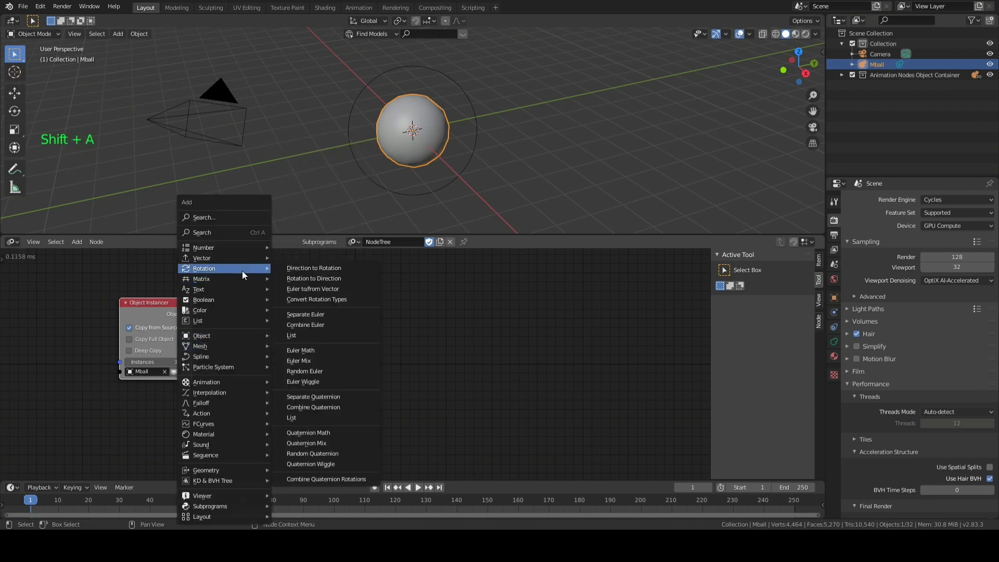
{"action": "mouse_move", "coordinate": [202, 258]}
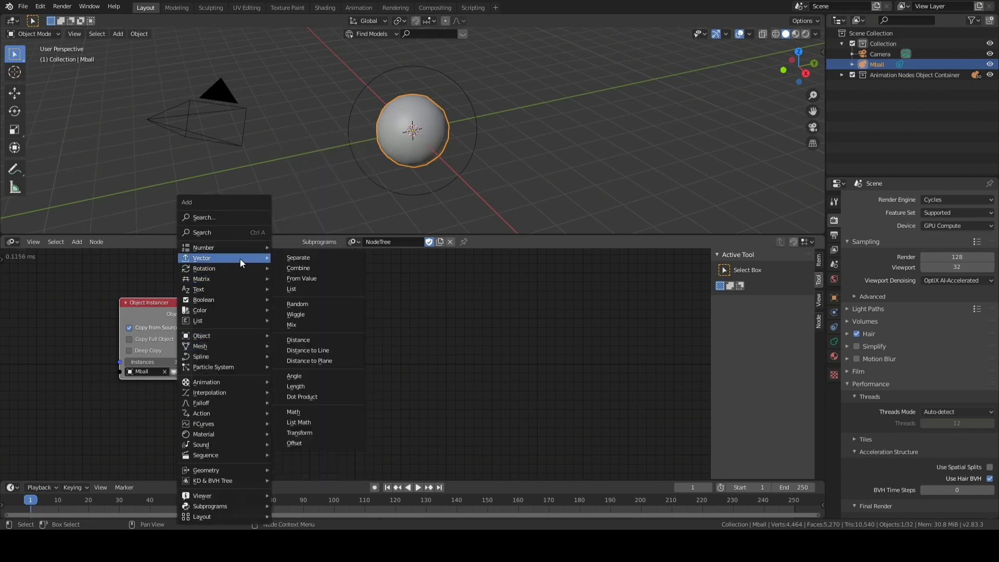
Add a Vector Wiggle node whose count comes from the instanced objects' length.
{"action": "left_click", "coordinate": [295, 314]}
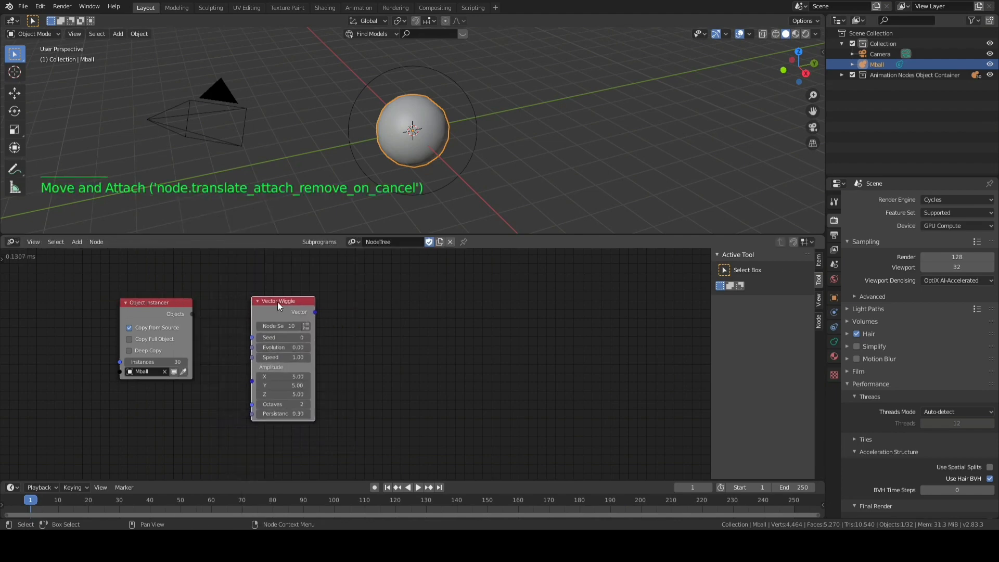
{"action": "left_click", "coordinate": [306, 326]}
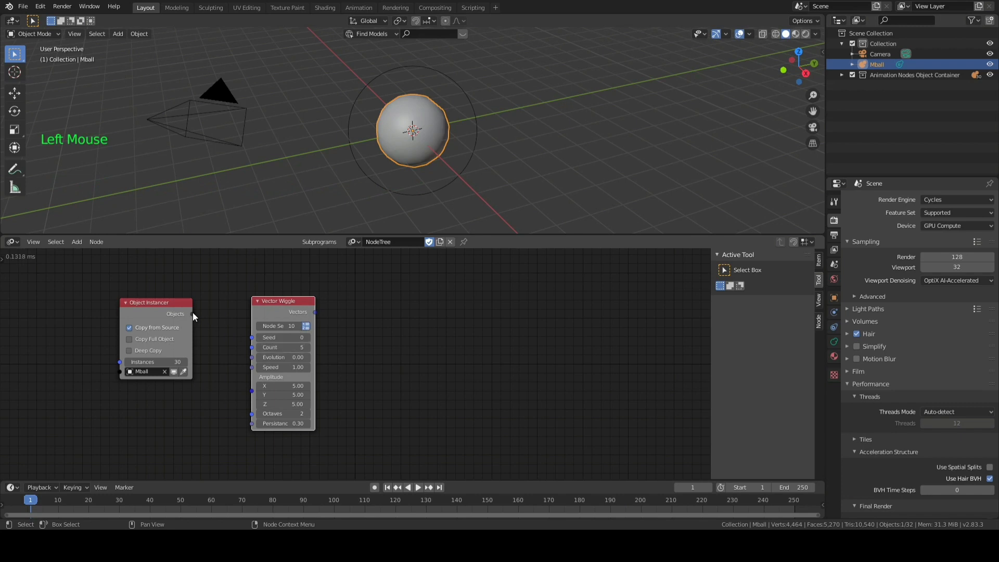
{"action": "left_click_drag", "start_coordinate": [189, 314], "coordinate": [251, 350]}
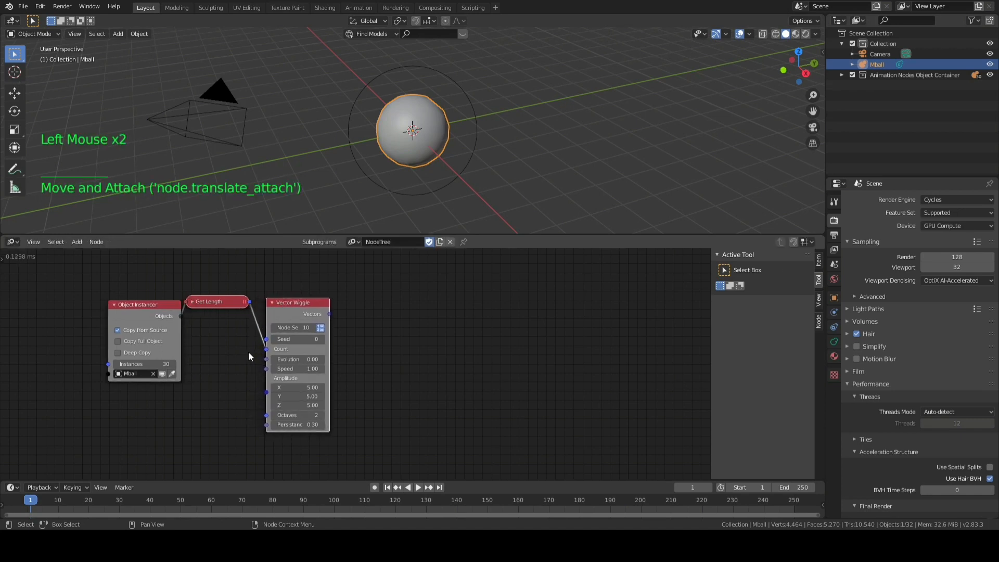
Add an Object Transforms Output fed by the instanced objects and wiggle vectors as locations.
{"action": "key", "text": "shift+a"}
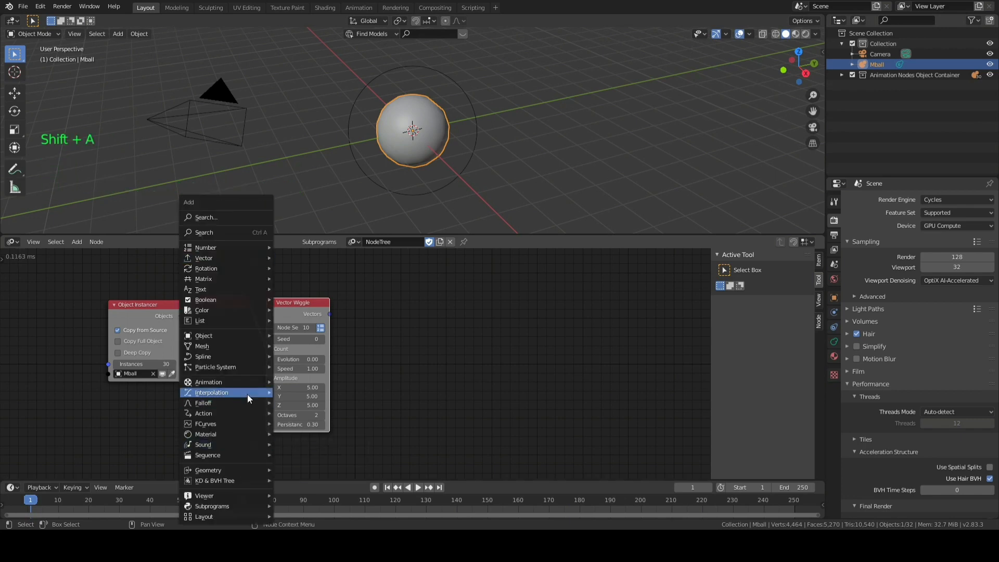
{"action": "mouse_move", "coordinate": [204, 335]}
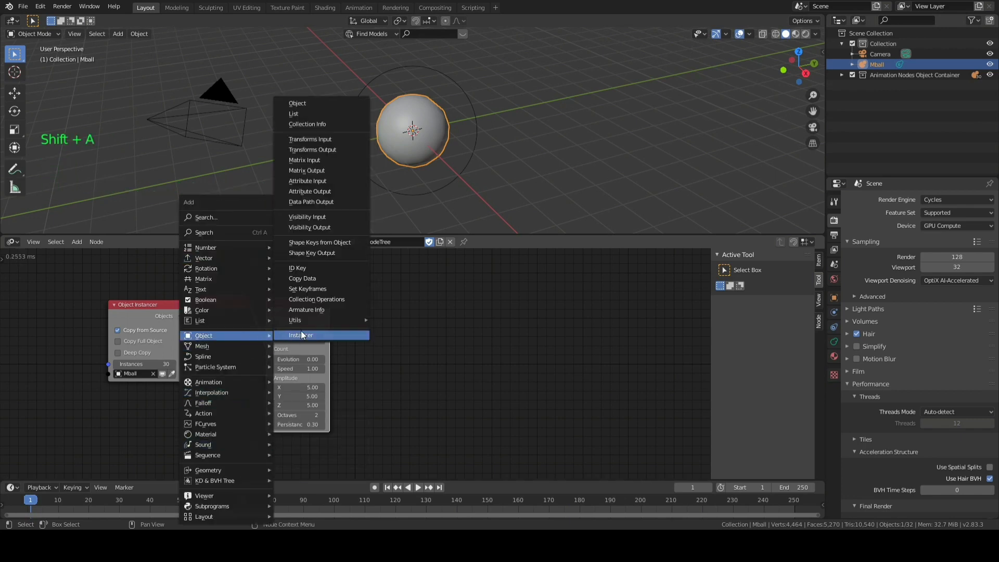
{"action": "mouse_move", "coordinate": [316, 228]}
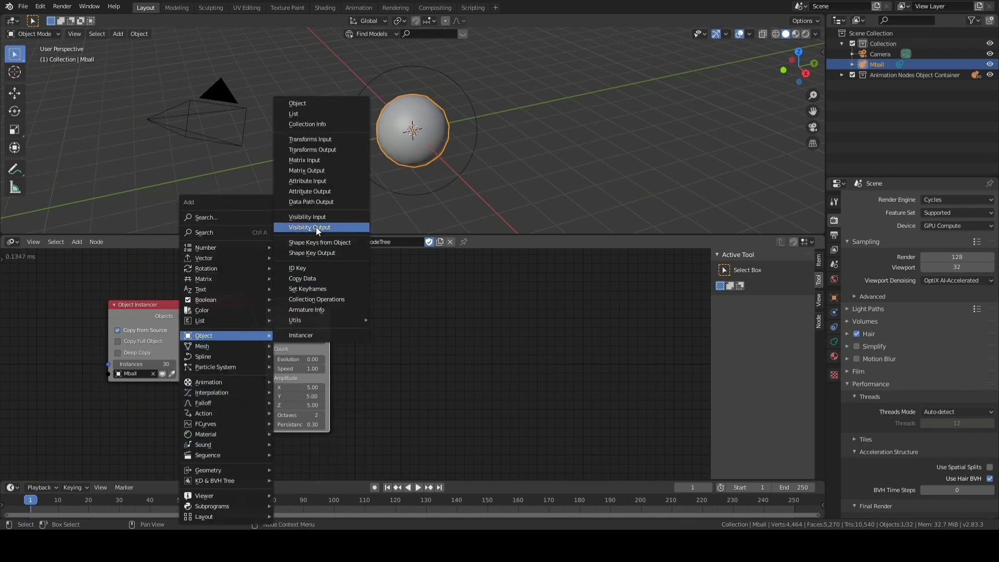
{"action": "mouse_move", "coordinate": [306, 170]}
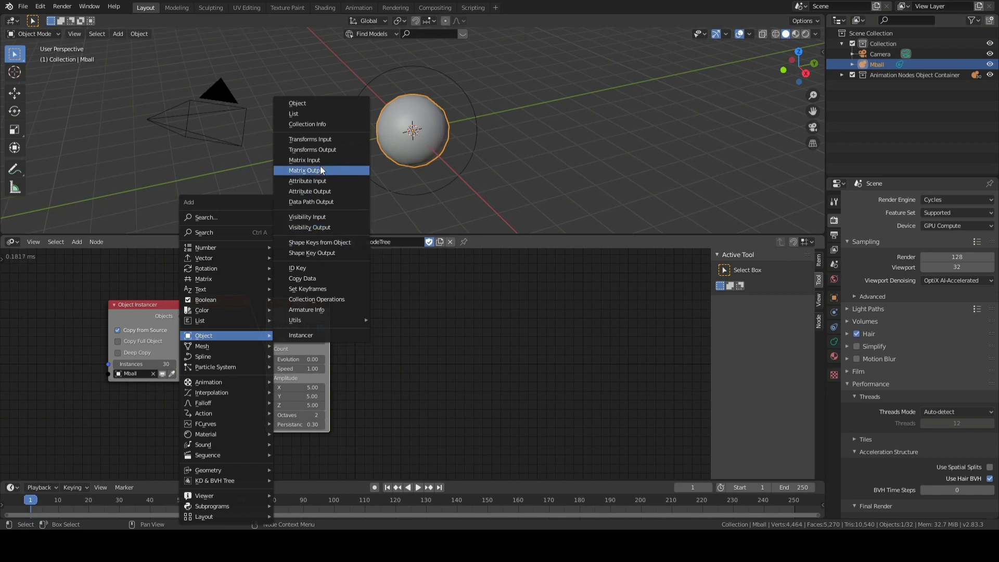
{"action": "mouse_move", "coordinate": [312, 150]}
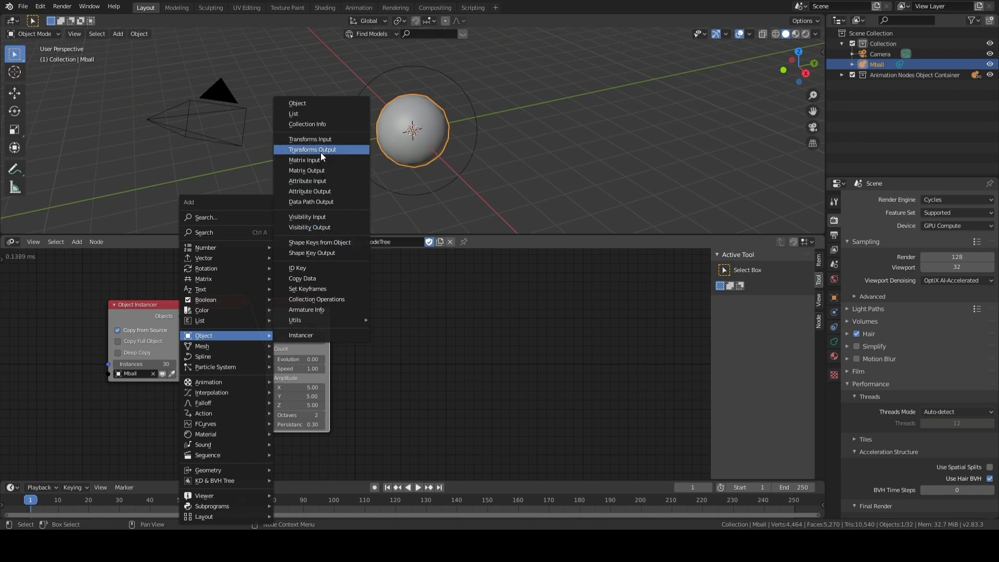
{"action": "left_click", "coordinate": [312, 149]}
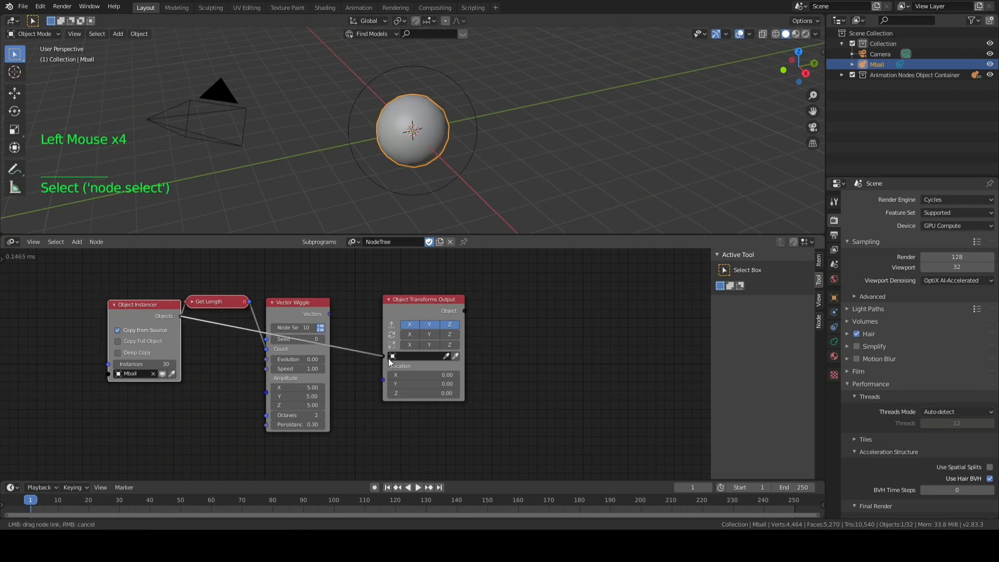
{"action": "left_click_drag", "start_coordinate": [322, 314], "coordinate": [382, 355]}
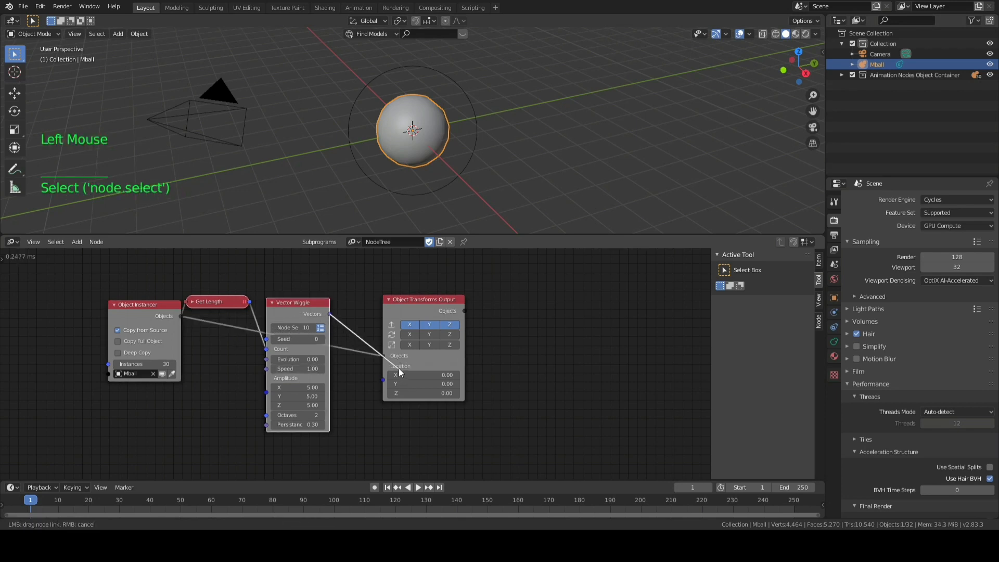
{"action": "left_click_drag", "start_coordinate": [329, 313], "coordinate": [395, 366]}
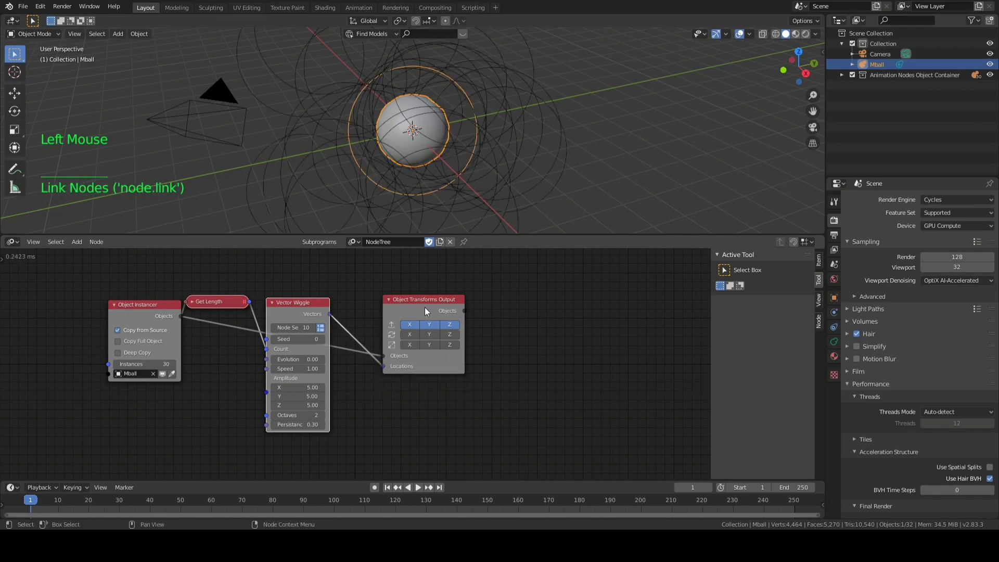
Enable full metaball copying and set the Vector Wiggle evolution to -1.38.
{"action": "left_click_drag", "start_coordinate": [423, 300], "coordinate": [446, 307]}
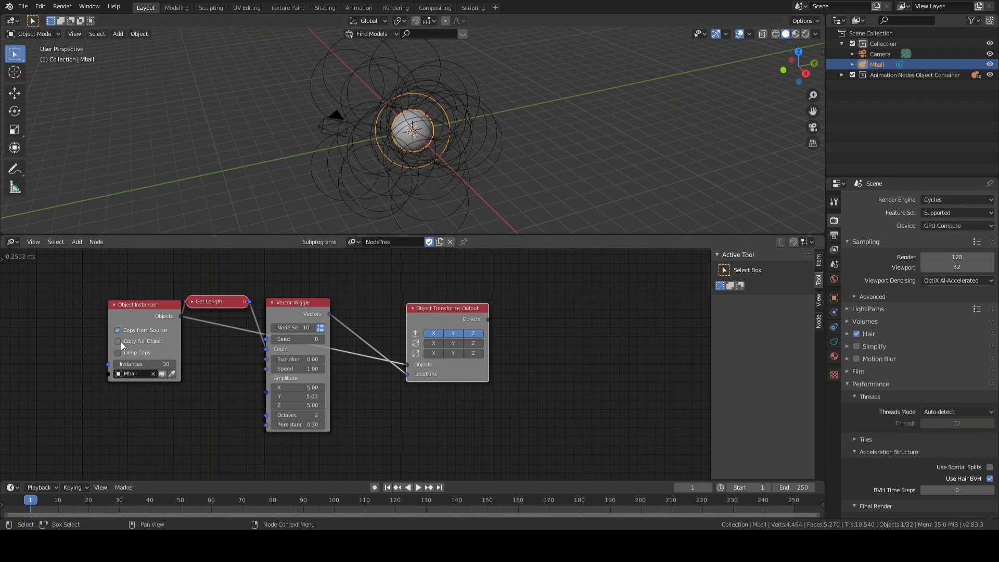
{"action": "mouse_move", "coordinate": [119, 344]}
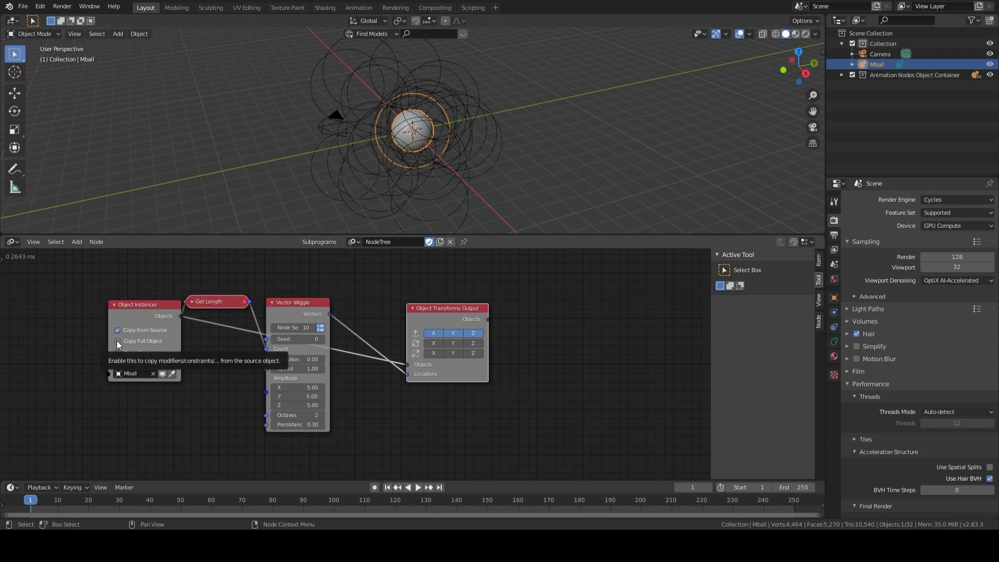
{"action": "left_click", "coordinate": [119, 341]}
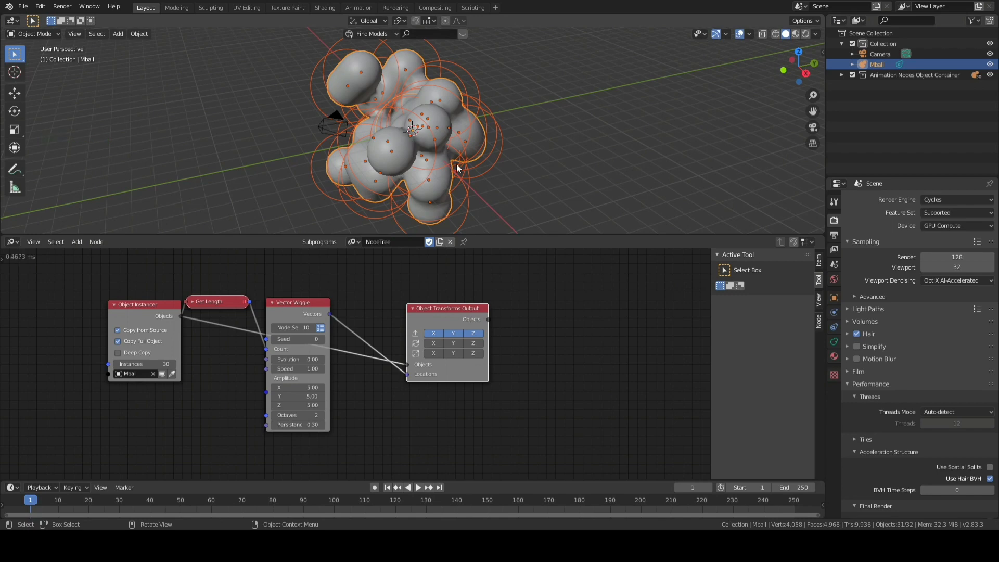
{"action": "mouse_move", "coordinate": [462, 176]}
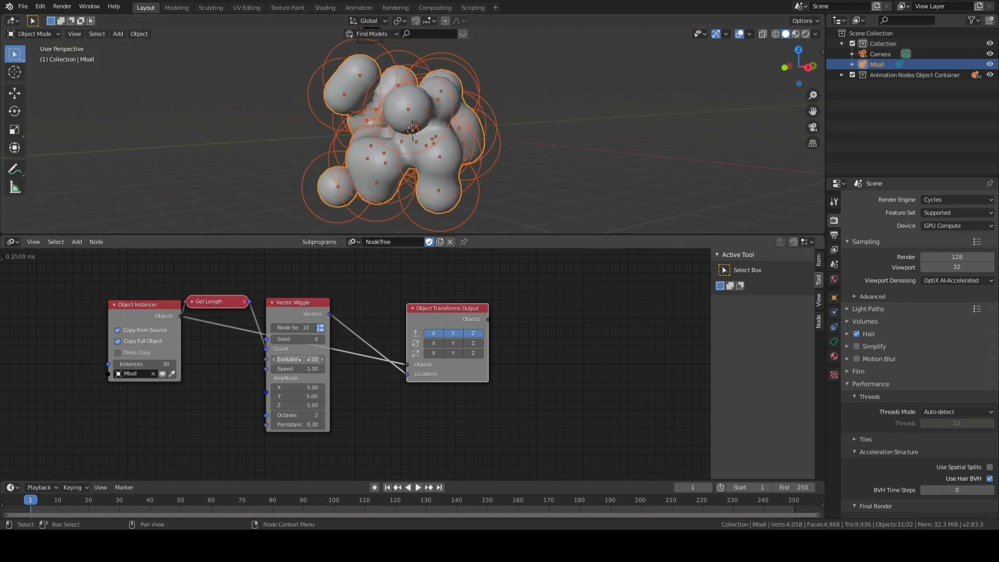
{"action": "left_click_drag", "start_coordinate": [296, 359], "coordinate": [312, 358]}
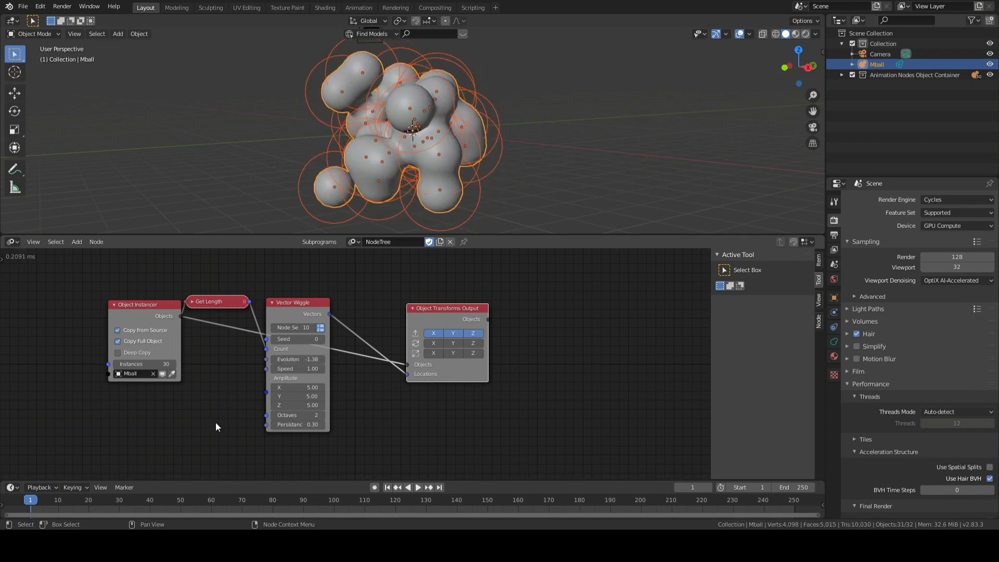
Add a Time Info node below the instancer, linking Frame to Vector Wiggle Evolution.
{"action": "key", "text": "shift+a"}
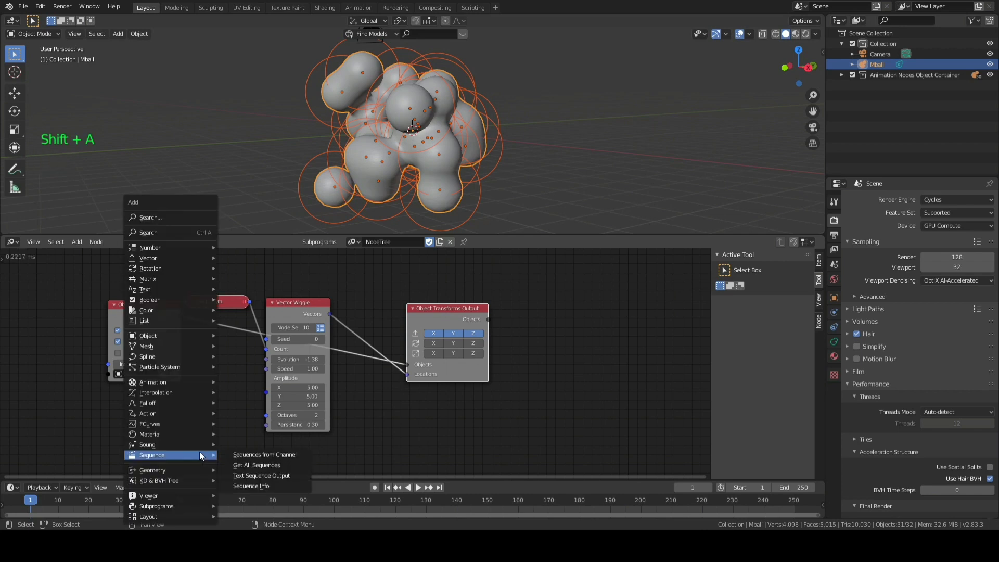
{"action": "mouse_move", "coordinate": [153, 381]}
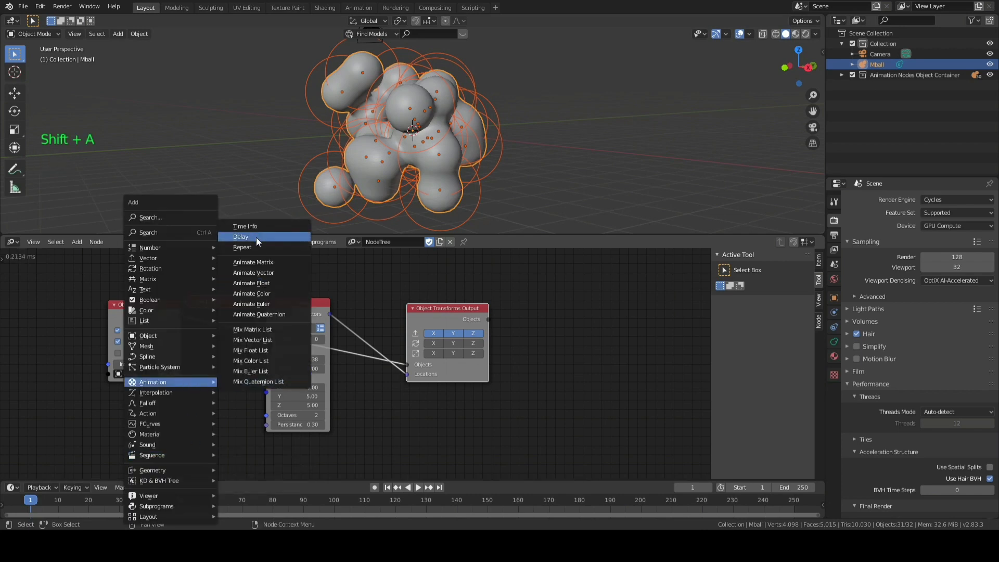
{"action": "left_click", "coordinate": [246, 227]}
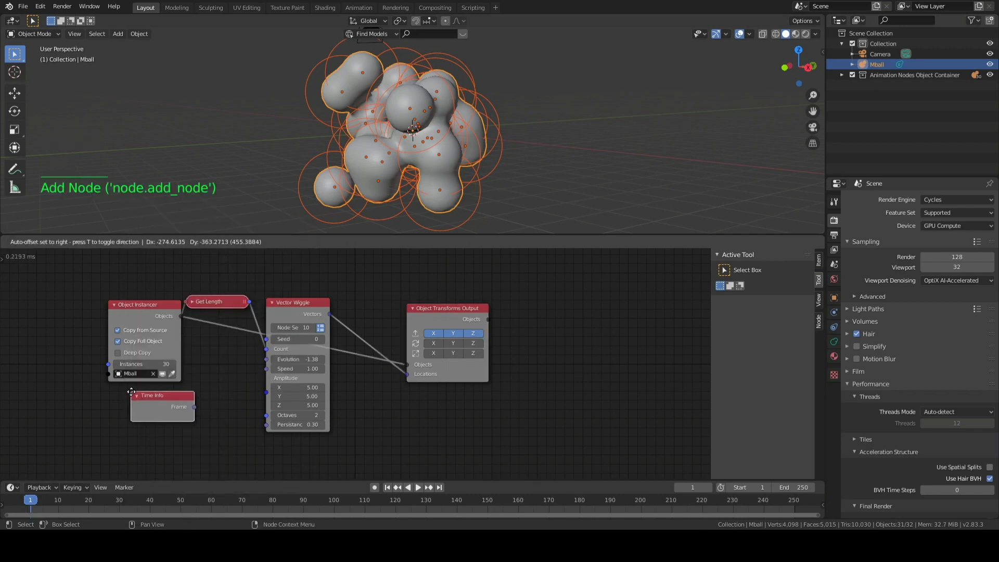
{"action": "left_click", "coordinate": [162, 408]}
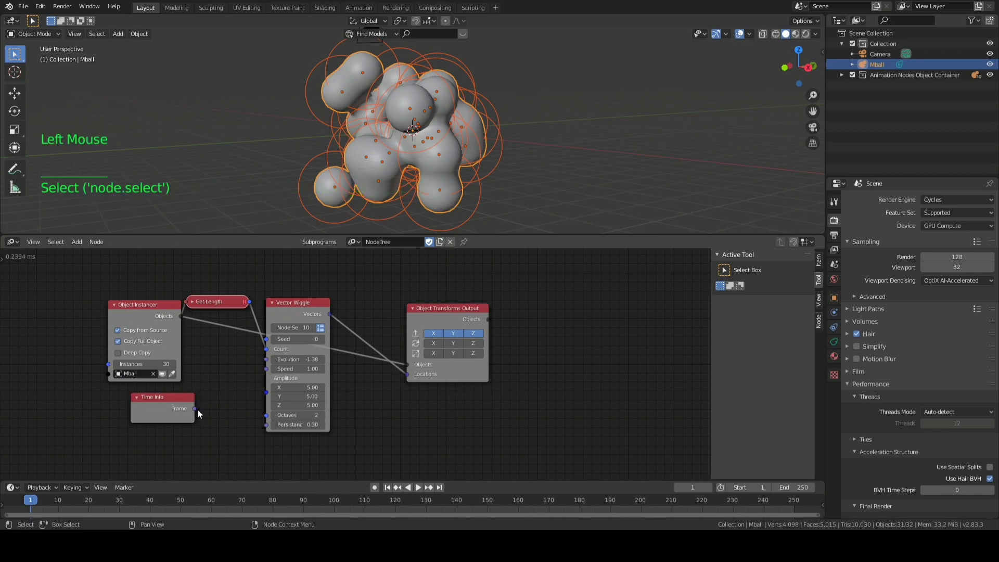
{"action": "left_click_drag", "start_coordinate": [195, 409], "coordinate": [271, 359]}
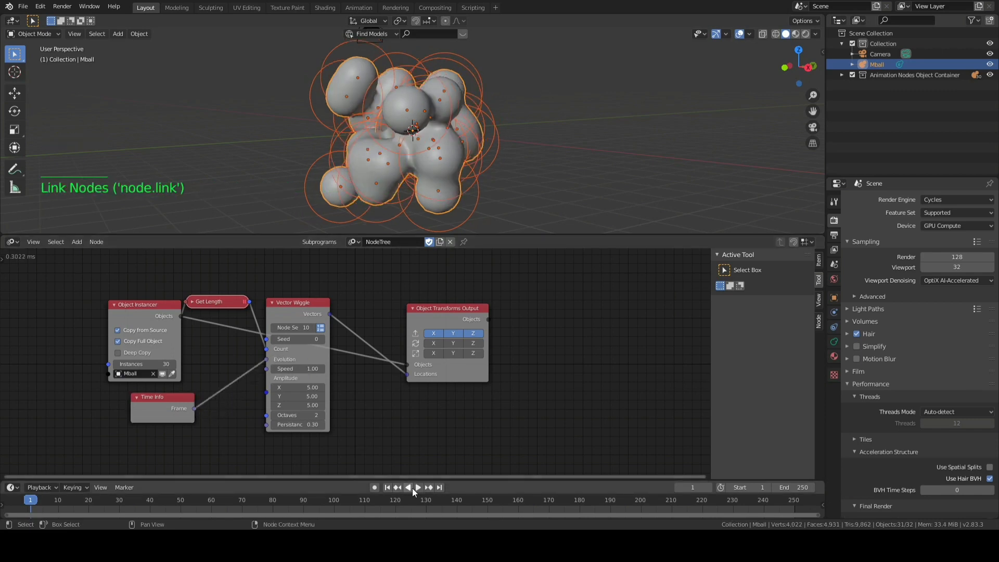
Start animation playback and spread the nodes apart to make room.
{"action": "left_click", "coordinate": [418, 487]}
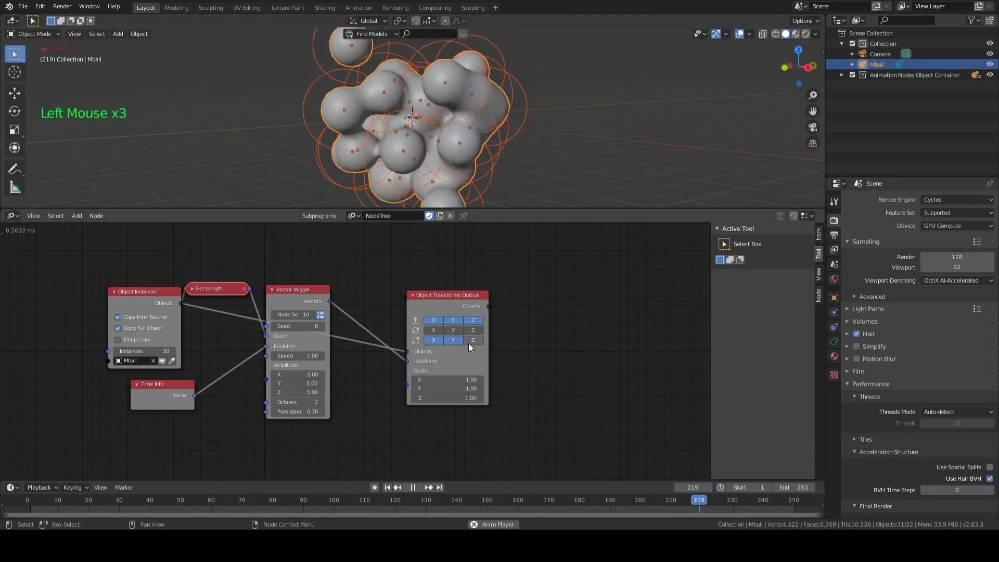
{"action": "left_click_drag", "start_coordinate": [448, 295], "coordinate": [505, 262]}
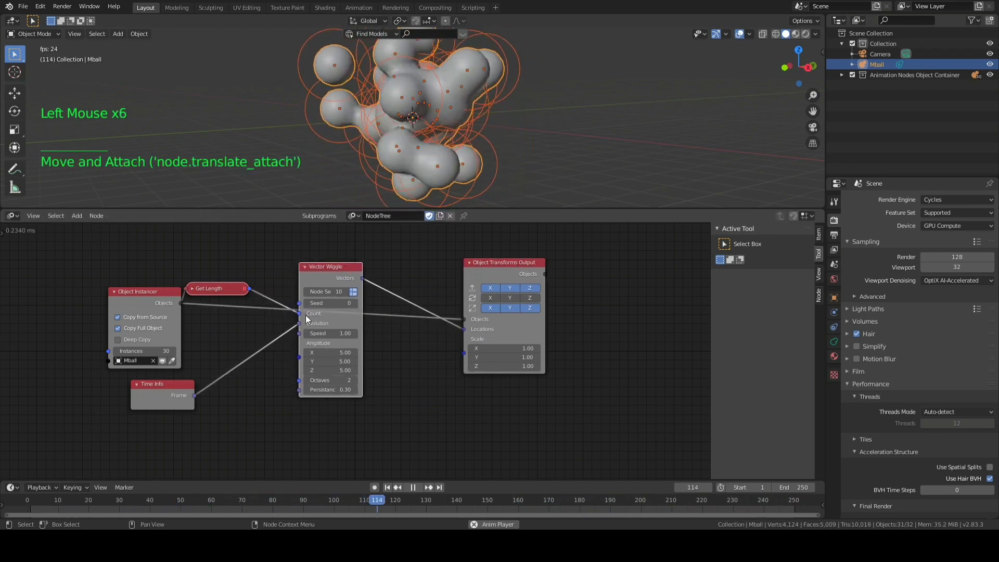
Add a Number Wiggle node and a Combine Vector node for the output's Scale.
{"action": "key", "text": "Shift+A"}
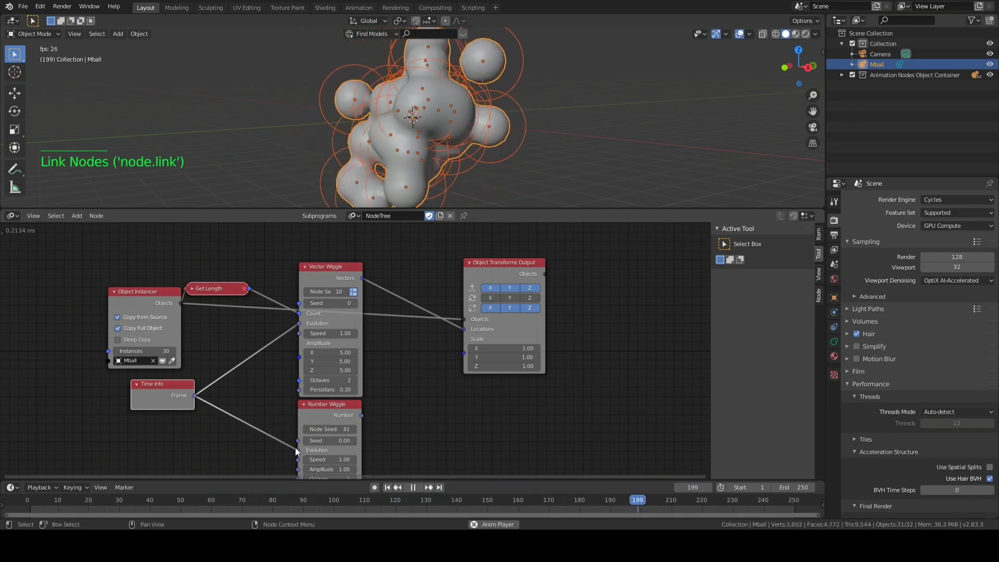
{"action": "key", "text": "shift+a"}
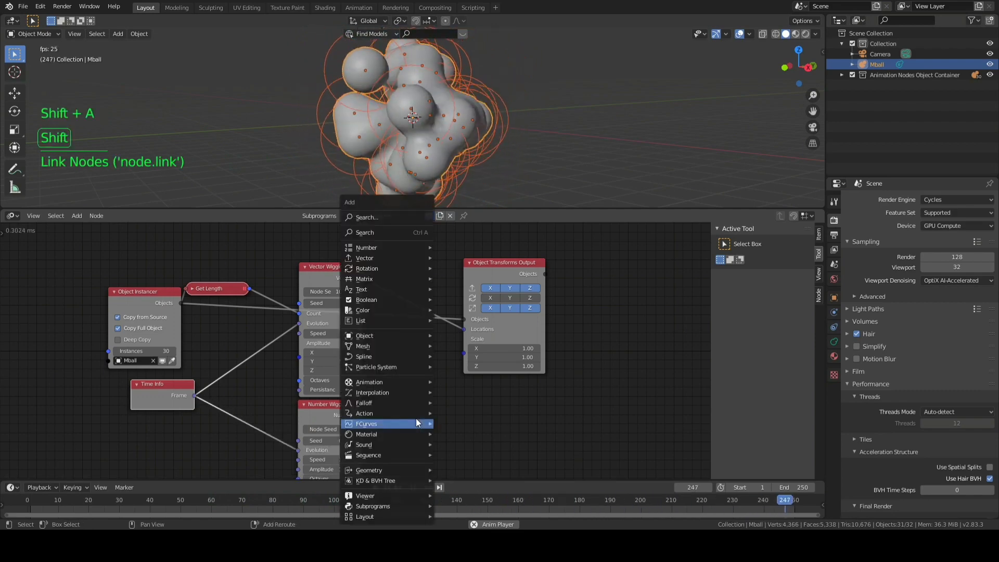
{"action": "mouse_move", "coordinate": [373, 258]}
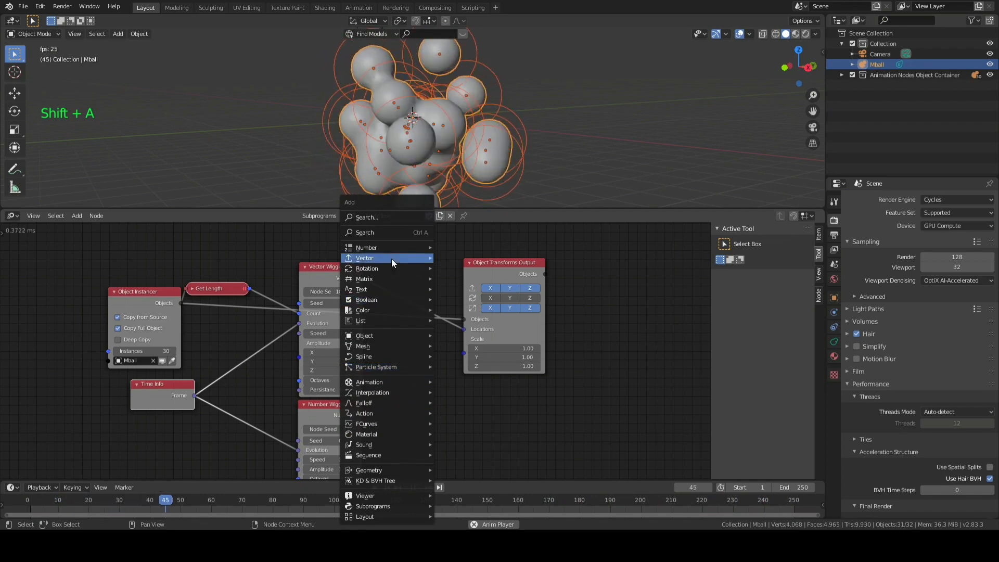
{"action": "left_click", "coordinate": [364, 257]}
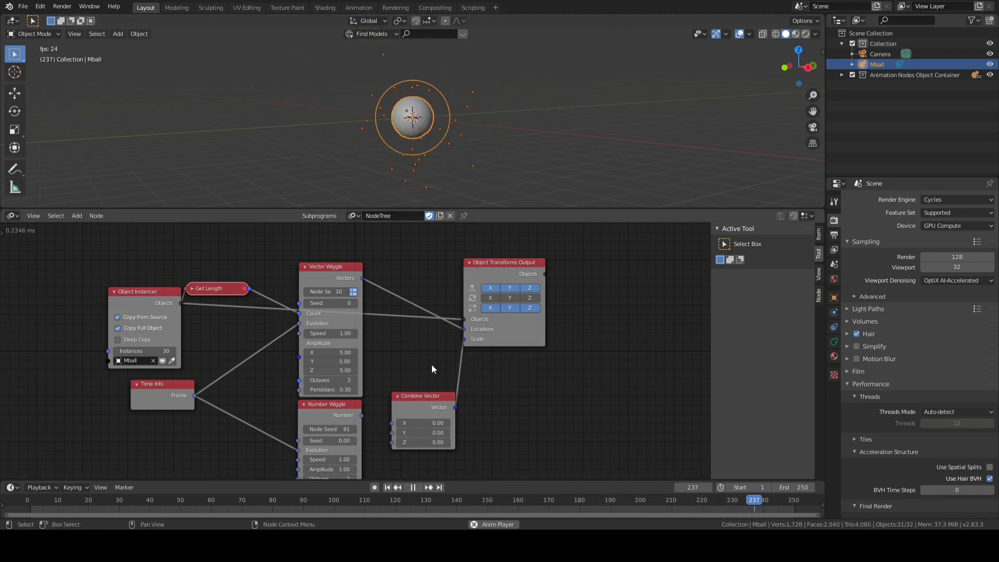
Add a Map Range node mapping 1.2–1.8 to 1.3–1.8 into Combine Vector X, Y, Z.
{"action": "left_click", "coordinate": [395, 422]}
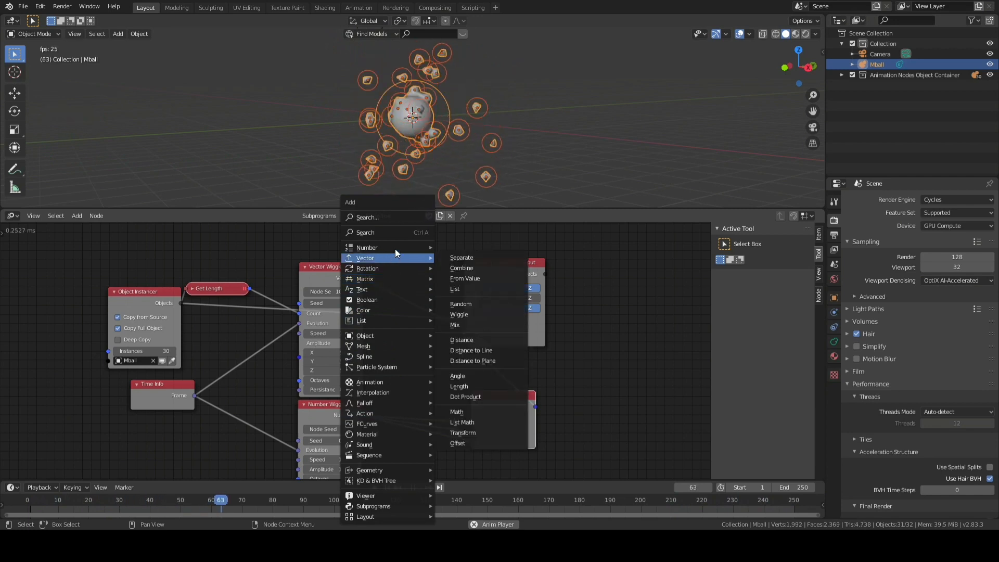
{"action": "mouse_move", "coordinate": [367, 248]}
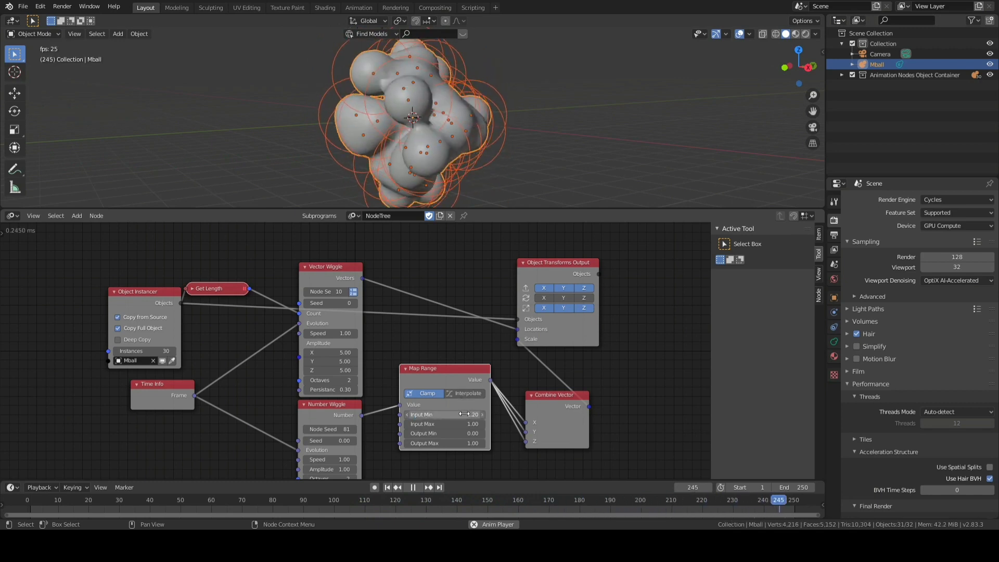
{"action": "left_click", "coordinate": [446, 423]}
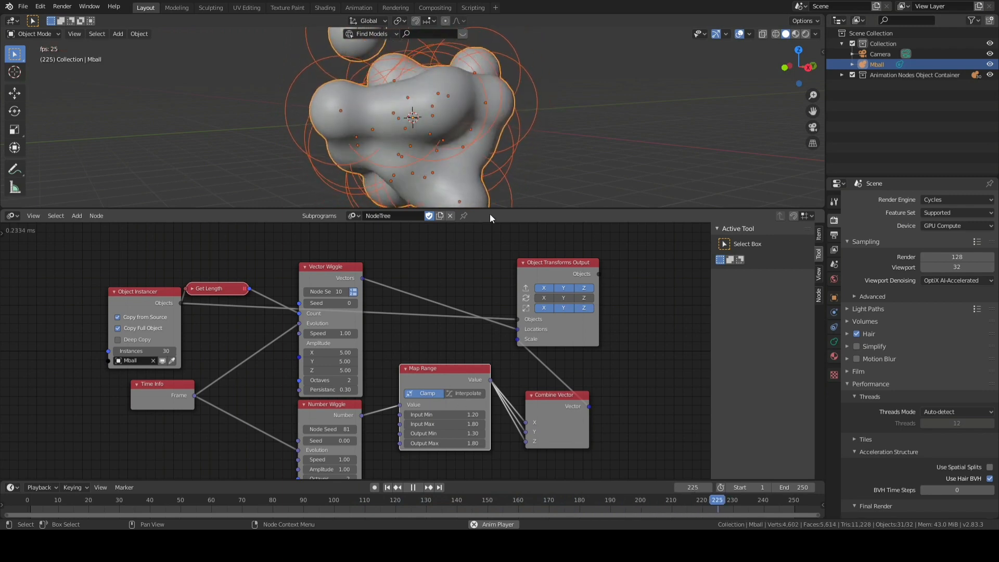
Set the metaball's Influence Threshold to 1.750 in Metaball data properties.
{"action": "scroll", "scroll_direction": "down", "scroll_amount": 3}
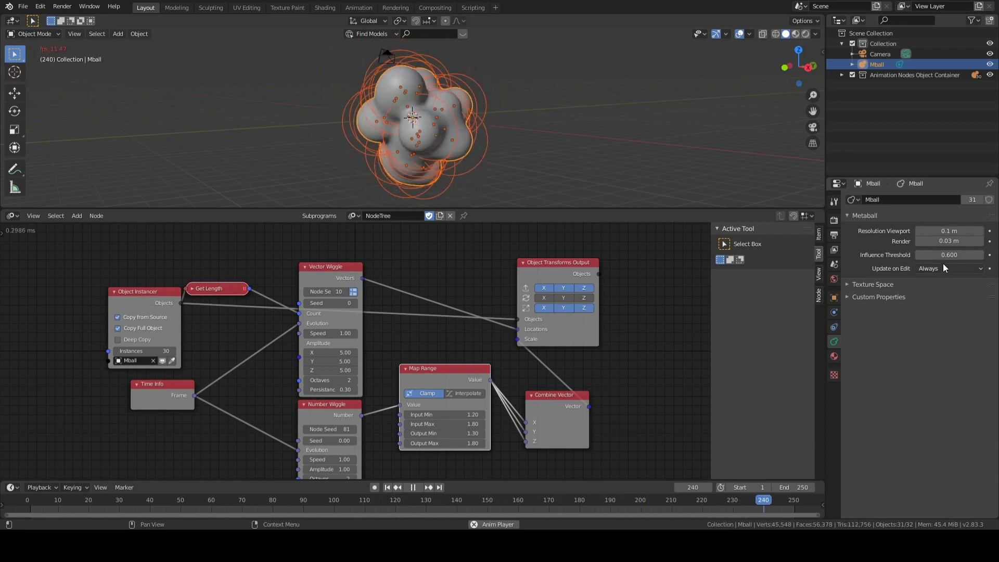
{"action": "left_click", "coordinate": [948, 254]}
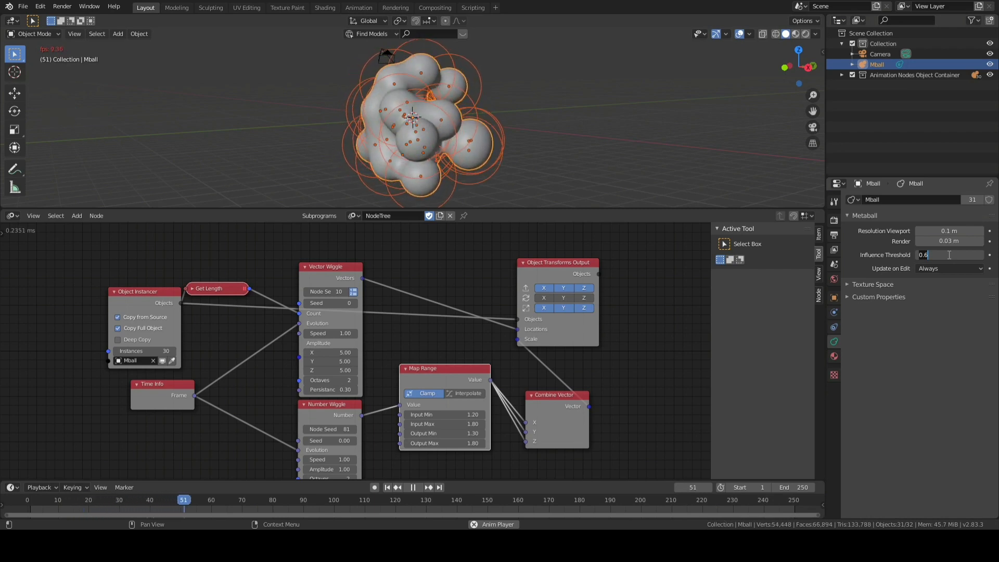
{"action": "left_click", "coordinate": [412, 487]}
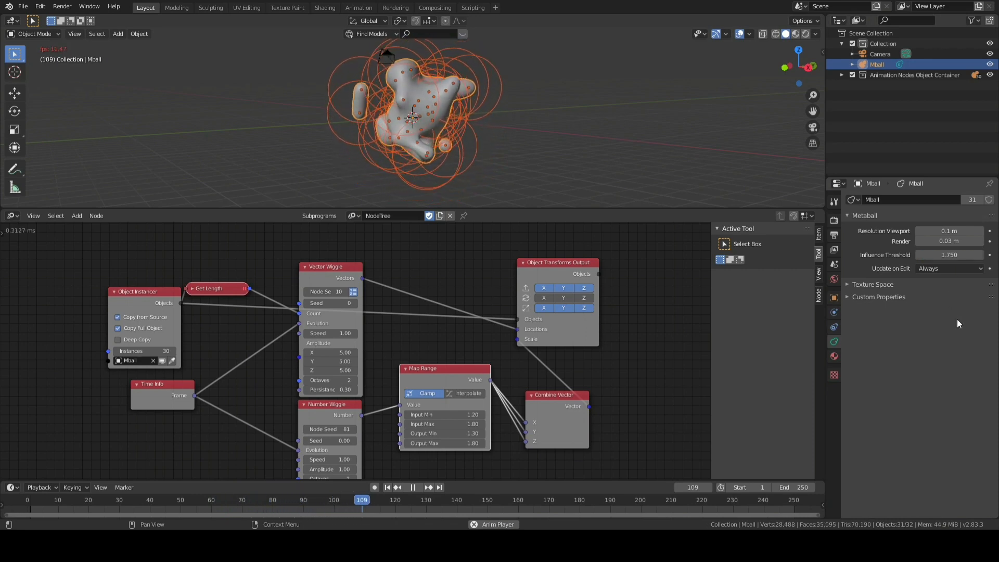
{"action": "left_click", "coordinate": [632, 173]}
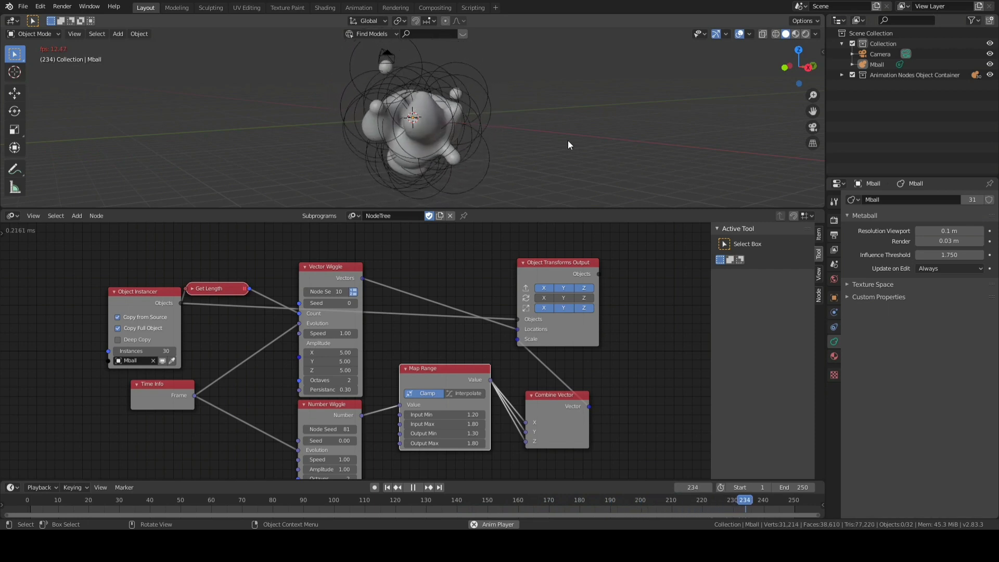
Add an Object Transforms Output for Mball, fed by a duplicated Vector Wiggle's vectors.
{"action": "left_click", "coordinate": [52, 500]}
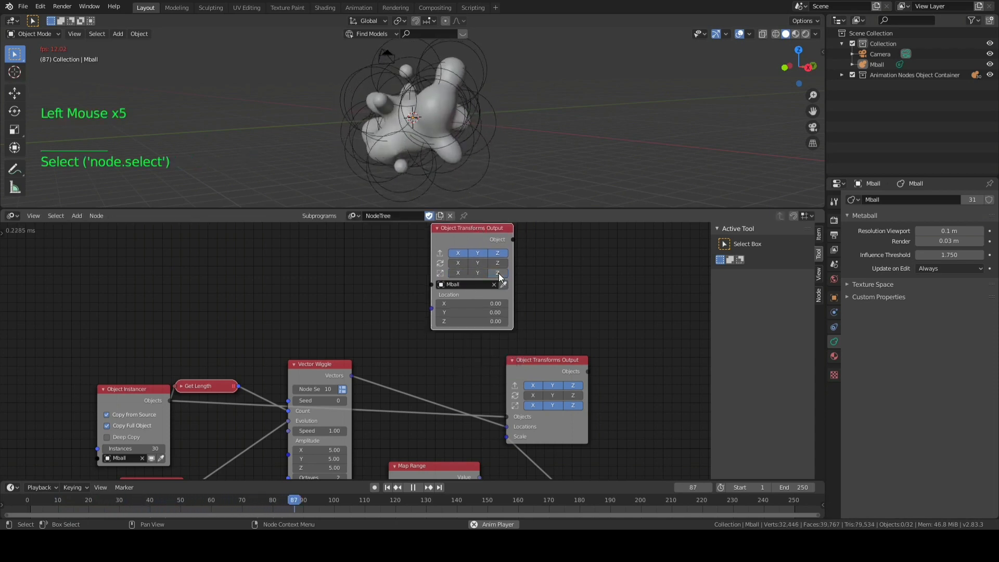
{"action": "left_click", "coordinate": [493, 284]}
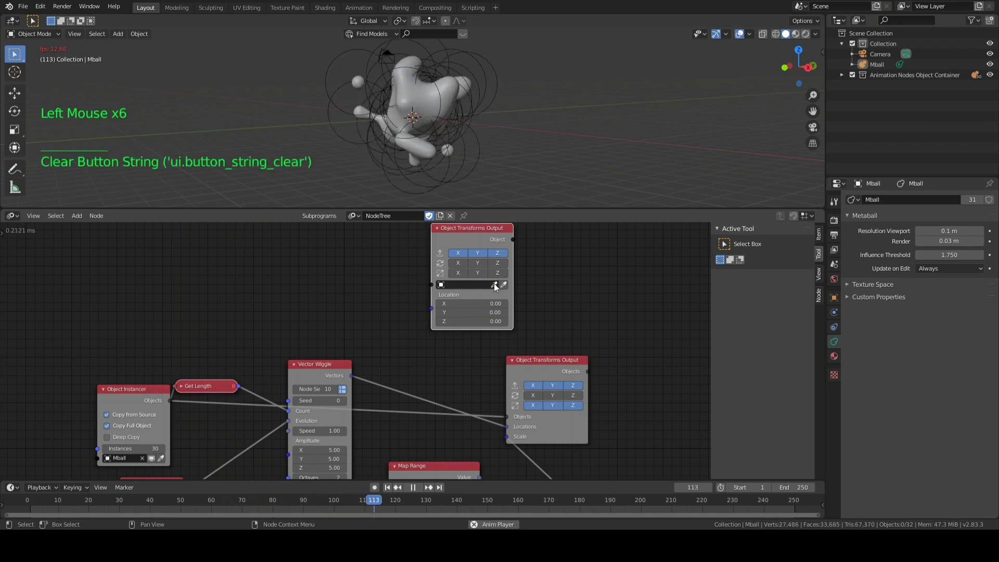
{"action": "left_click", "coordinate": [471, 284]}
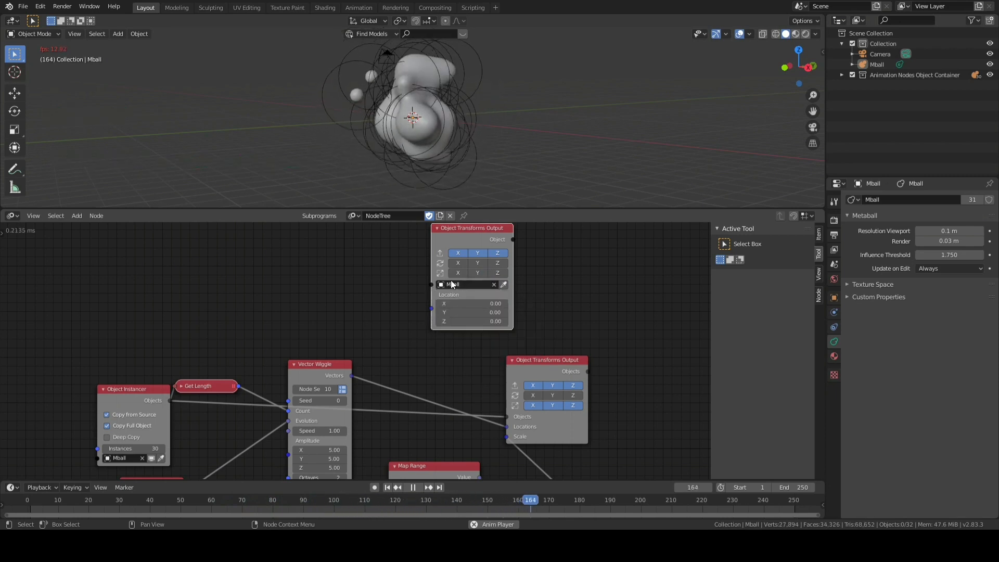
{"action": "left_click", "coordinate": [322, 363]}
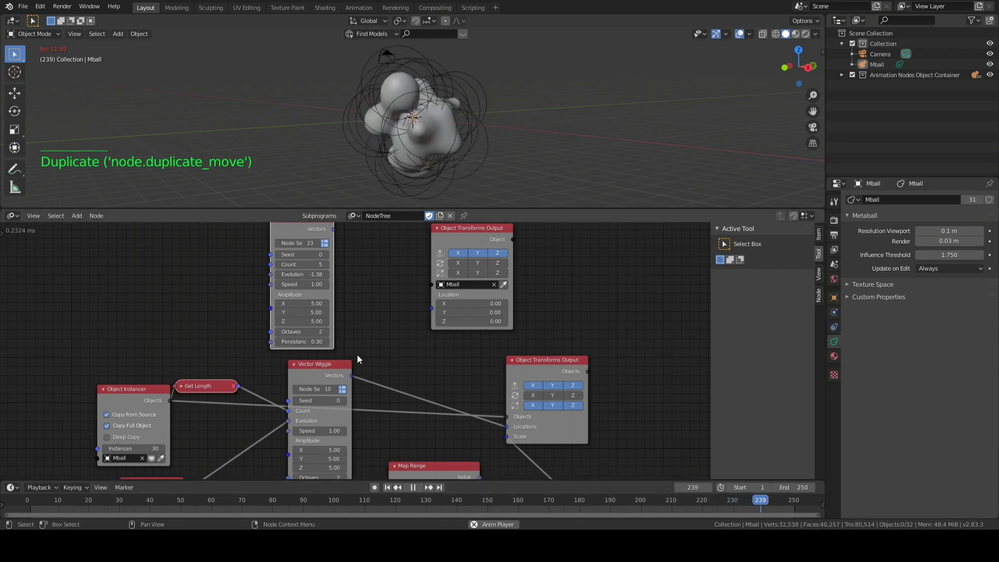
{"action": "left_click", "coordinate": [331, 231]}
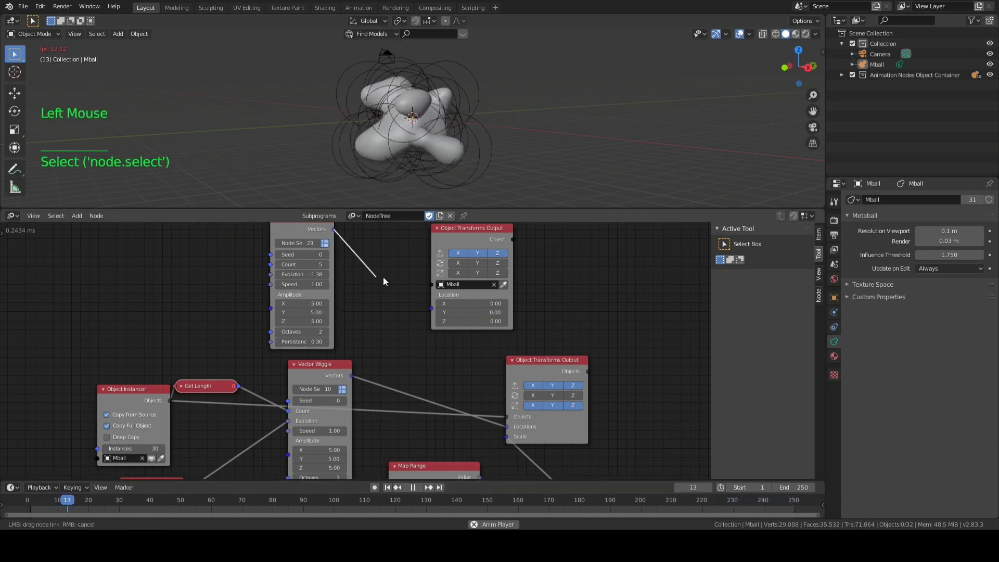
{"action": "left_click_drag", "start_coordinate": [332, 242], "coordinate": [434, 286]}
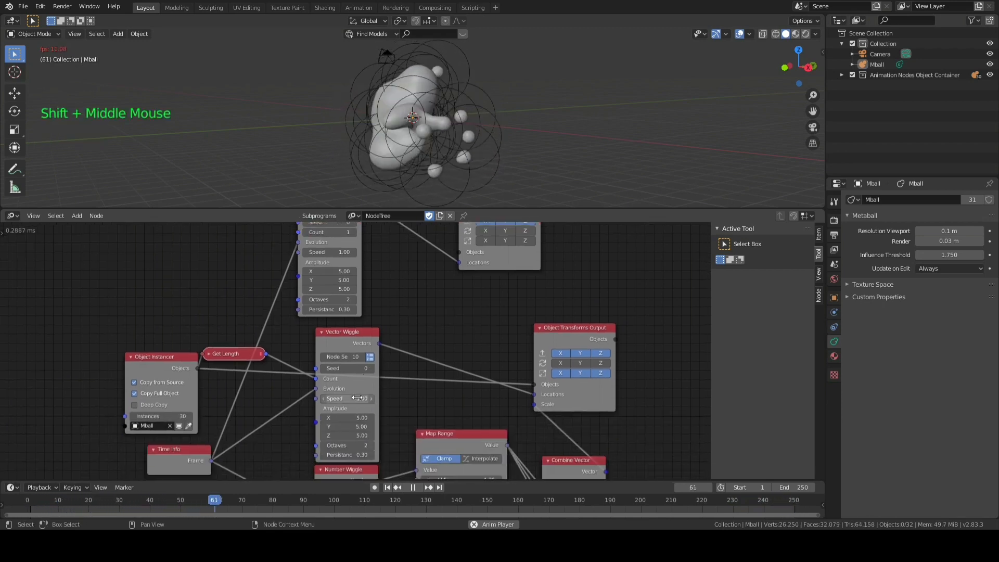
Set the main Vector Wiggle to speed 1.11, amplitude 7/6/7 and three octaves.
{"action": "left_click", "coordinate": [346, 398]}
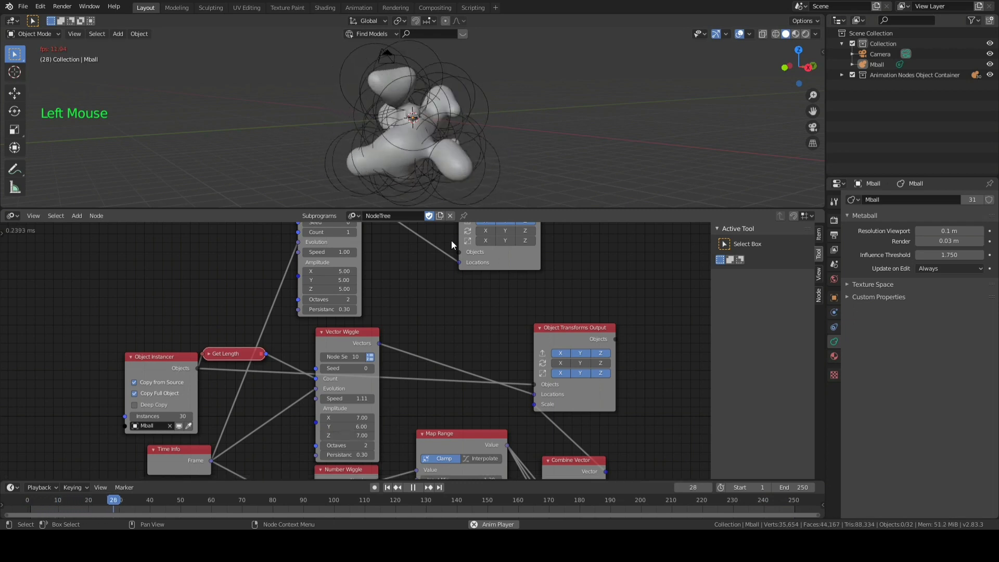
{"action": "key", "text": "space"}
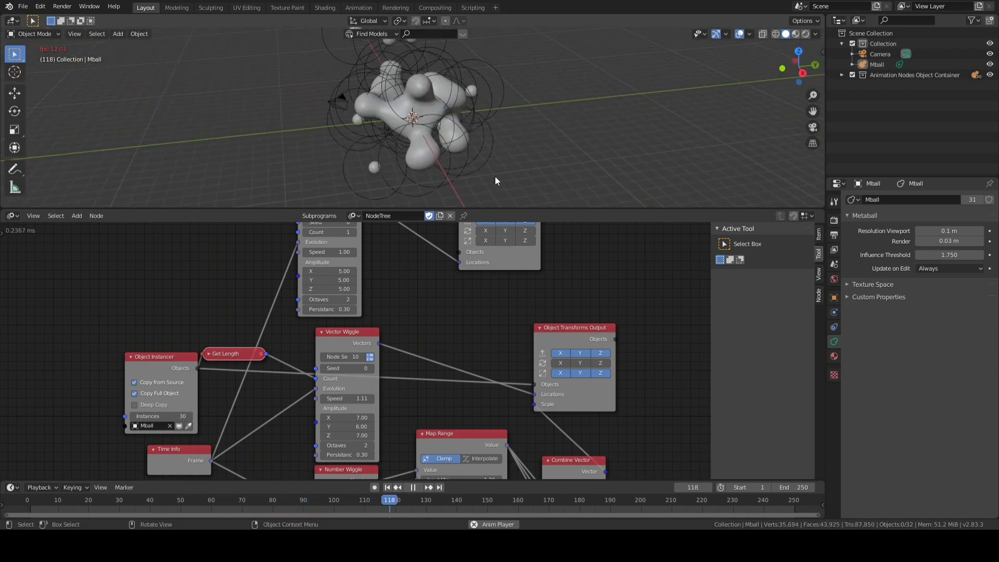
{"action": "scroll", "scroll_direction": "down", "scroll_amount": 3}
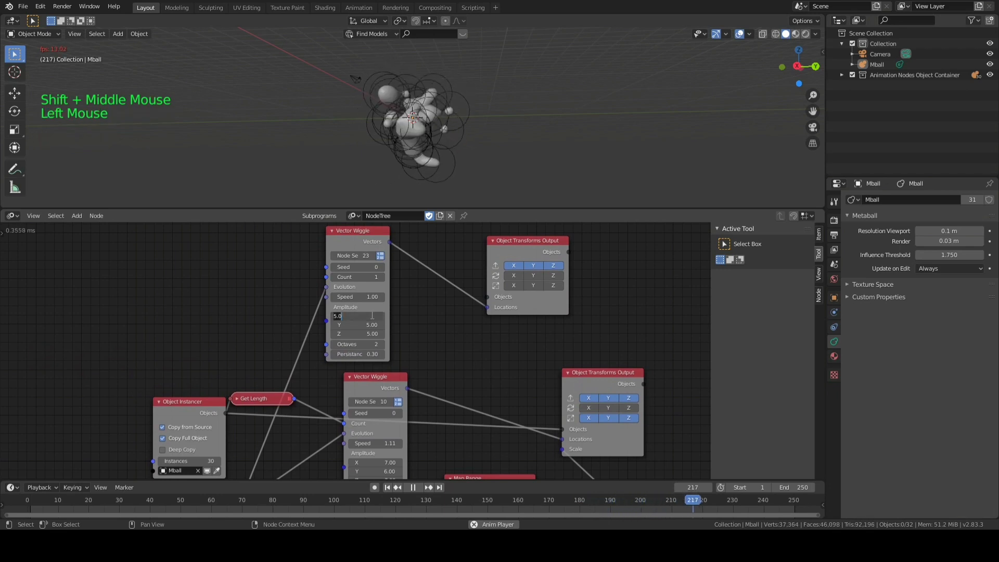
{"action": "type", "text": "7.00"}
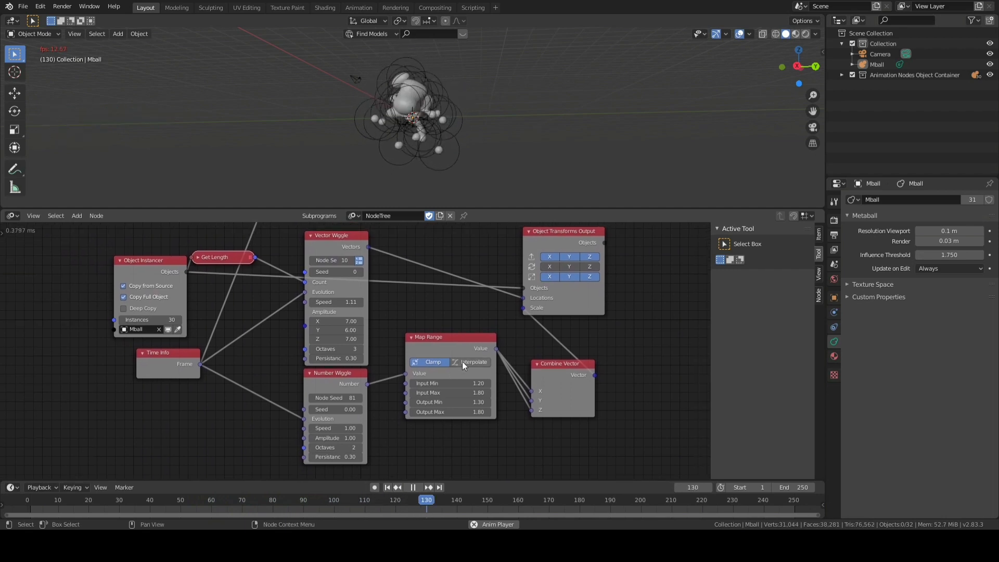
Enable interpolation on the Map Range node with a Quadratic curve.
{"action": "left_click", "coordinate": [473, 361]}
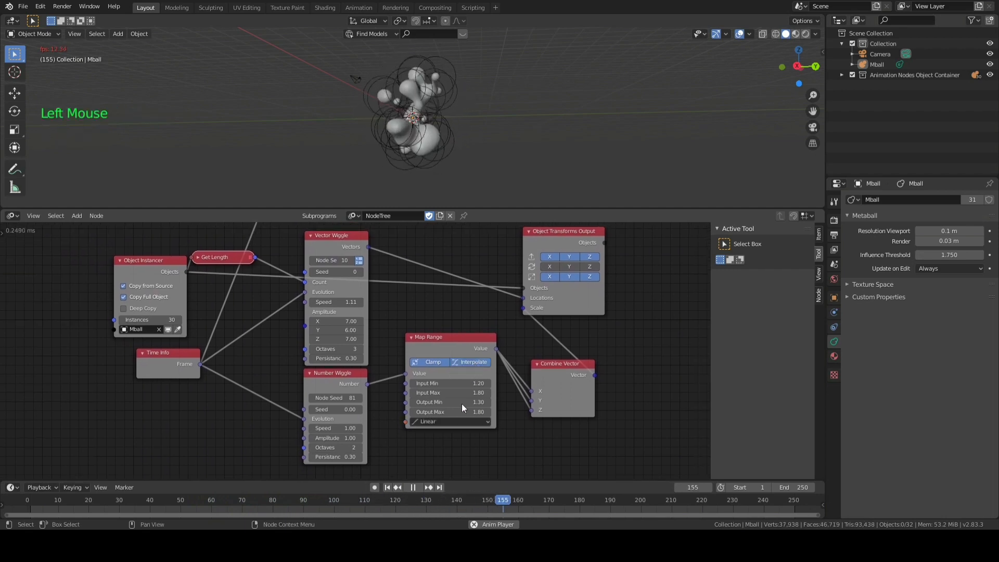
{"action": "left_click", "coordinate": [449, 421]}
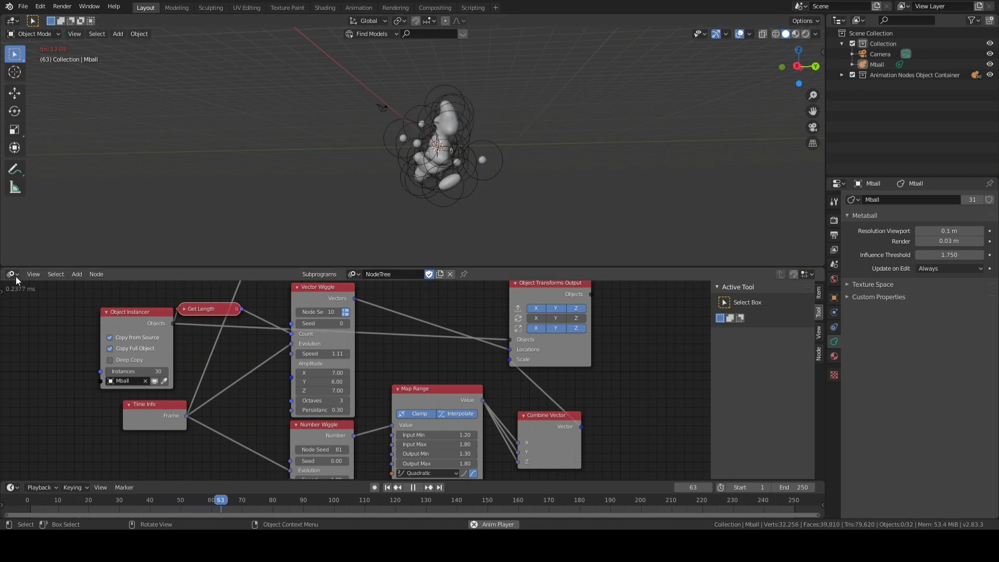
Switch the lower editor to the Shader Editor.
{"action": "left_click", "coordinate": [11, 275]}
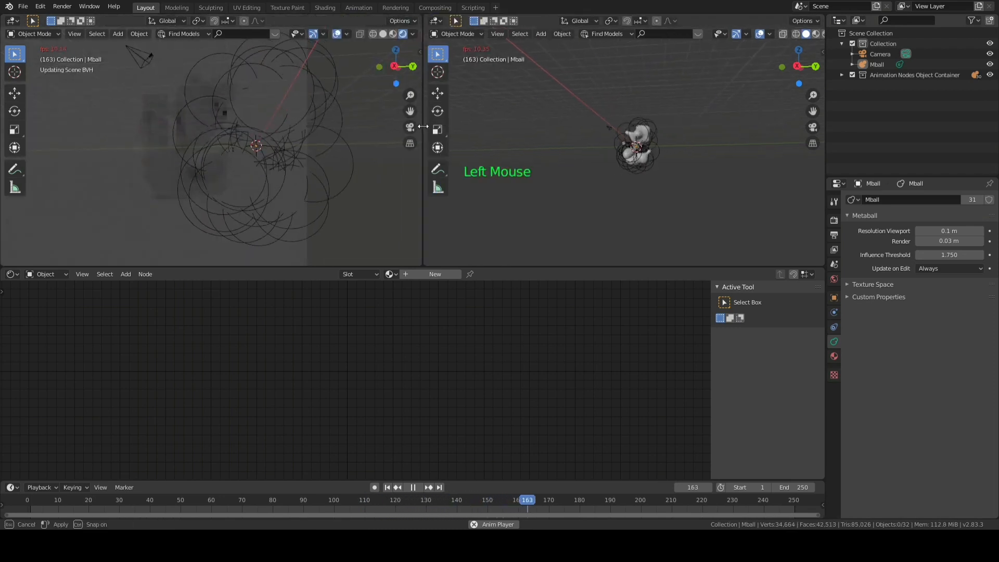
Set the world color to an Environment Texture loading cloud_layers_2k.hdr.
{"action": "key", "text": "space"}
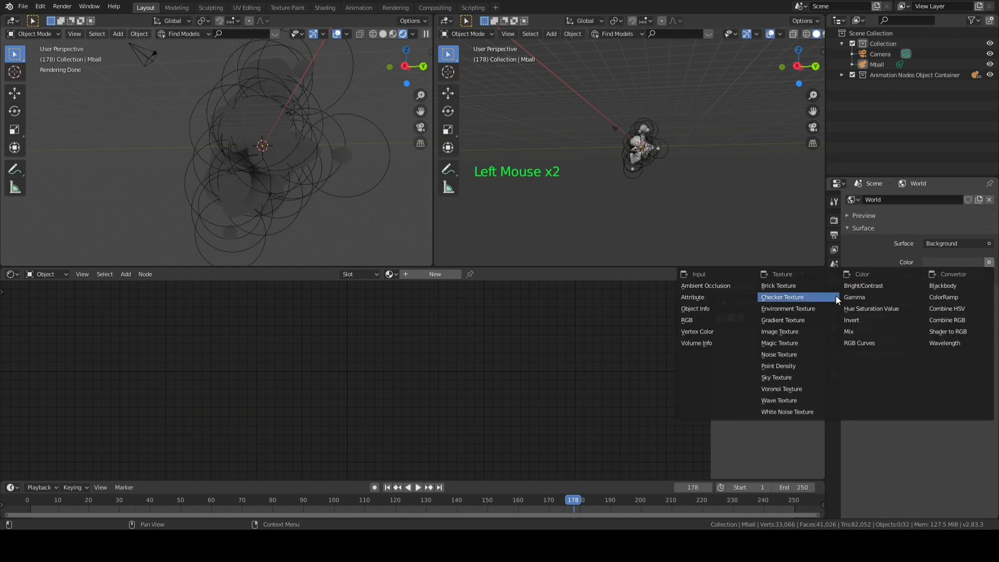
{"action": "left_click", "coordinate": [787, 308]}
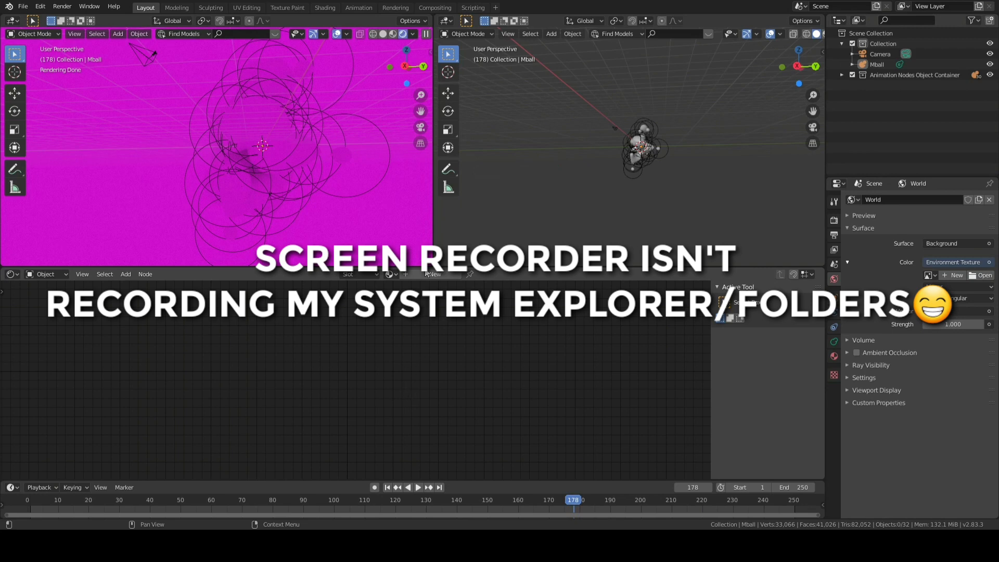
{"action": "mouse_move", "coordinate": [411, 221]}
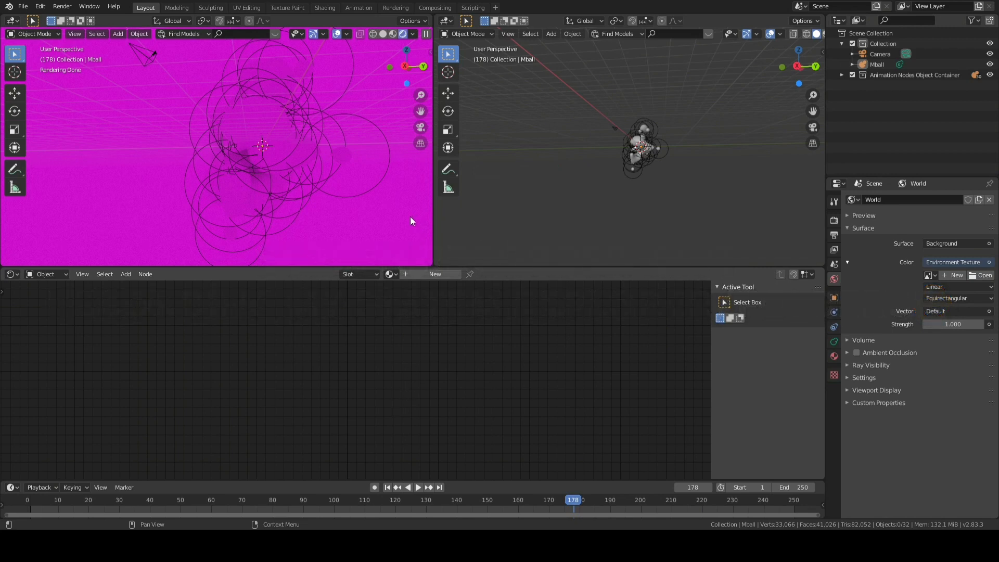
{"action": "left_click", "coordinate": [982, 275]}
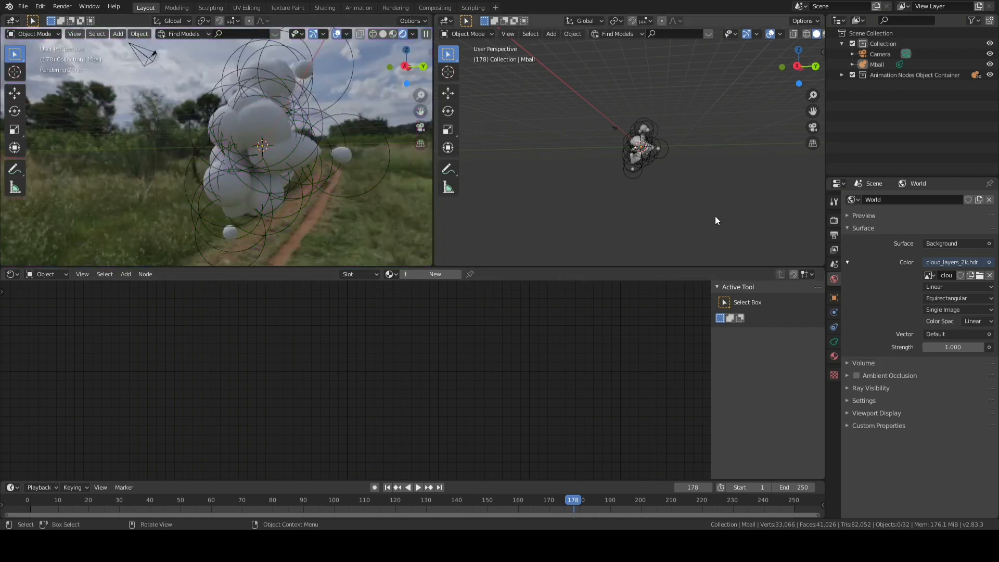
Hide the world background from camera rays and enable ambient occlusion.
{"action": "left_click", "coordinate": [871, 388]}
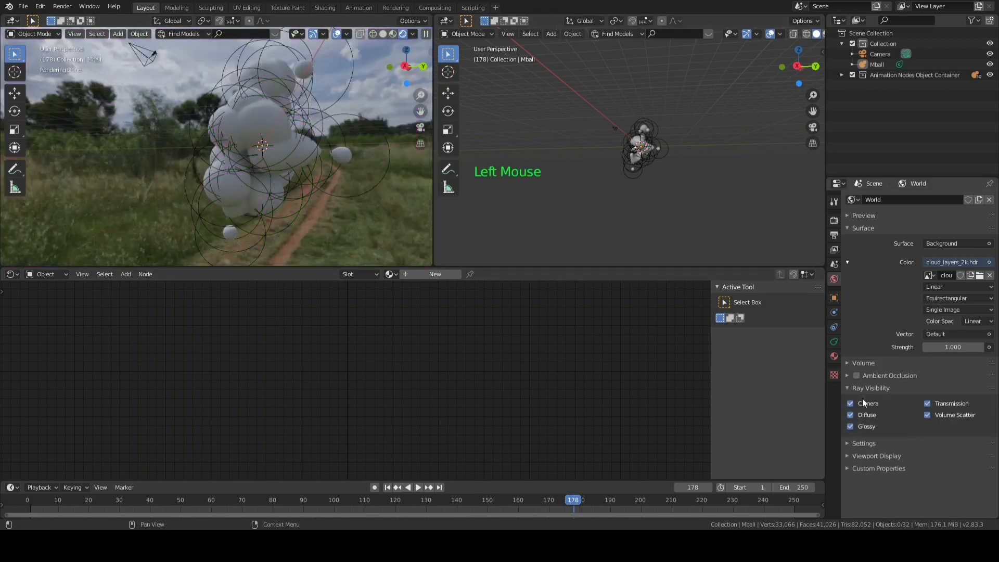
{"action": "left_click", "coordinate": [871, 387]}
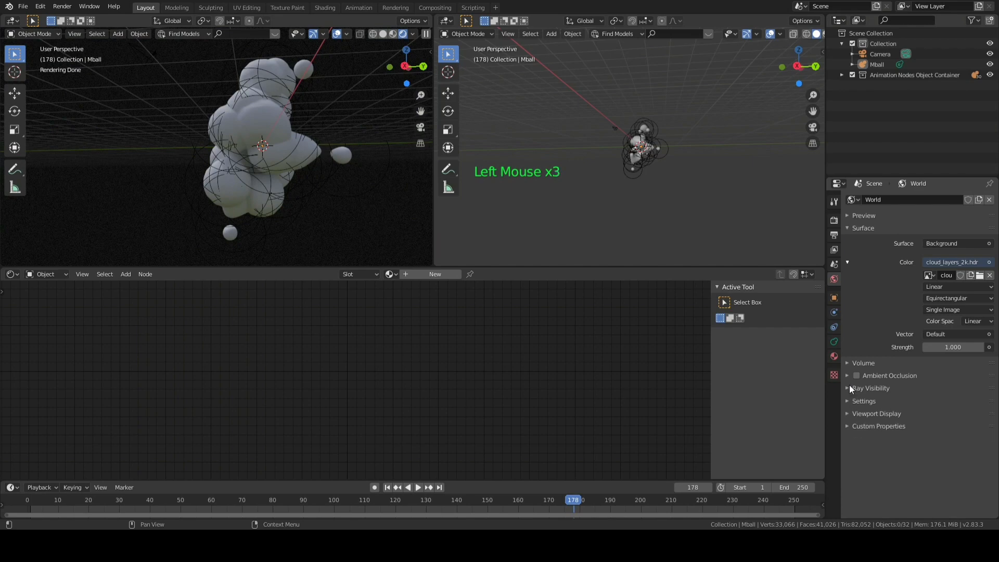
{"action": "left_click", "coordinate": [856, 375]}
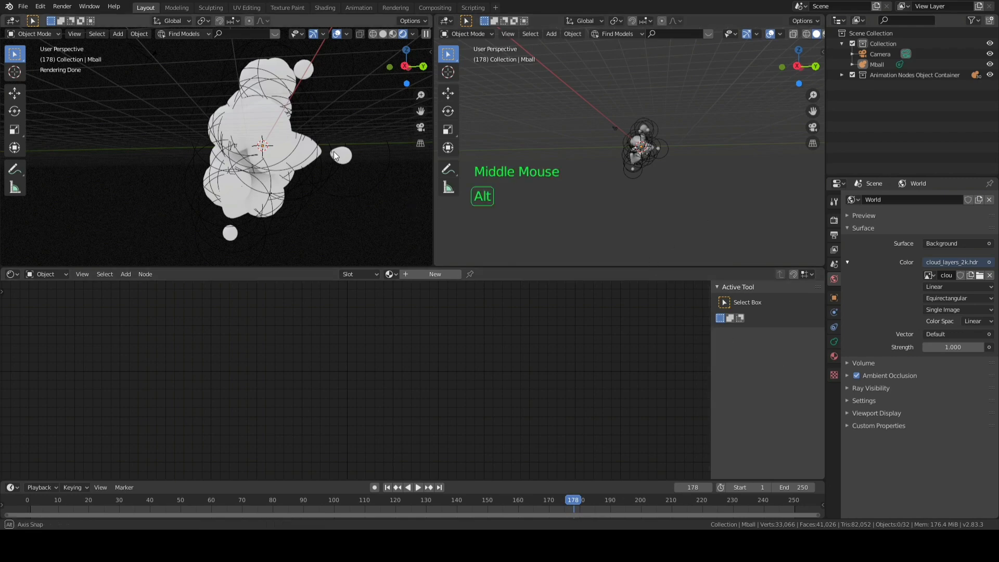
{"action": "scroll", "scroll_direction": "up", "scroll_amount": 3}
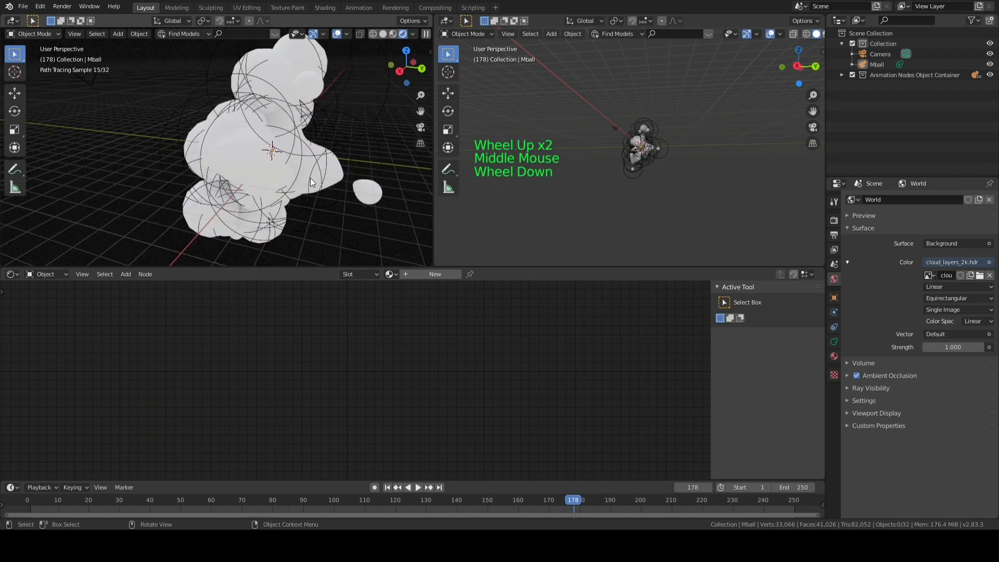
{"action": "scroll", "scroll_direction": "down", "scroll_amount": 3}
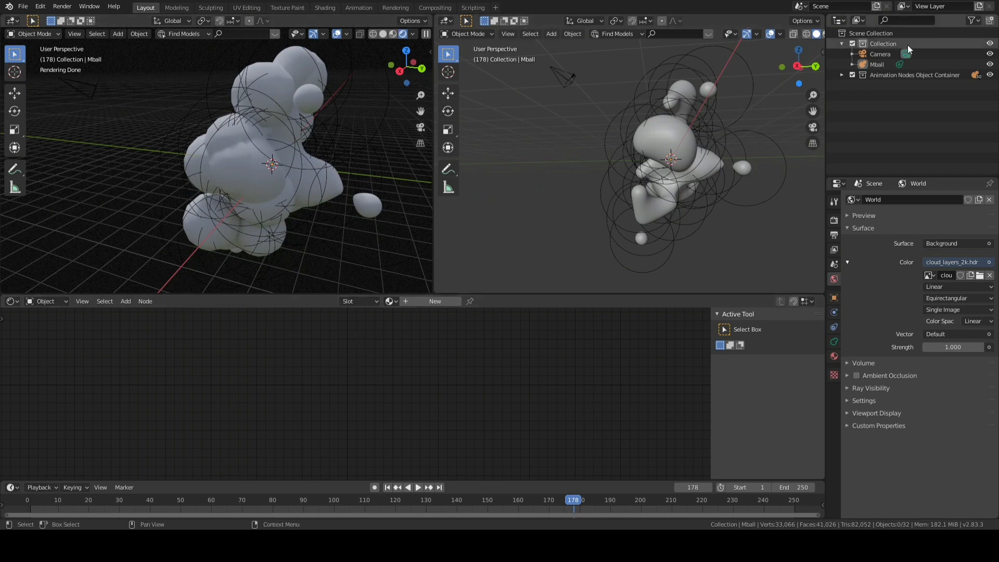
Give Mball a new Principled material with high transmission and roughness 0.186.
{"action": "left_click", "coordinate": [876, 63]}
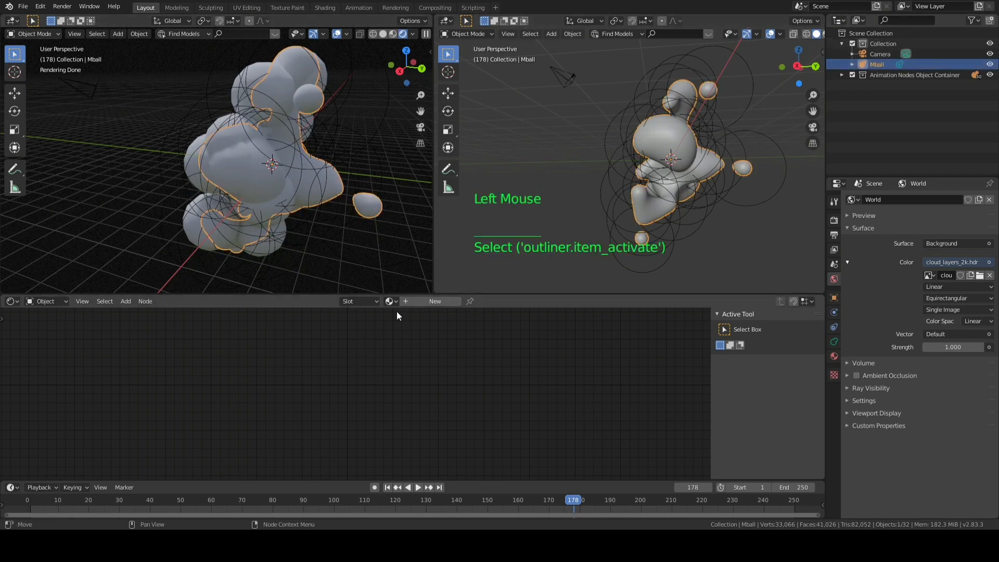
{"action": "left_click", "coordinate": [434, 301]}
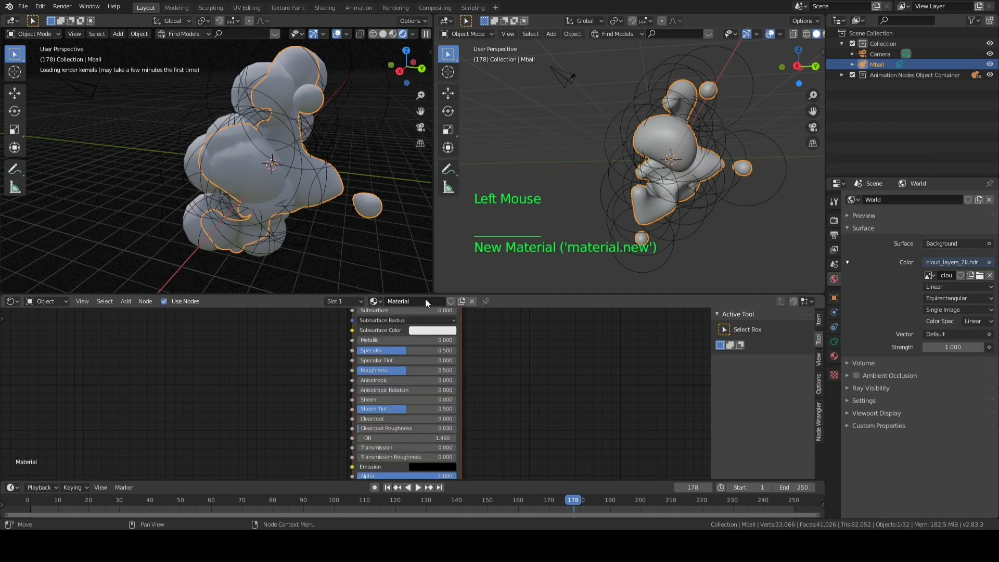
{"action": "scroll", "scroll_direction": "down", "scroll_amount": 3}
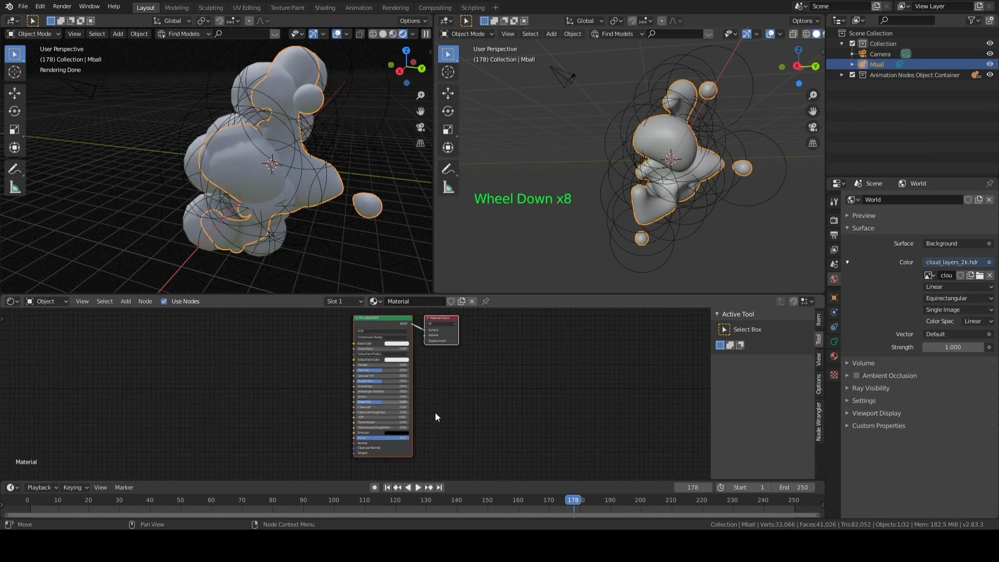
{"action": "scroll", "scroll_direction": "down", "scroll_amount": 3}
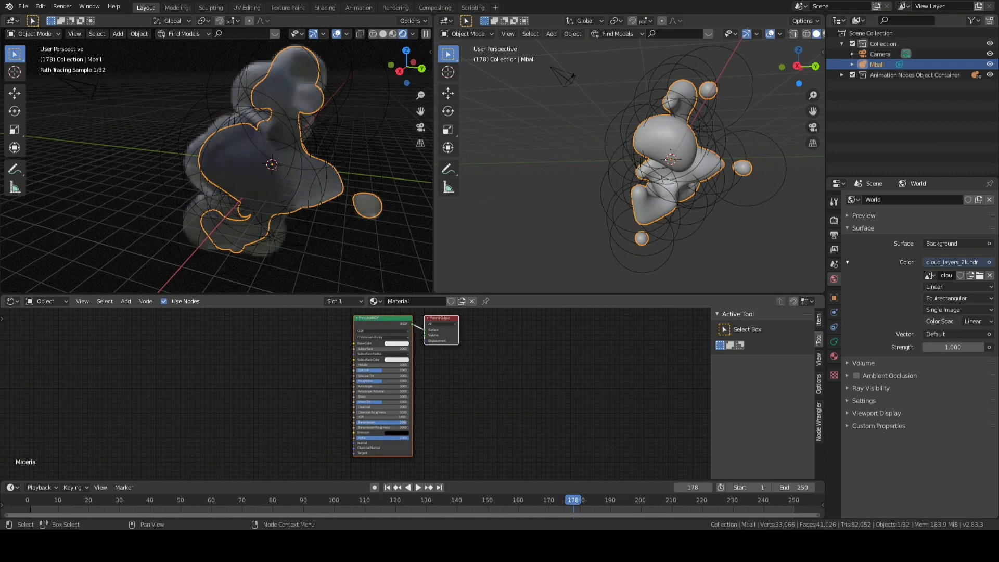
{"action": "scroll", "scroll_direction": "up", "scroll_amount": 3}
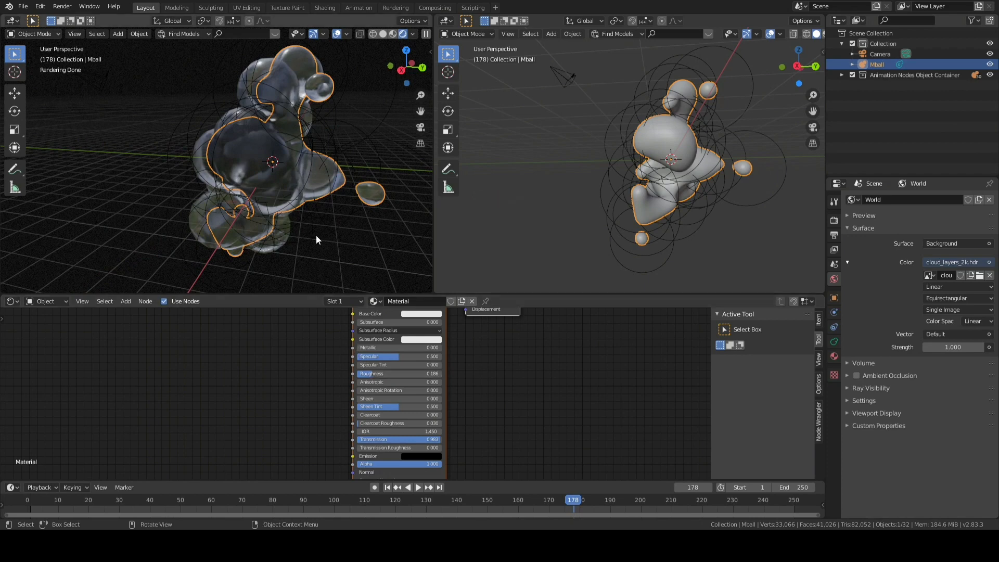
{"action": "scroll", "scroll_direction": "down", "scroll_amount": 3}
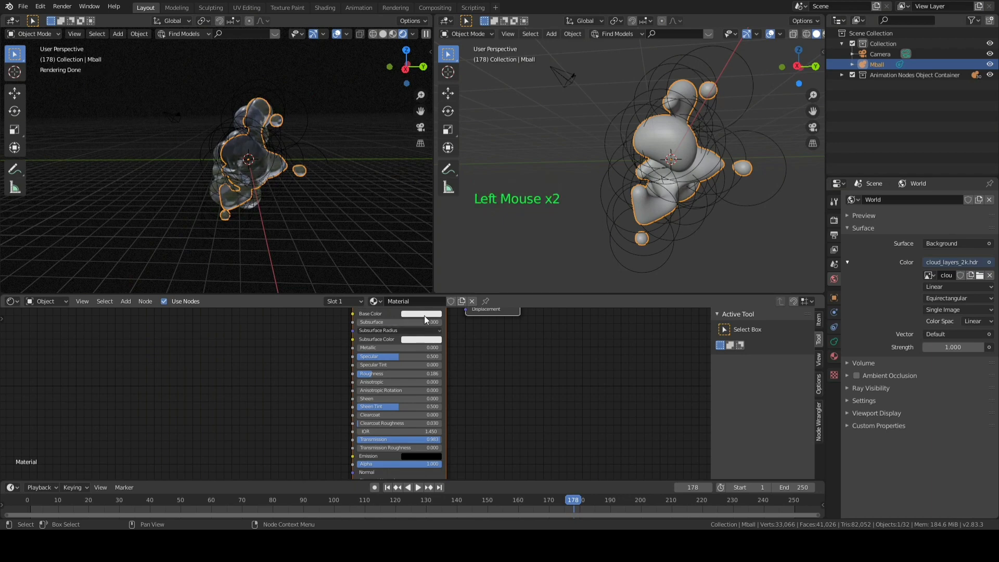
Set the glass material's base color to a light cyan.
{"action": "left_click", "coordinate": [421, 313]}
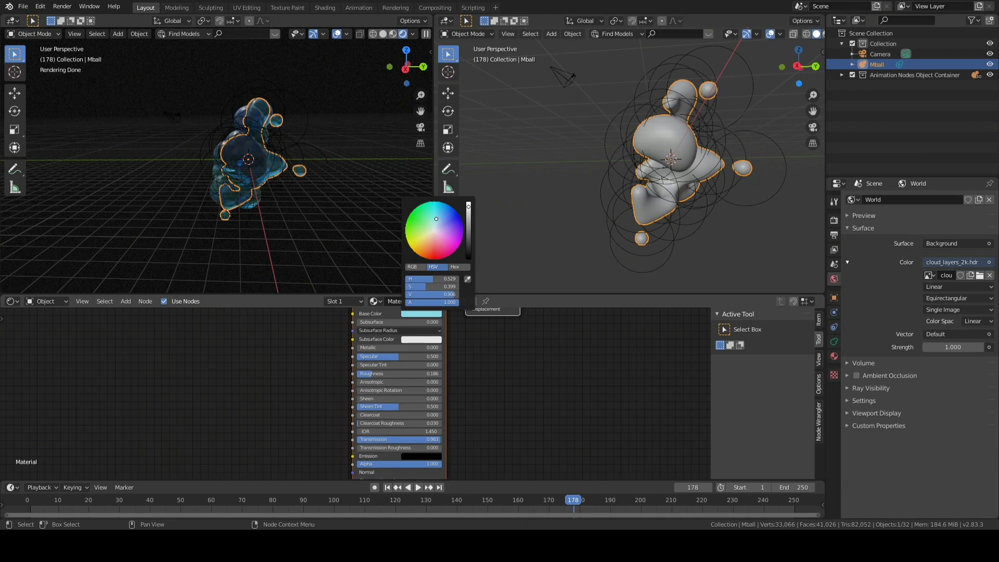
{"action": "left_click", "coordinate": [497, 247]}
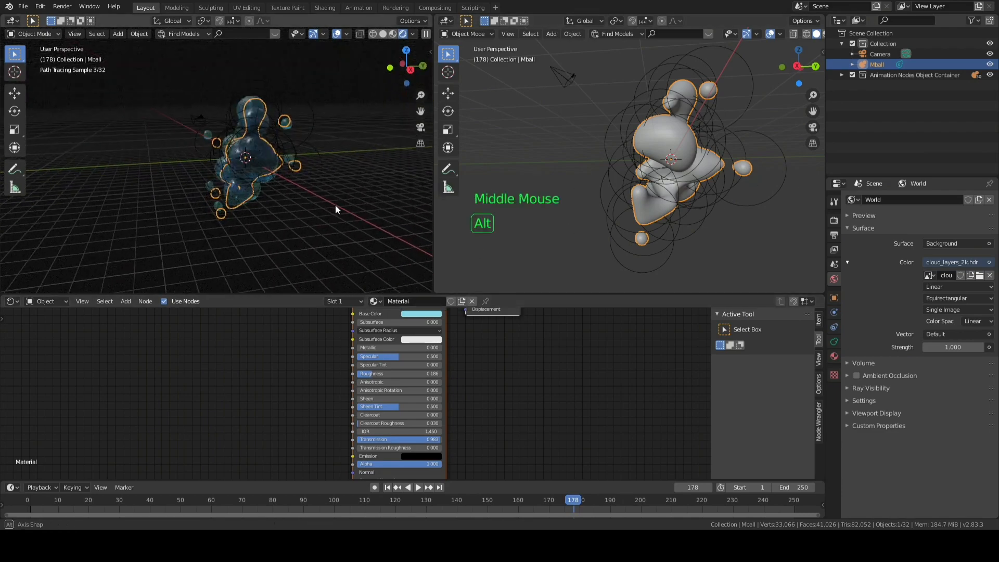
{"action": "scroll", "scroll_direction": "up", "scroll_amount": 3}
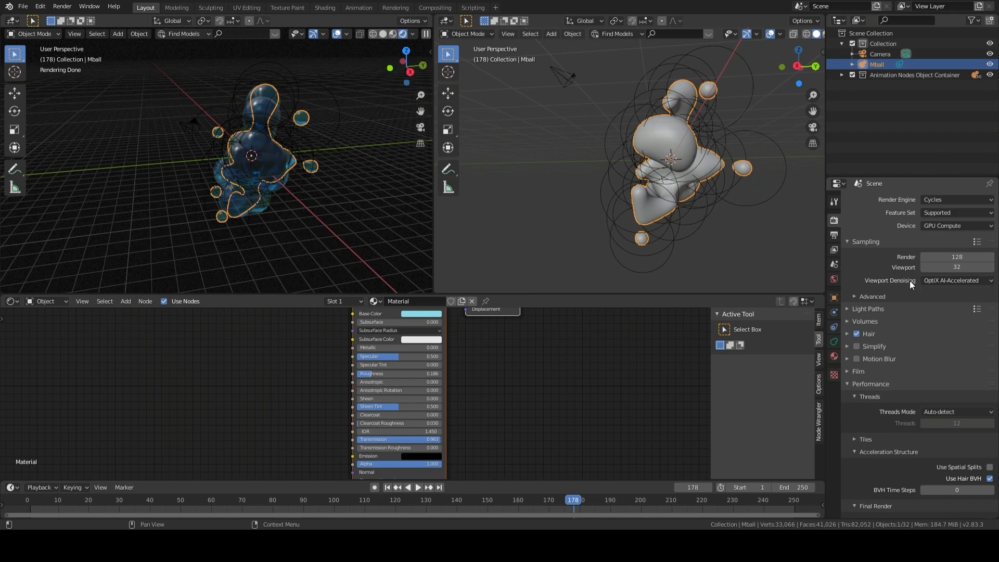
Change Viewport Denoising from OptiX to None in Render Sampling.
{"action": "left_click", "coordinate": [956, 281]}
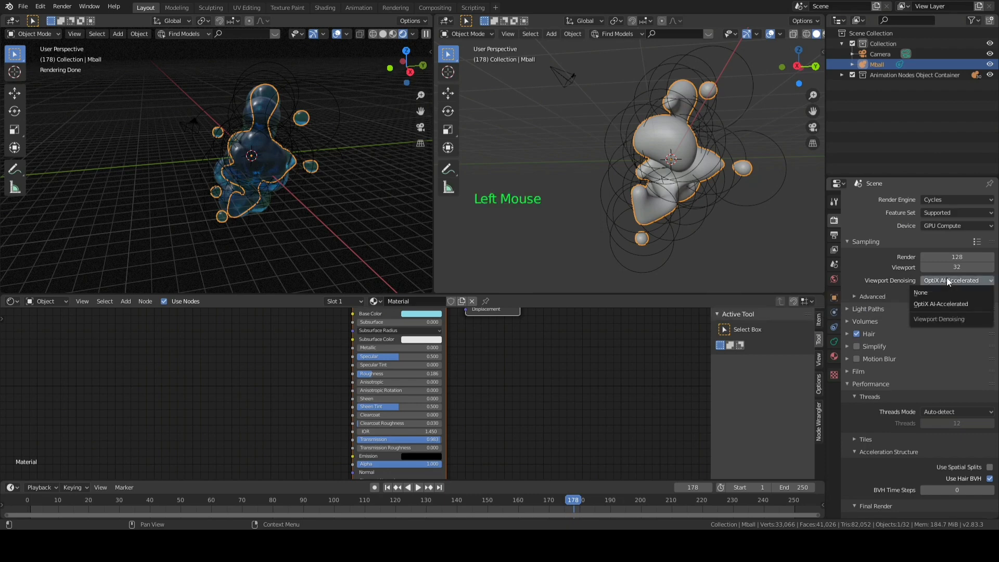
{"action": "left_click", "coordinate": [920, 292]}
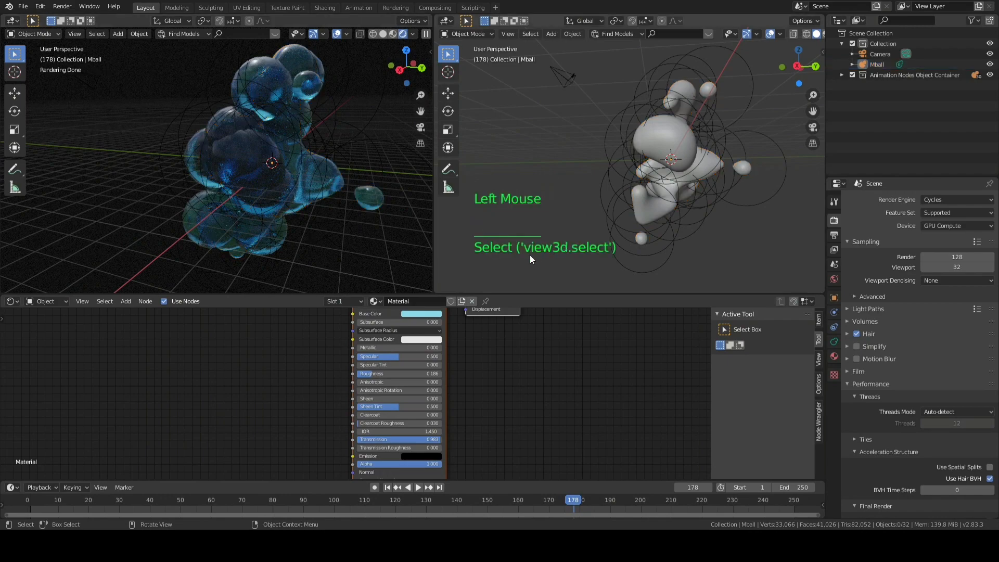
{"action": "scroll", "scroll_direction": "down", "scroll_amount": 3}
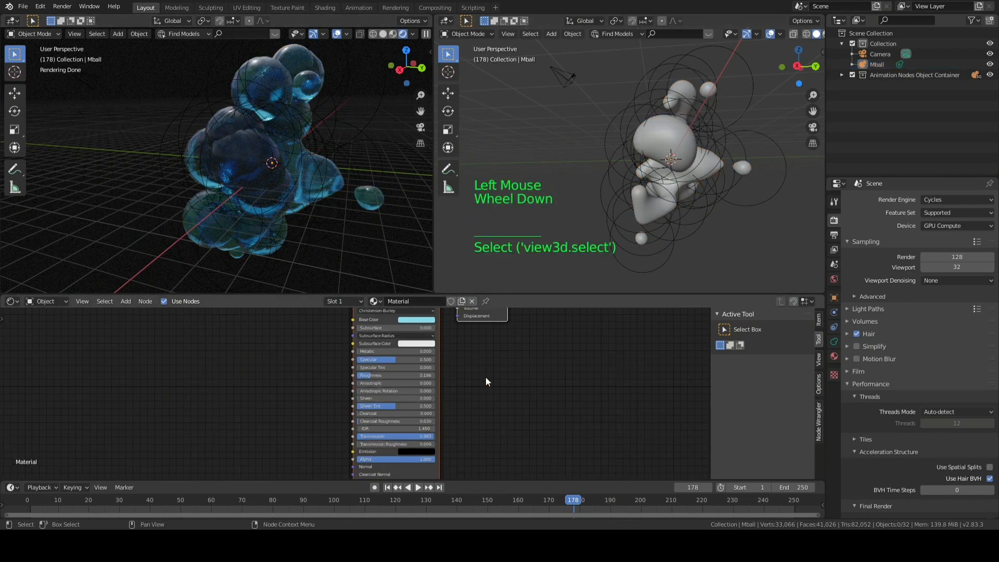
{"action": "scroll", "scroll_direction": "down", "scroll_amount": 3}
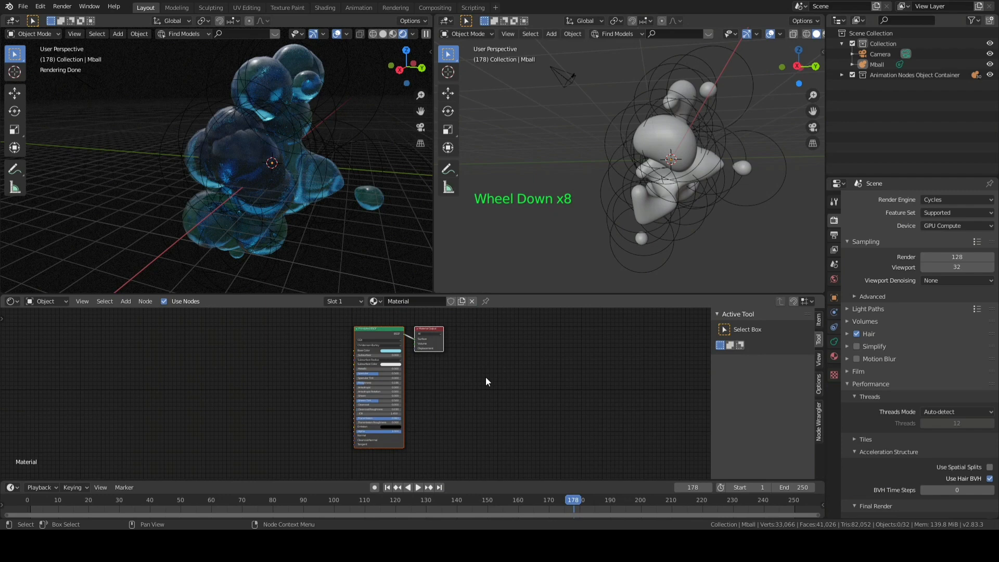
Search for an Emission node and rearrange the material nodes to make room.
{"action": "key", "text": "shift"}
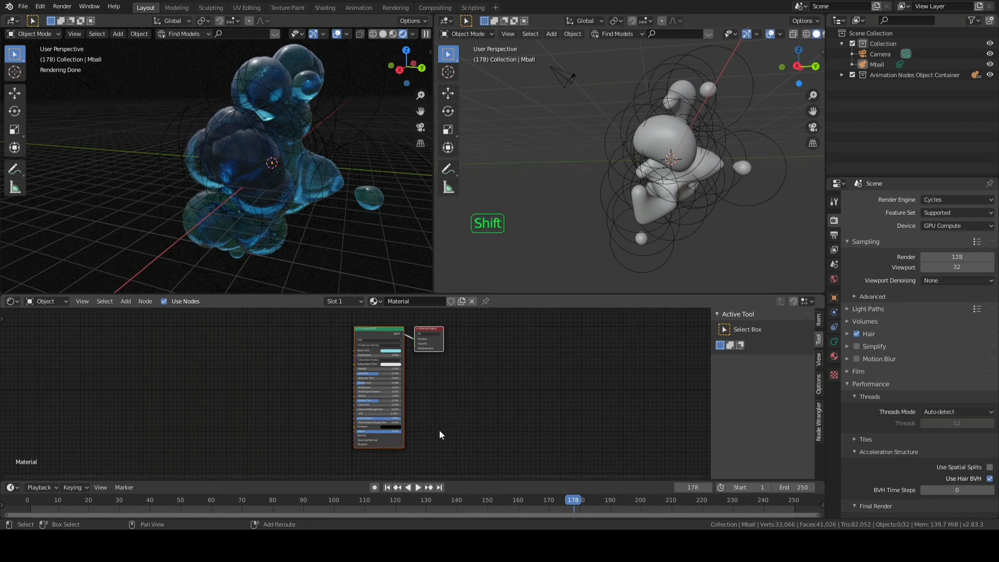
{"action": "key", "text": "shift+a"}
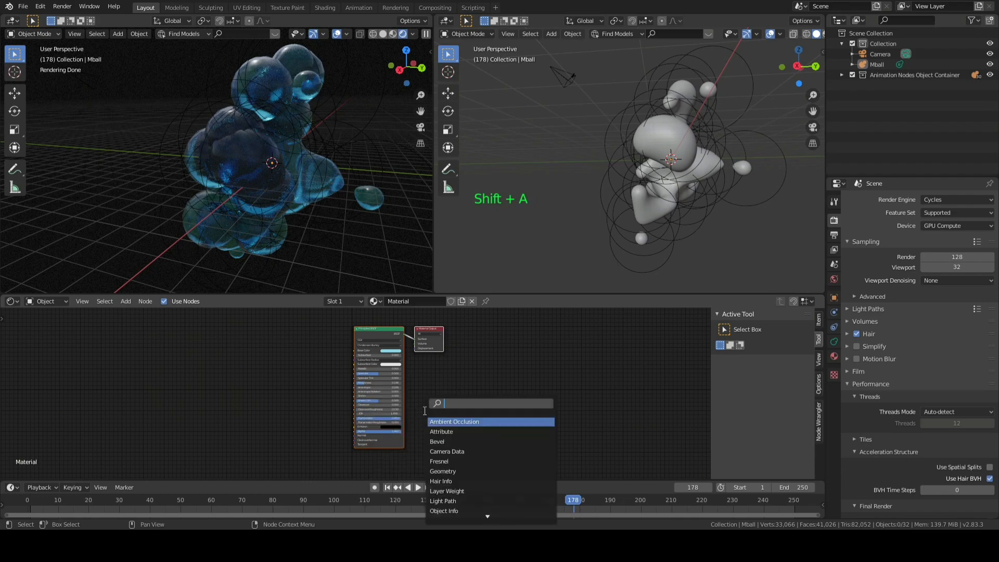
{"action": "type", "text": "emi"}
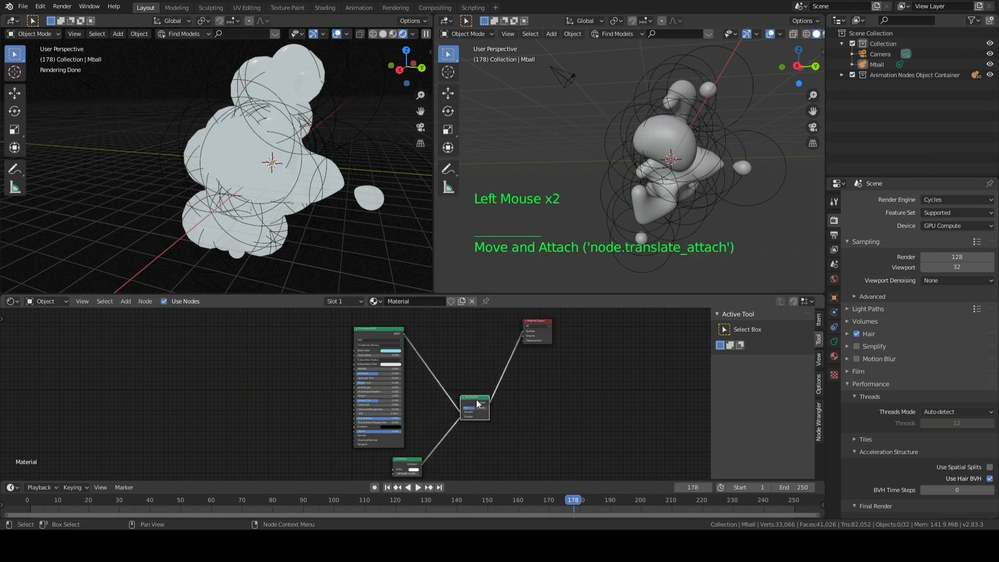
{"action": "left_click_drag", "start_coordinate": [536, 328], "coordinate": [580, 336]}
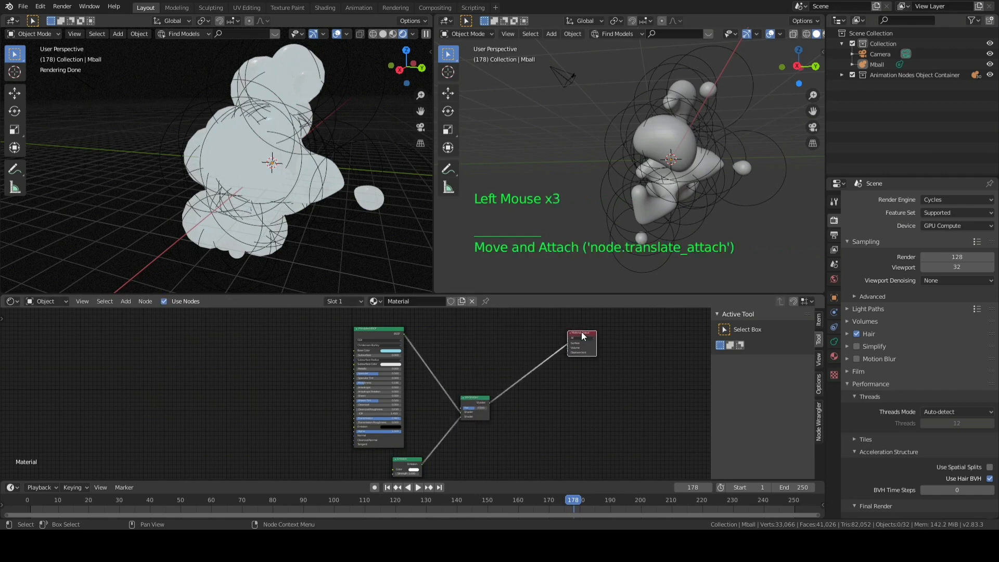
Add a ColorRamp node to the material tree, undoing a misplaced node.
{"action": "key", "text": "shift+a"}
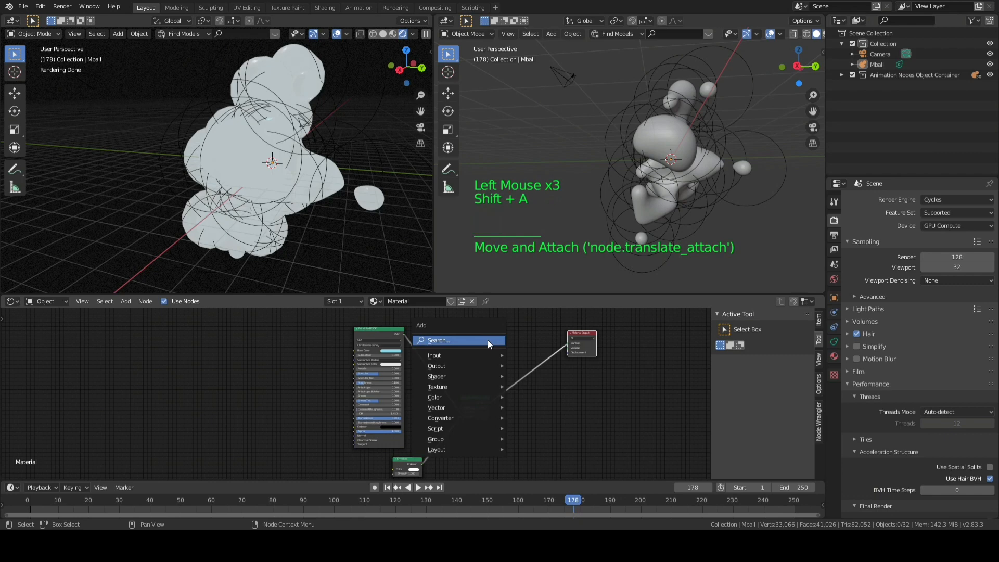
{"action": "left_click", "coordinate": [433, 355]}
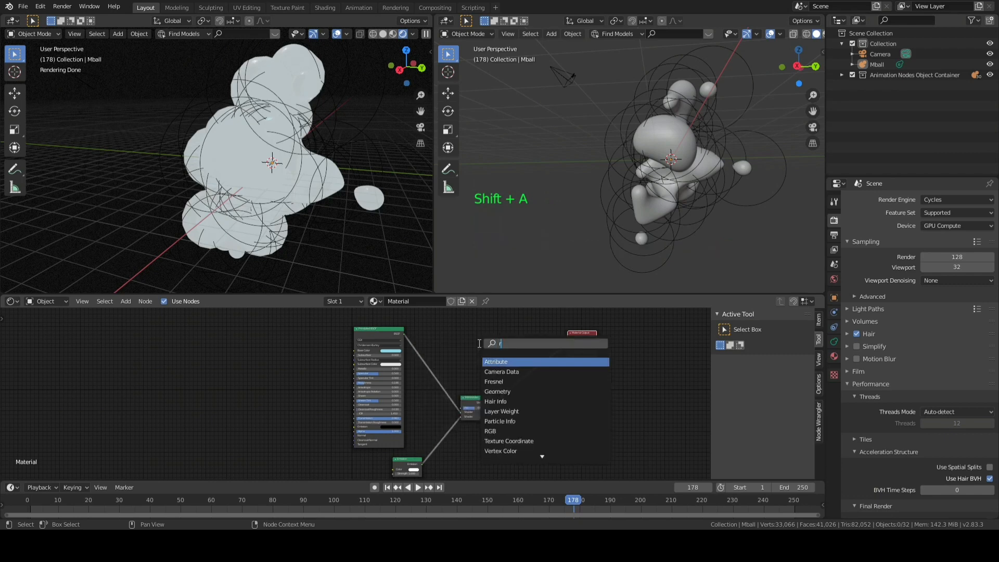
{"action": "type", "text": "ramp"}
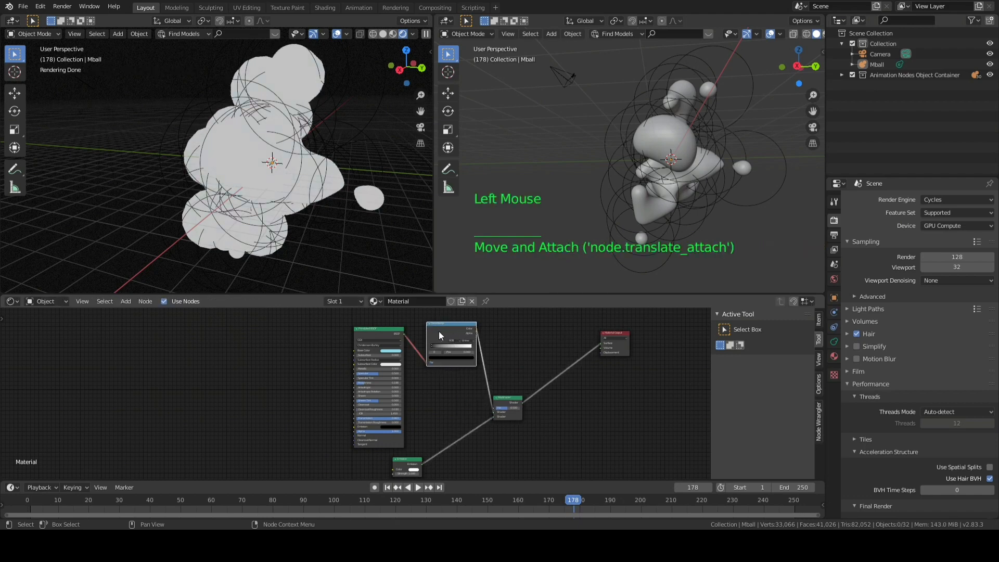
{"action": "key", "text": "ctrl"}
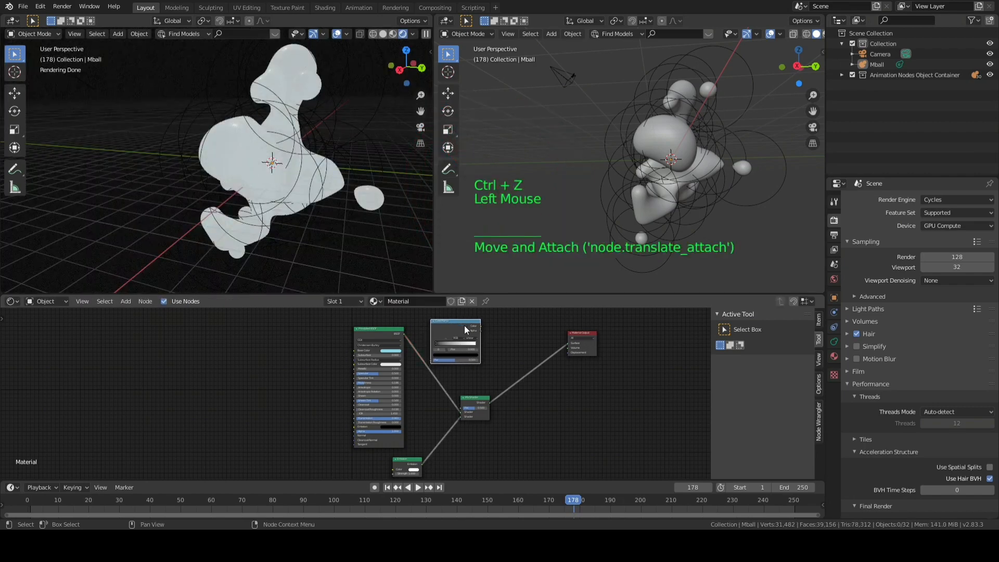
{"action": "left_click", "coordinate": [456, 340]}
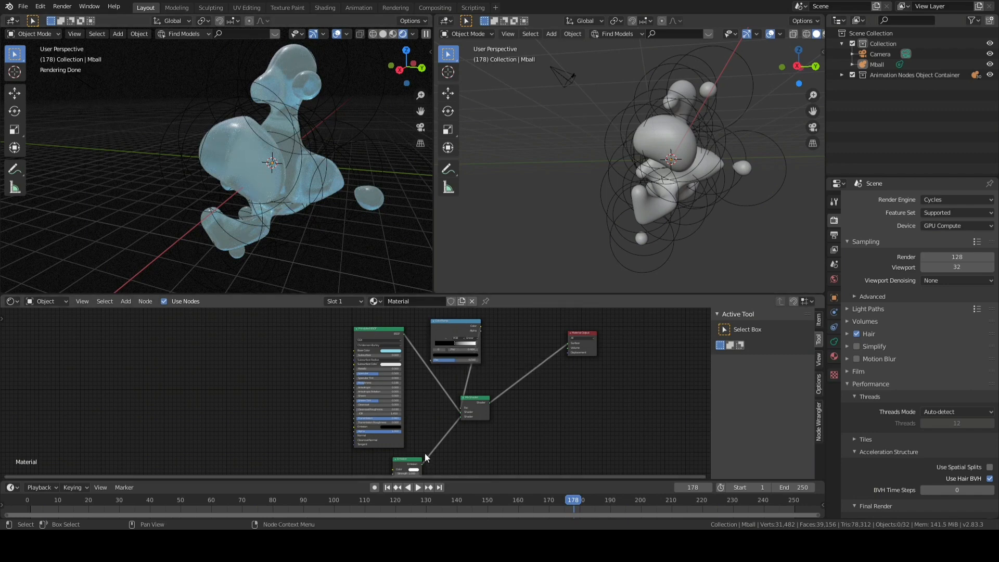
{"action": "mouse_move", "coordinate": [287, 388]}
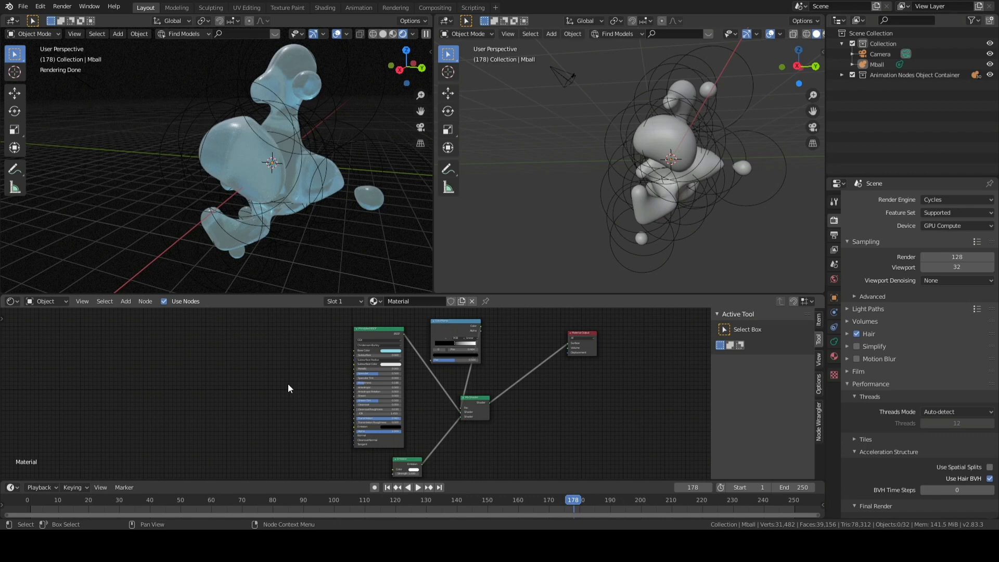
Add a Noise Texture feeding the glass shader, with scale 0.1, detail 16 and distortion 30.7.
{"action": "key", "text": "shift+a"}
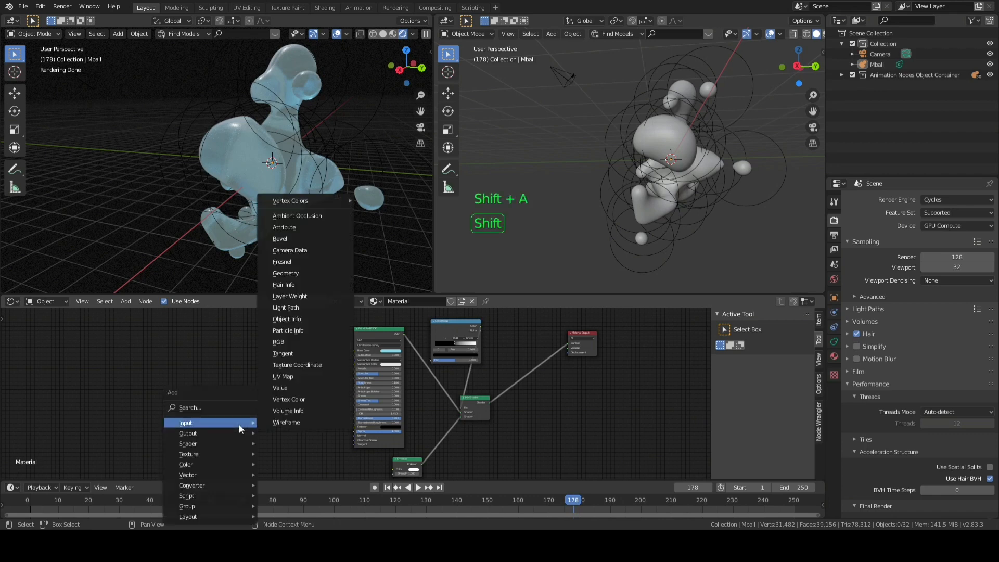
{"action": "mouse_move", "coordinate": [188, 454]}
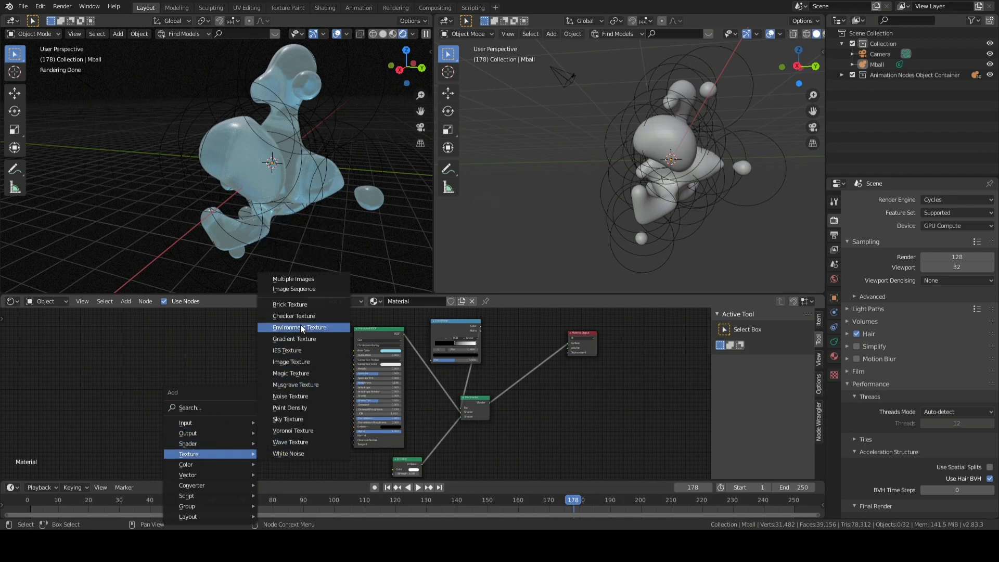
{"action": "left_click", "coordinate": [302, 327]}
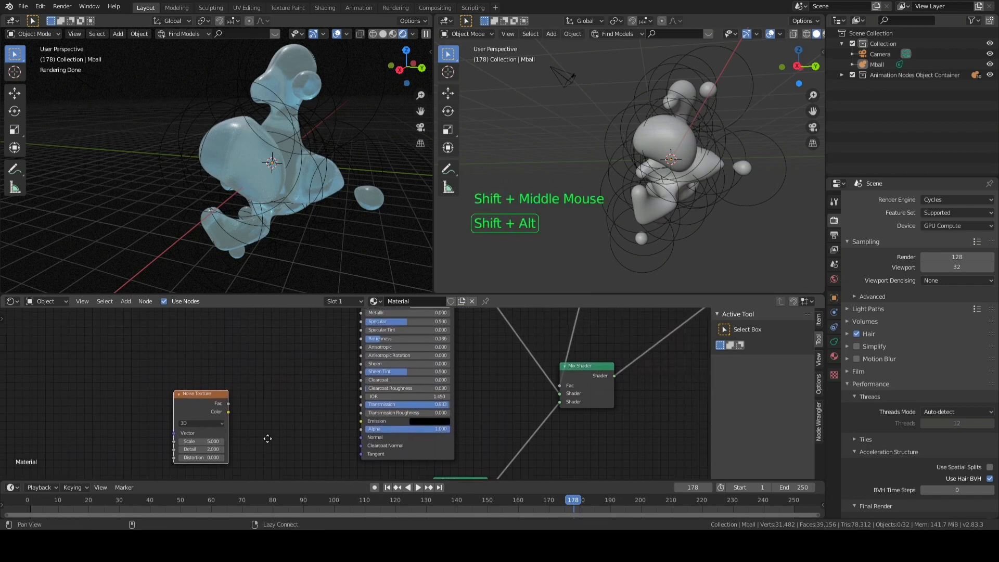
{"action": "scroll", "scroll_direction": "down", "scroll_amount": 3}
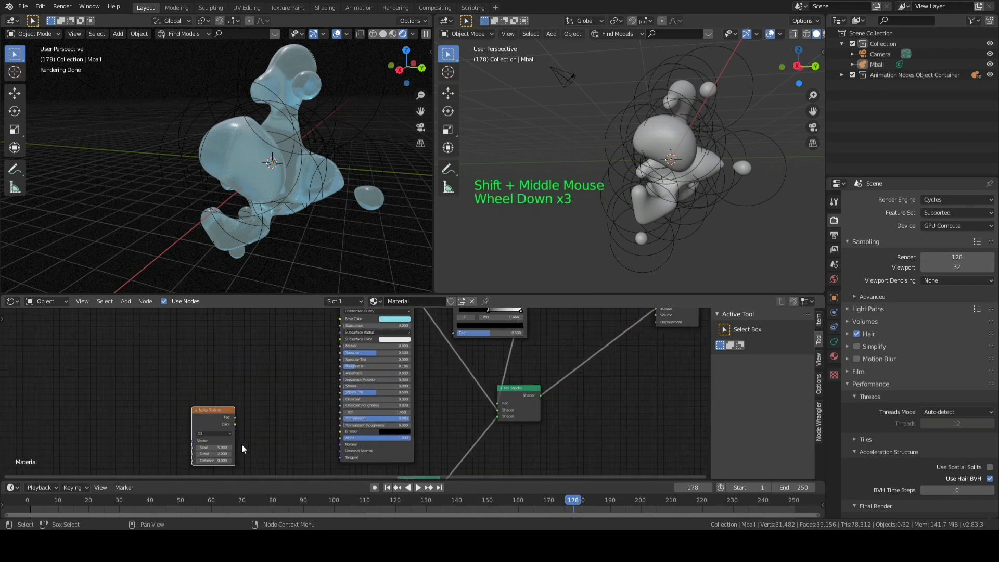
{"action": "left_click_drag", "start_coordinate": [234, 424], "coordinate": [455, 349]}
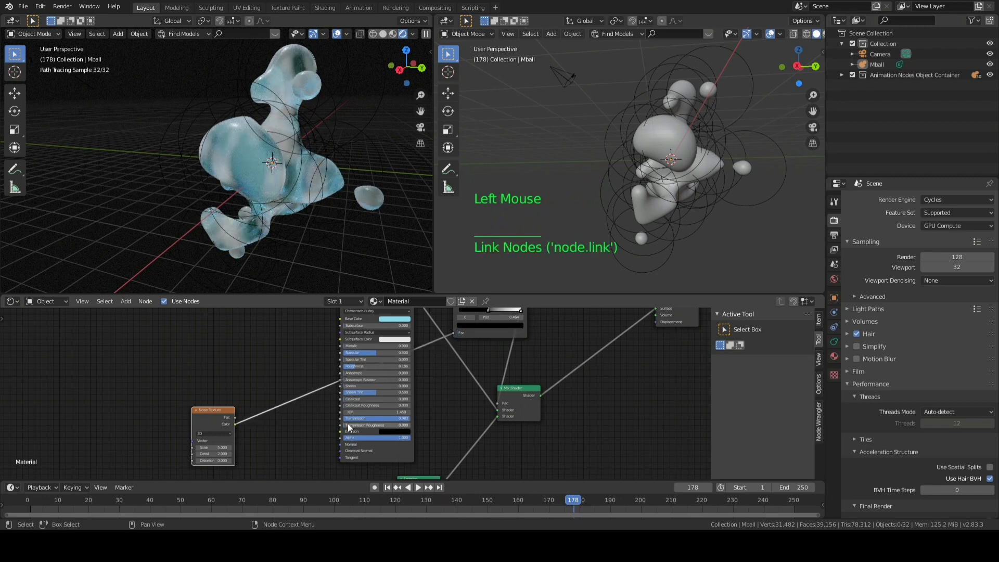
{"action": "scroll", "scroll_direction": "down", "scroll_amount": 3}
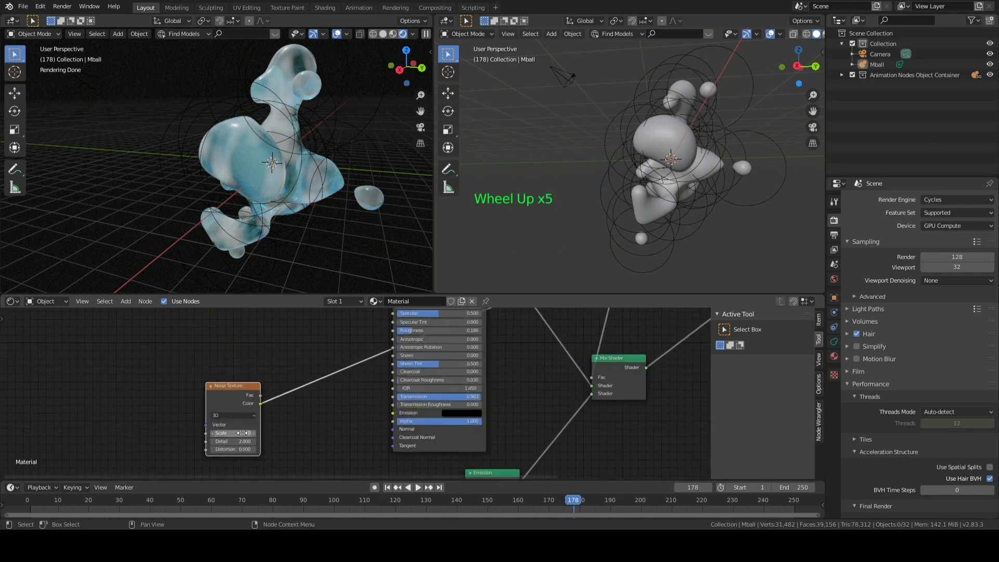
{"action": "left_click", "coordinate": [233, 433]}
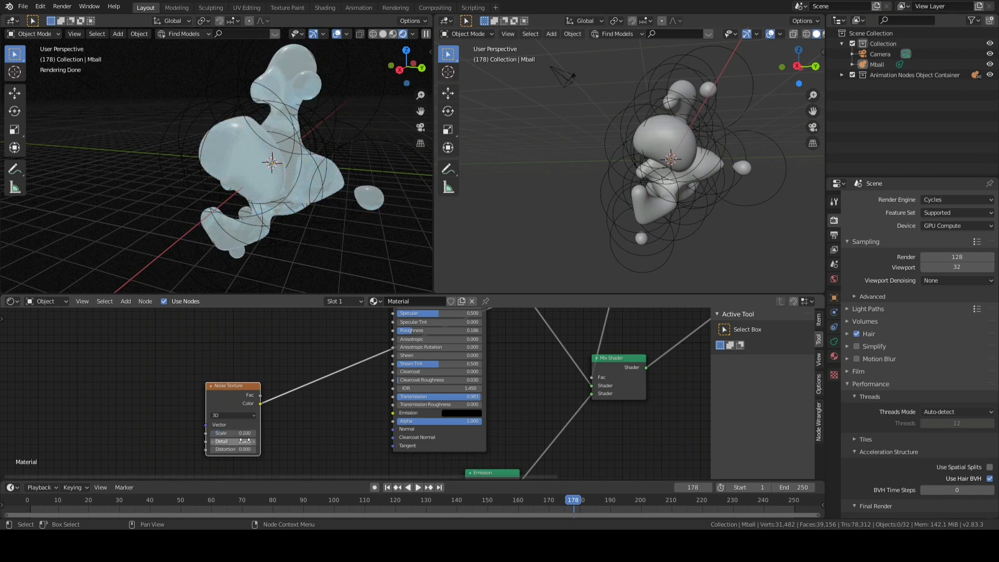
{"action": "left_click", "coordinate": [233, 441]}
{"action": "type", "text": " 16.000"}
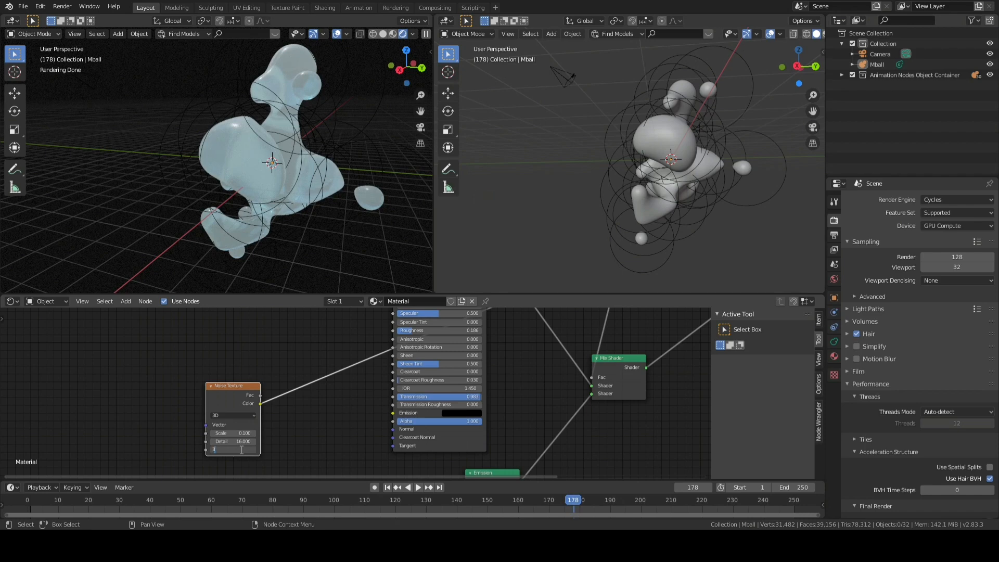
{"action": "type", "text": "30.700"}
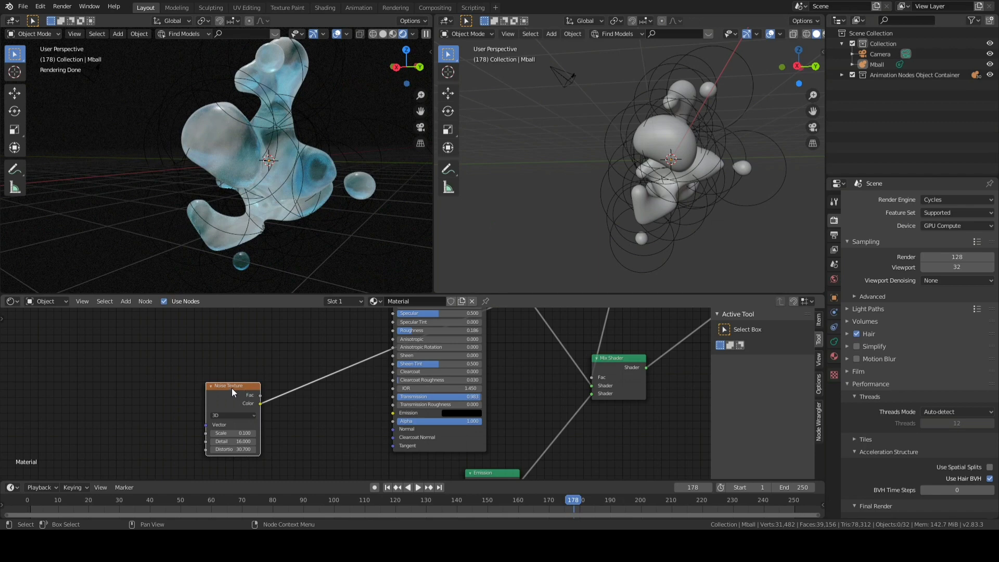
Attach Texture Coordinate and Mapping nodes to the Noise Texture with Ctrl+T and rearrange them.
{"action": "key", "text": "ctrl+t"}
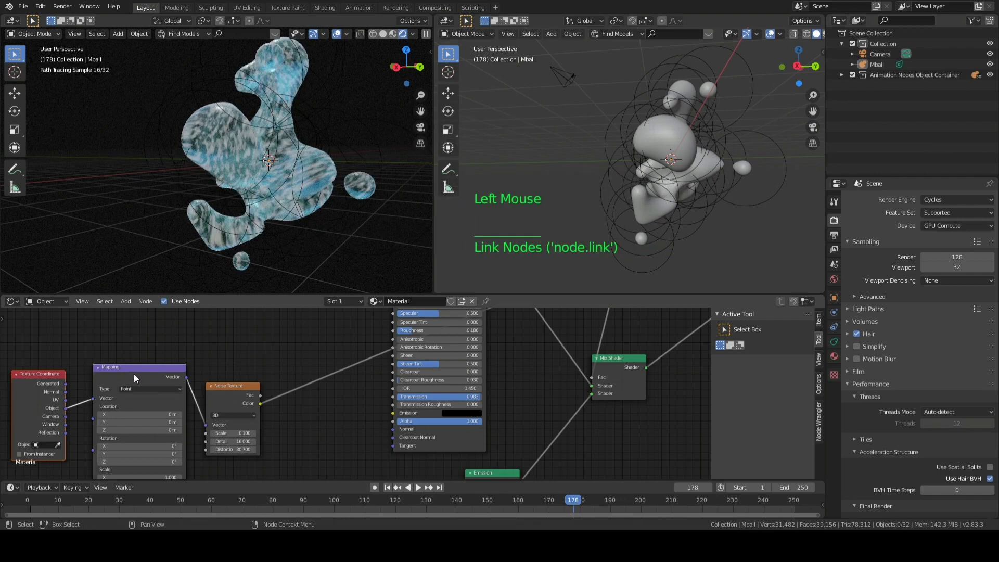
{"action": "left_click_drag", "start_coordinate": [137, 367], "coordinate": [82, 368]}
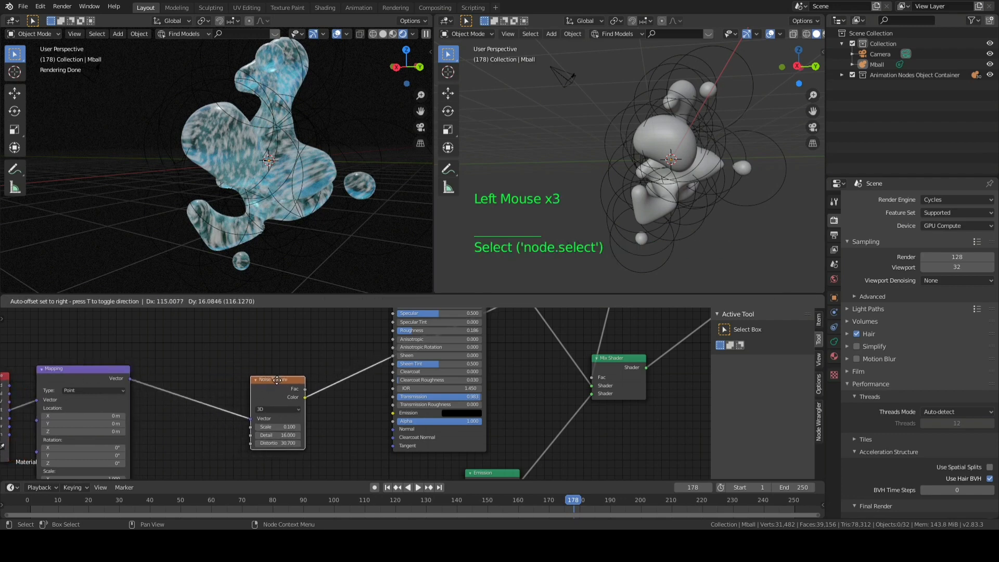
{"action": "left_click_drag", "start_coordinate": [278, 379], "coordinate": [204, 402]}
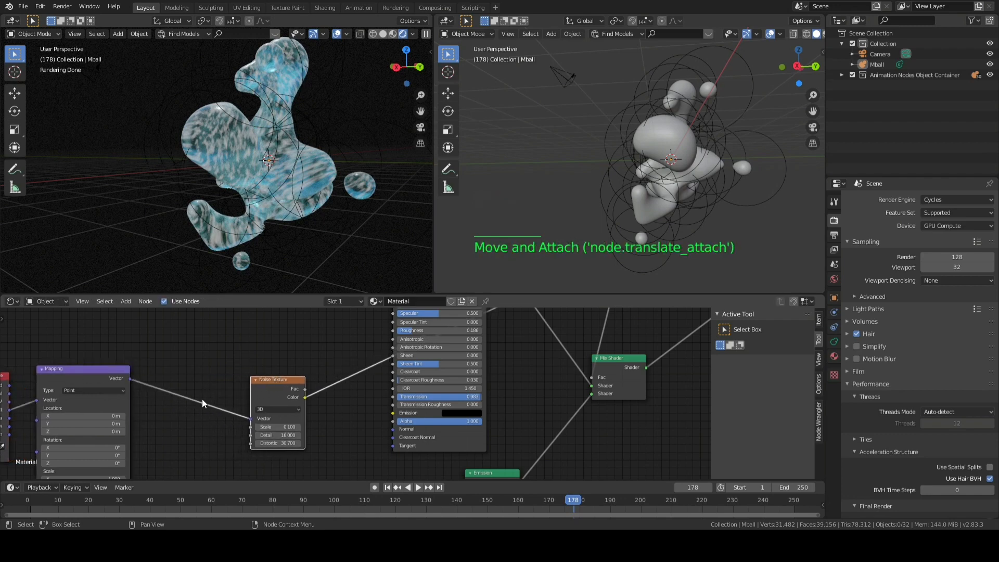
{"action": "key", "text": "shift"}
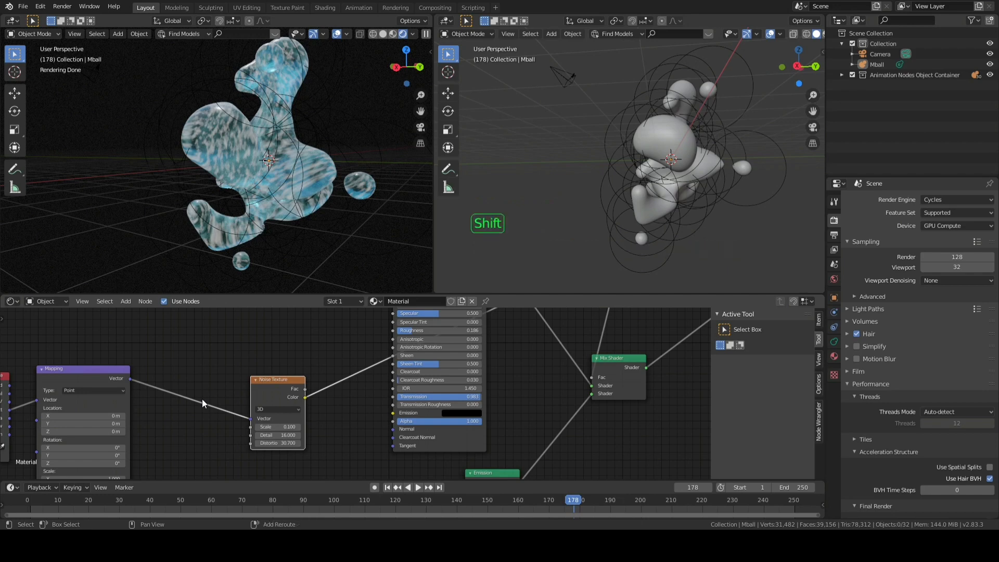
{"action": "key", "text": "shift+a"}
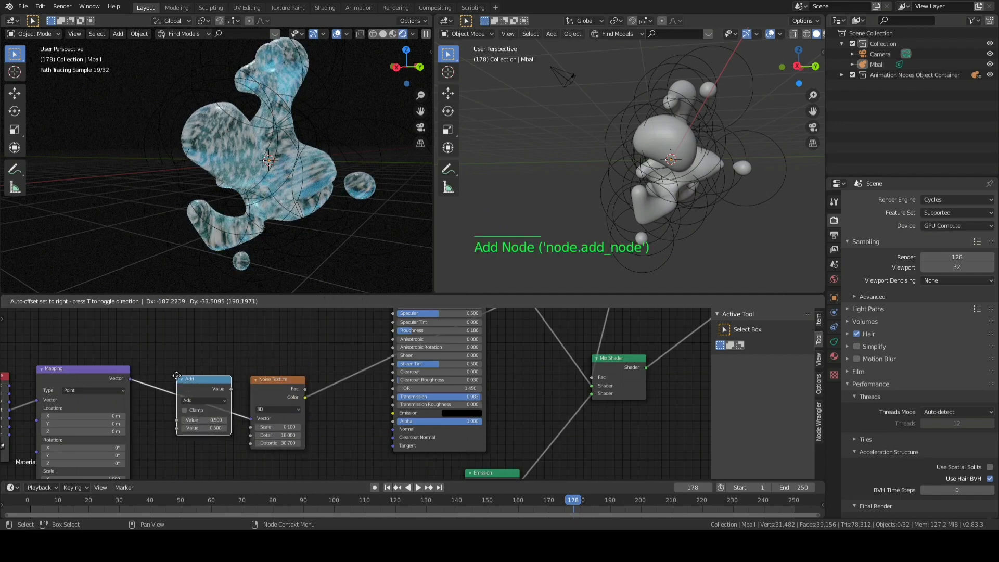
Insert a Multiply math node with value 7.6 between Mapping and Noise Texture.
{"action": "left_click", "coordinate": [202, 400]}
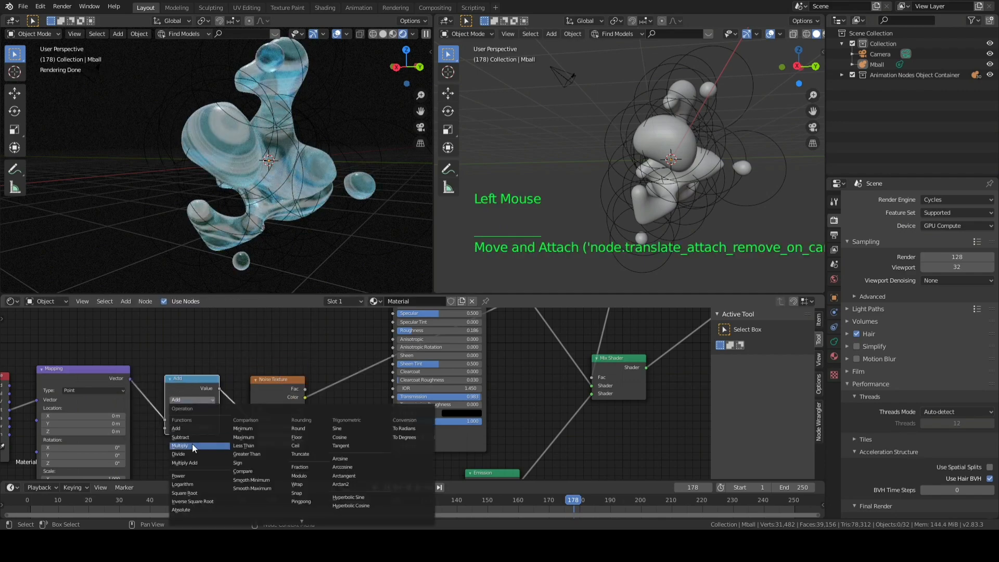
{"action": "left_click", "coordinate": [181, 444]}
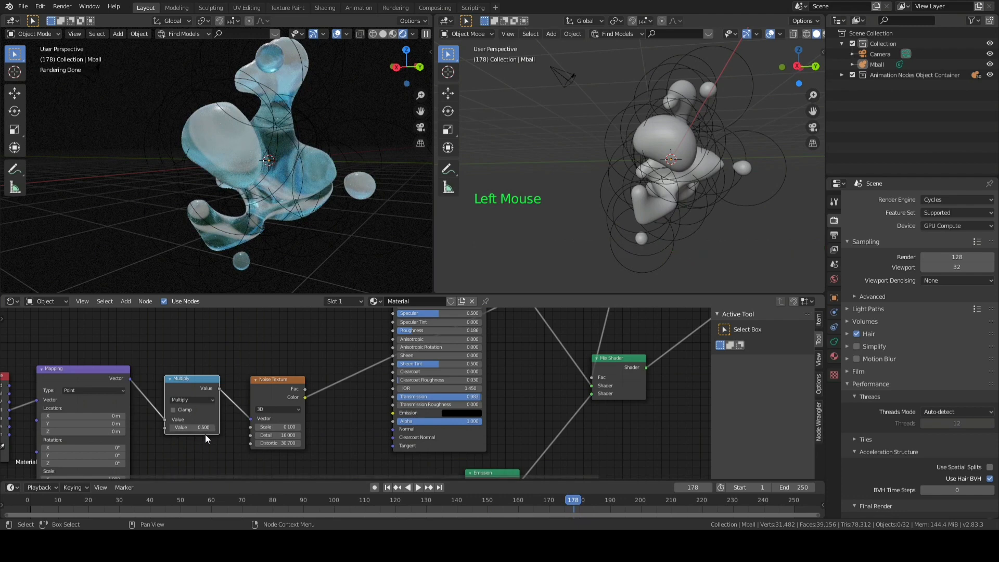
{"action": "left_click", "coordinate": [191, 428]}
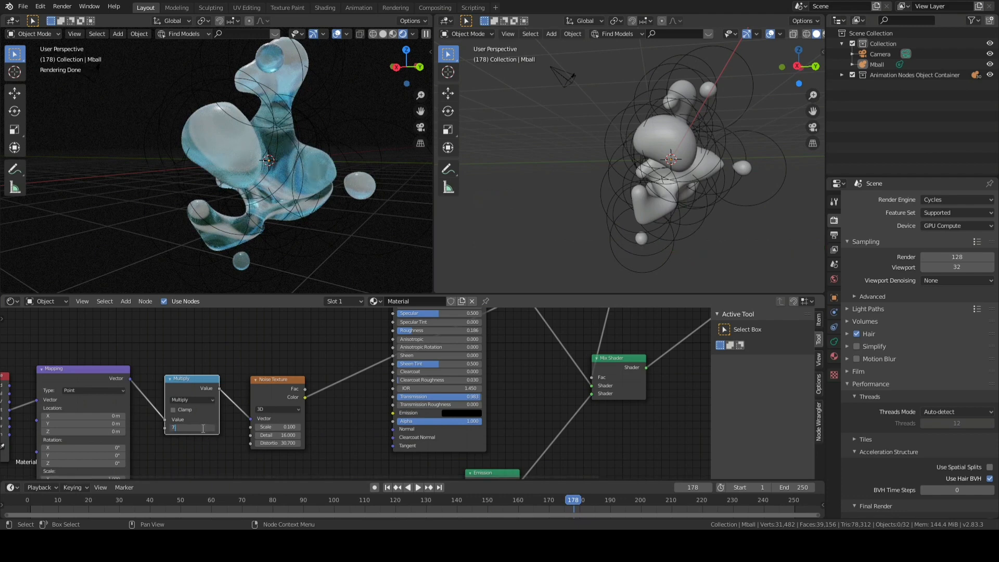
{"action": "type", "text": "7.600"}
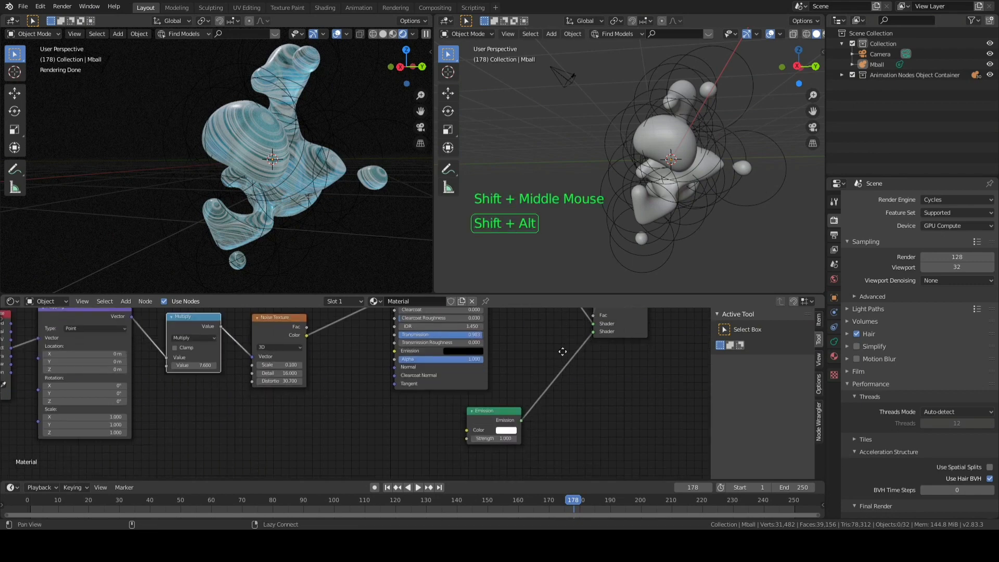
Shift the ColorRamp stop to swirl the glassy banding.
{"action": "left_click", "coordinate": [491, 438]}
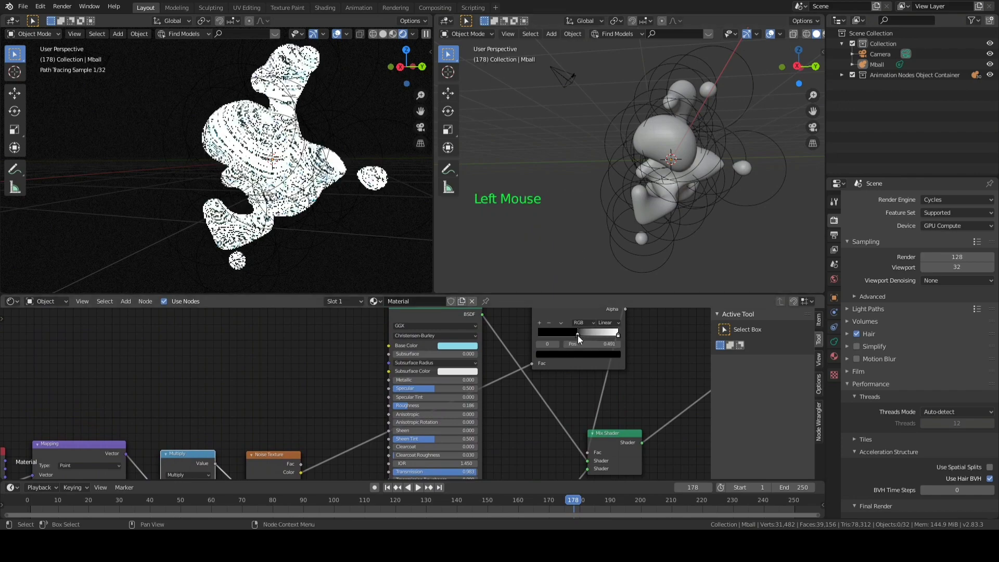
{"action": "left_click_drag", "start_coordinate": [578, 333], "coordinate": [585, 333]}
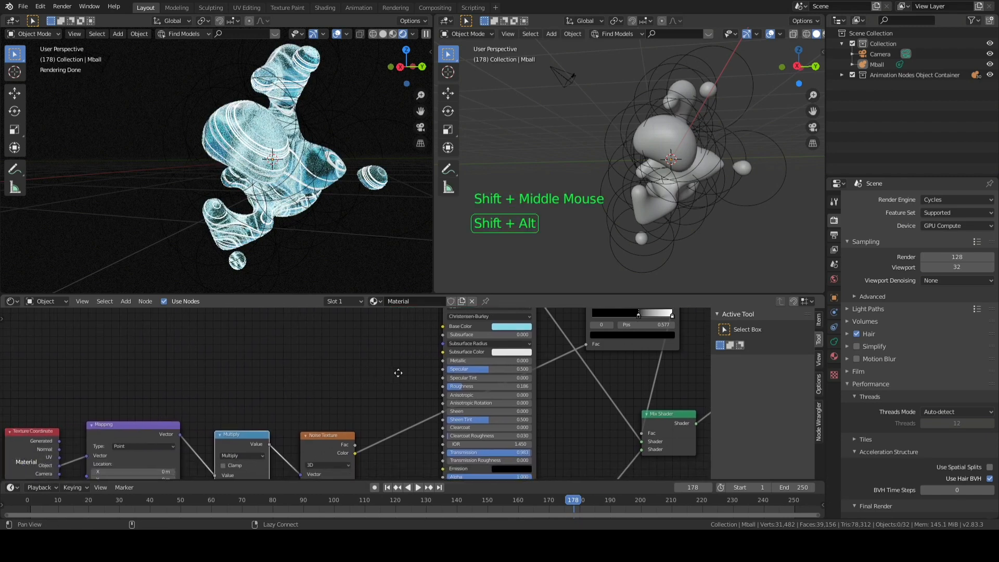
{"action": "scroll", "scroll_direction": "down", "scroll_amount": 3}
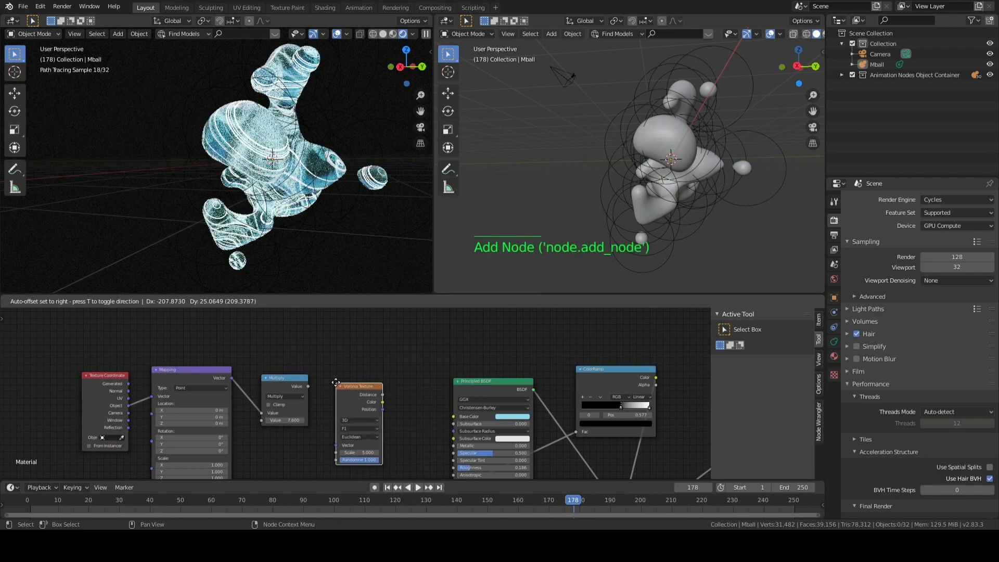
Place a Voronoi Texture after the multiply node and connect it to Roughness.
{"action": "left_click", "coordinate": [357, 375]}
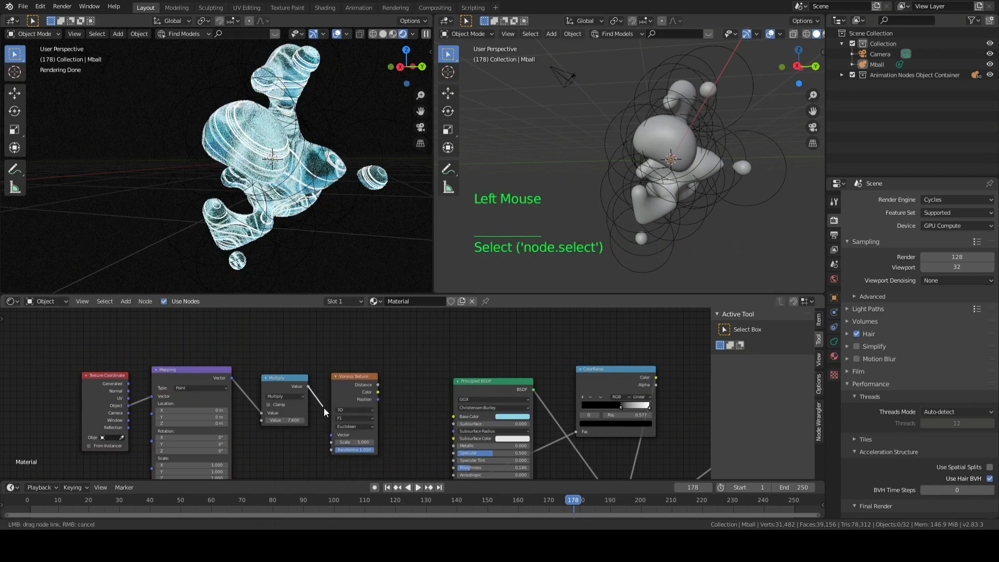
{"action": "left_click_drag", "start_coordinate": [309, 388], "coordinate": [384, 407]}
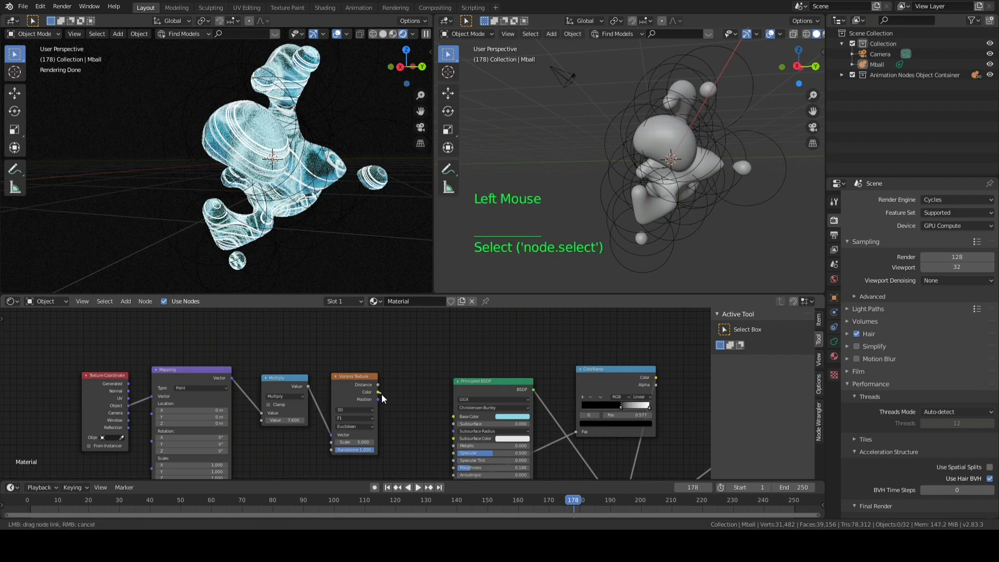
{"action": "left_click_drag", "start_coordinate": [382, 398], "coordinate": [442, 438]}
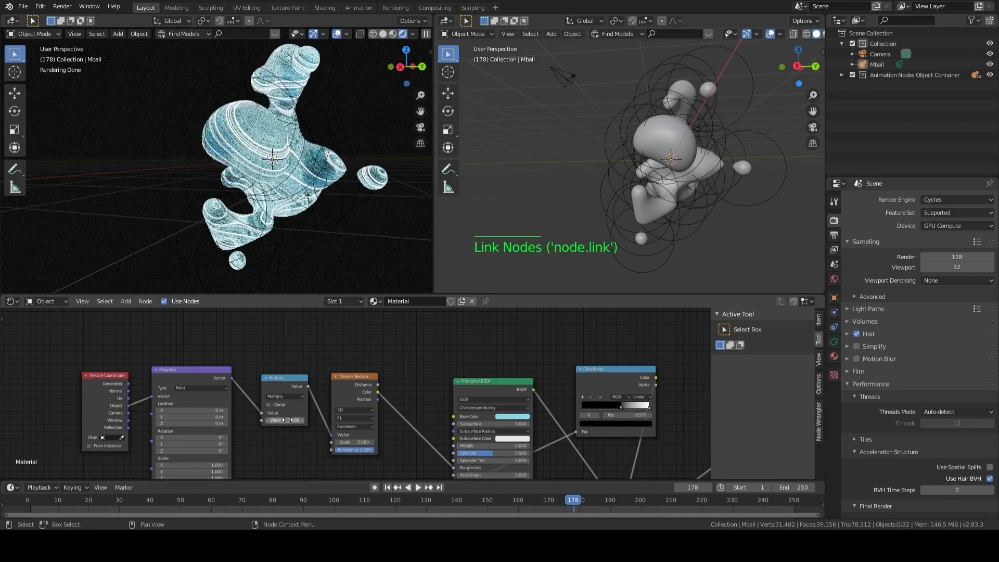
Set the Voronoi branch's multiply factor to 38.8.
{"action": "left_click", "coordinate": [283, 420]}
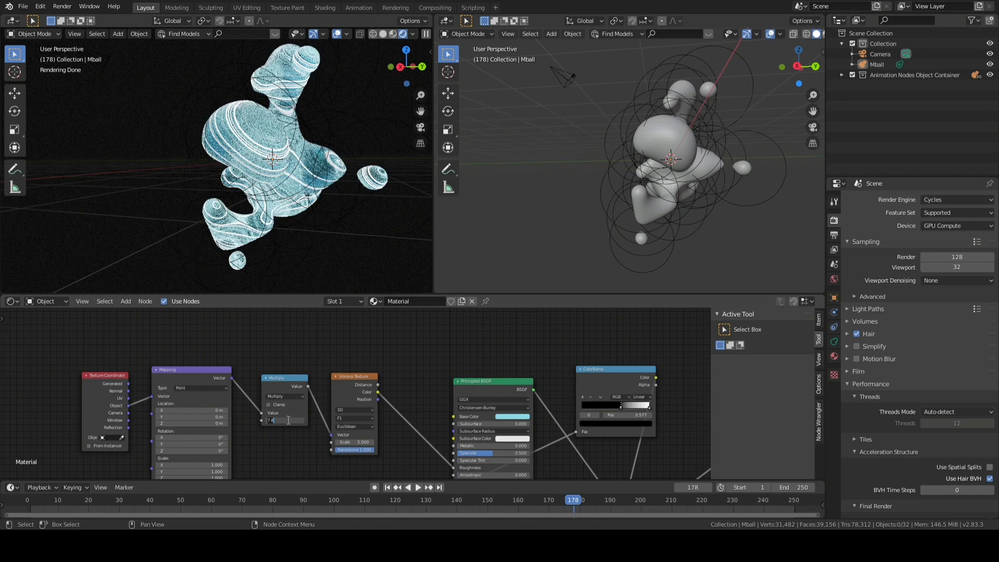
{"action": "type", "text": "38.8"}
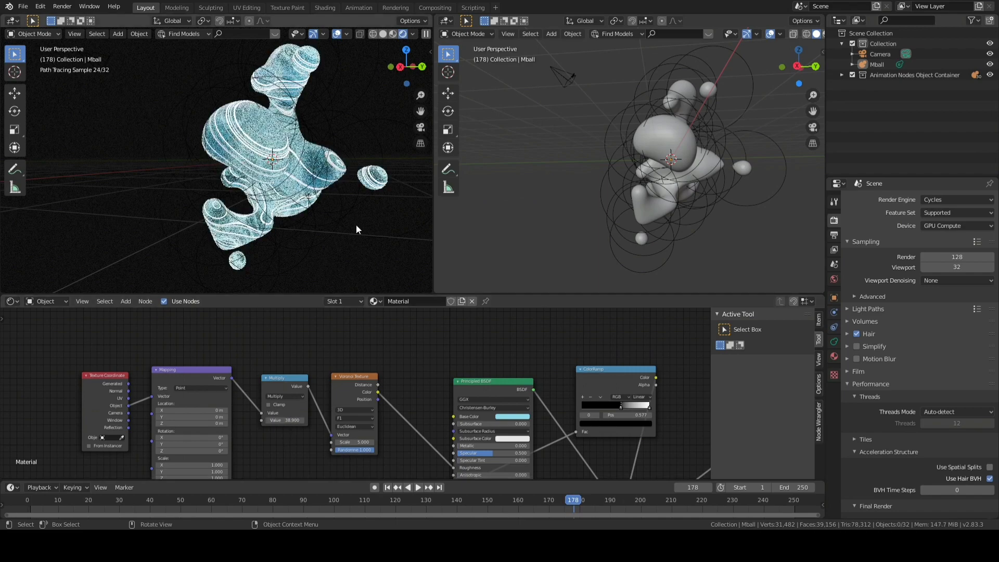
{"action": "scroll", "scroll_direction": "up", "scroll_amount": 3}
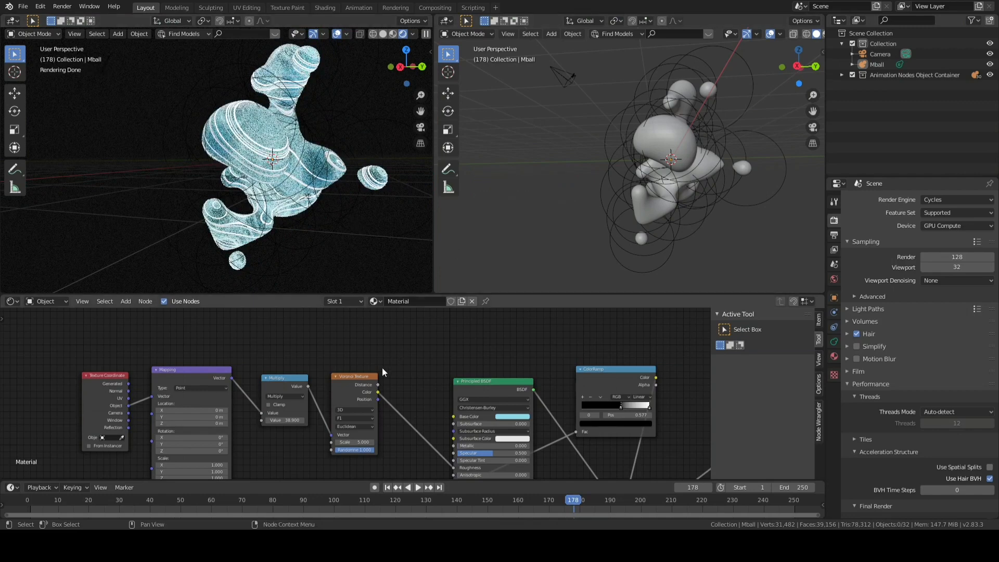
{"action": "left_click", "coordinate": [614, 369]}
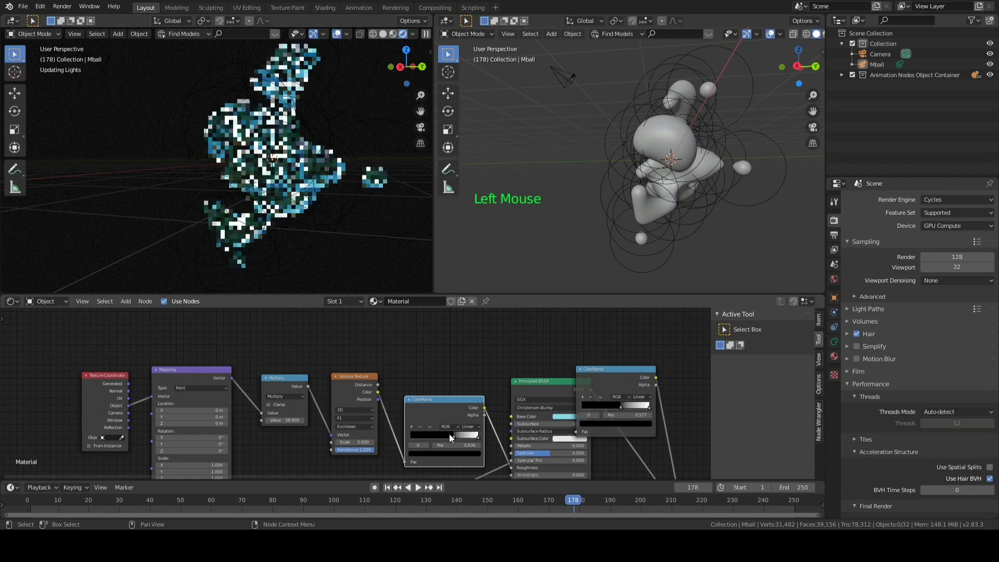
Drag the Voronoi ColorRamp's white stop right and play the animation.
{"action": "left_click_drag", "start_coordinate": [465, 435], "coordinate": [446, 435]}
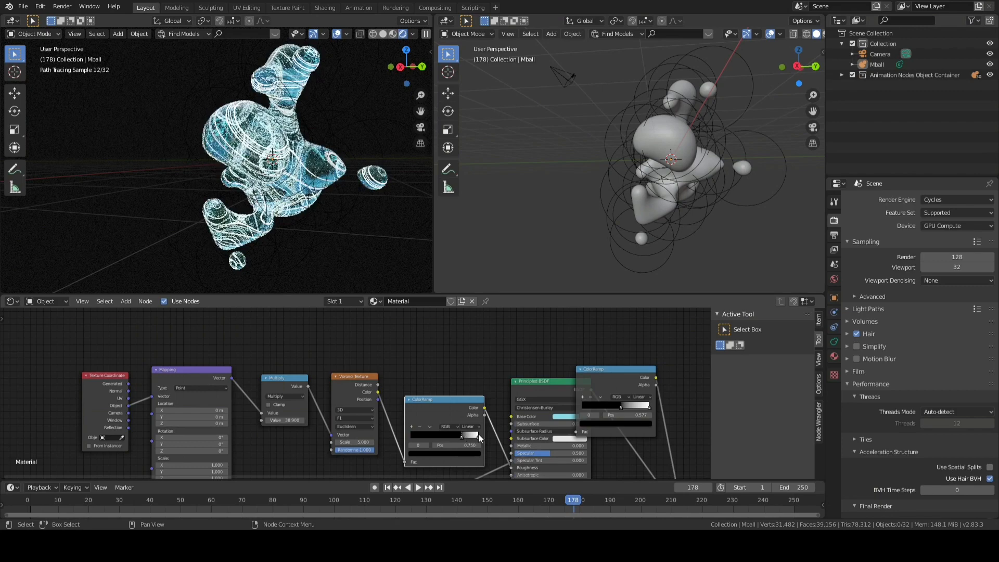
{"action": "left_click_drag", "start_coordinate": [459, 435], "coordinate": [474, 435]}
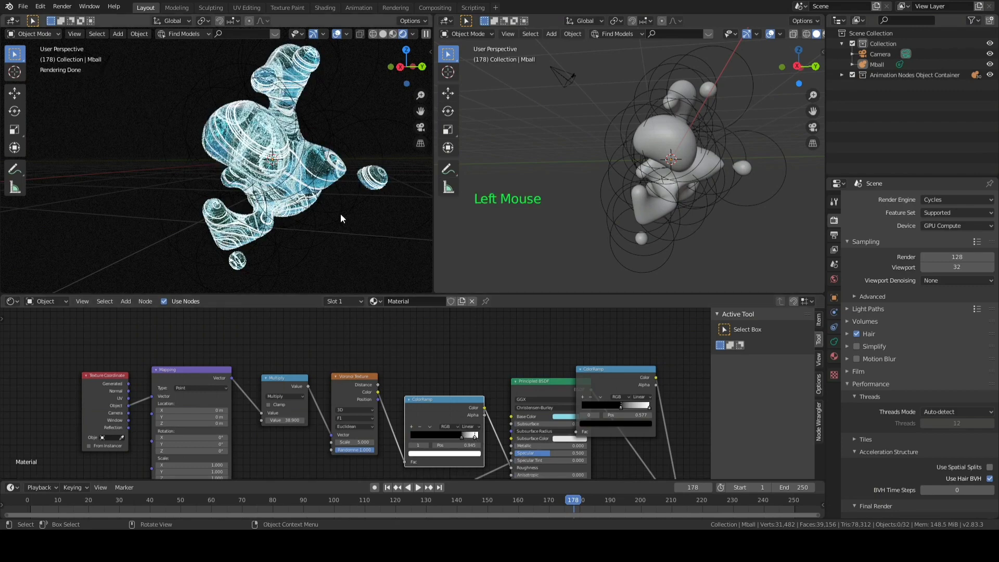
{"action": "key", "text": "space"}
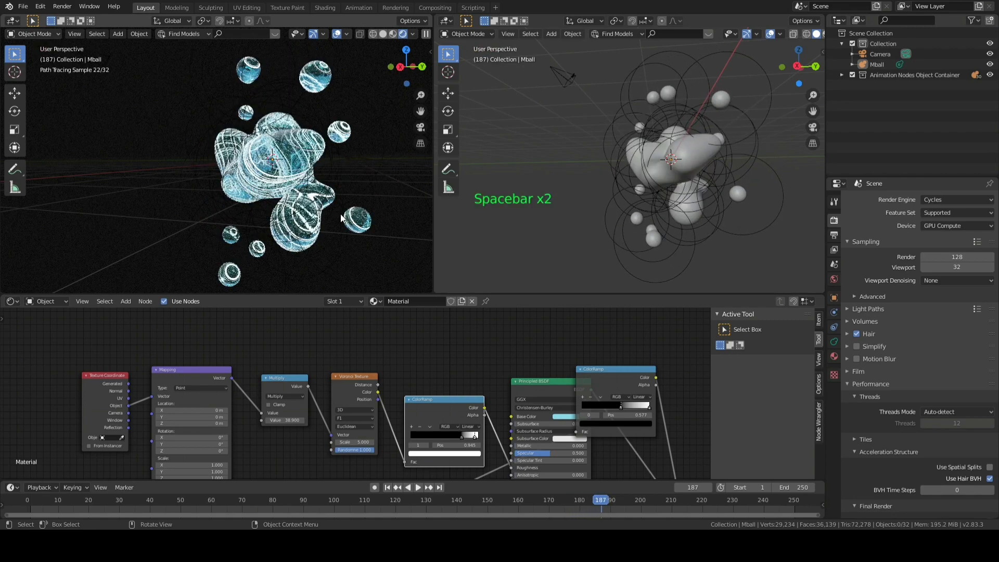
Set viewport denoising to OptiX AI-Accelerated while the animation keeps playing.
{"action": "left_click", "coordinate": [955, 280]}
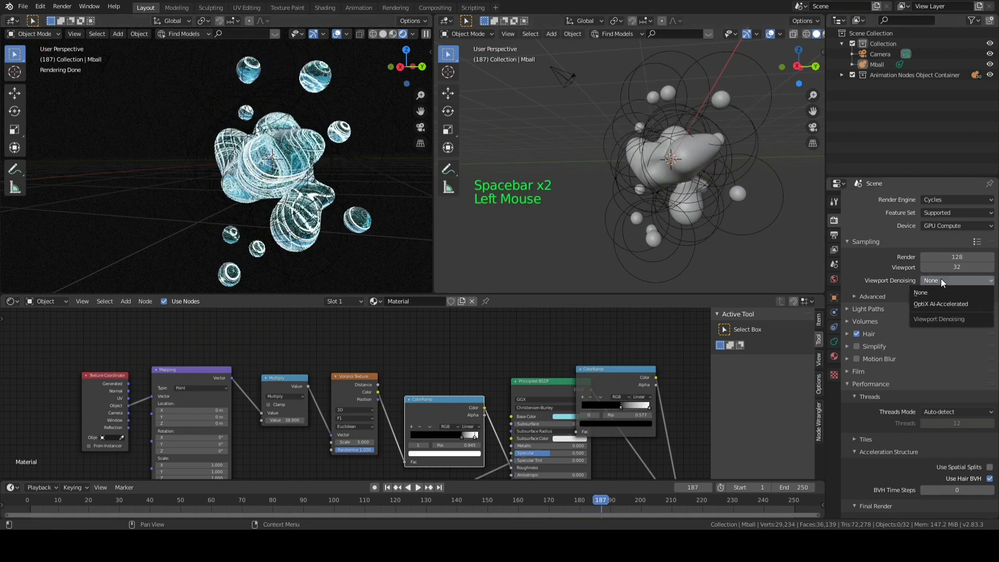
{"action": "left_click", "coordinate": [941, 304]}
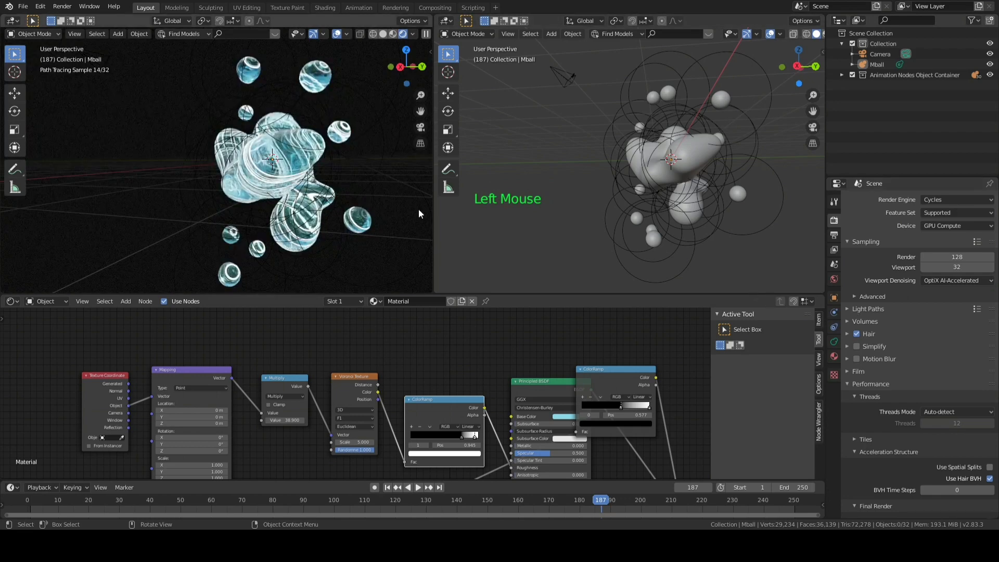
{"action": "key", "text": "space"}
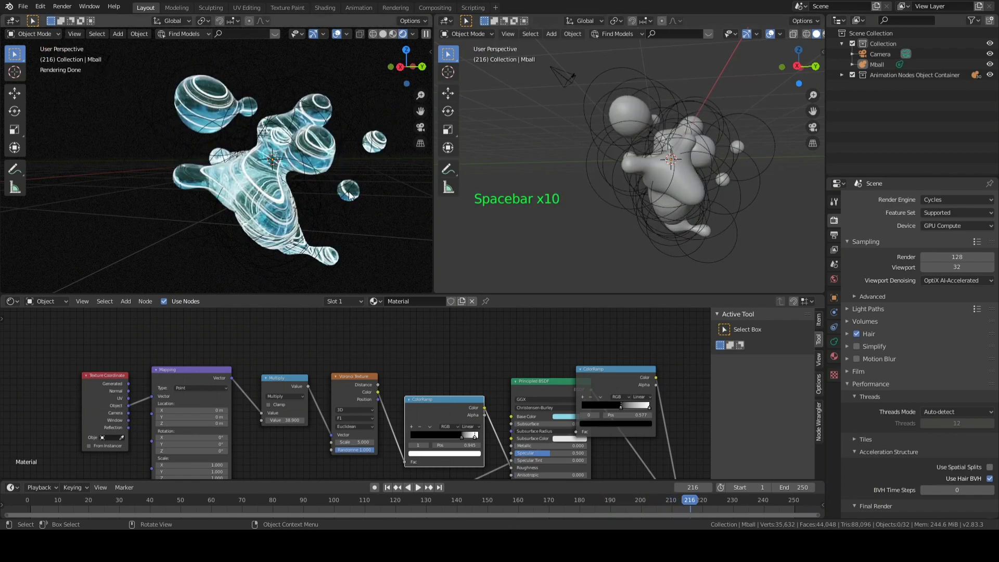
Rescale the noise chain's Mapping node and offset its location.
{"action": "scroll", "scroll_direction": "down", "scroll_amount": 3}
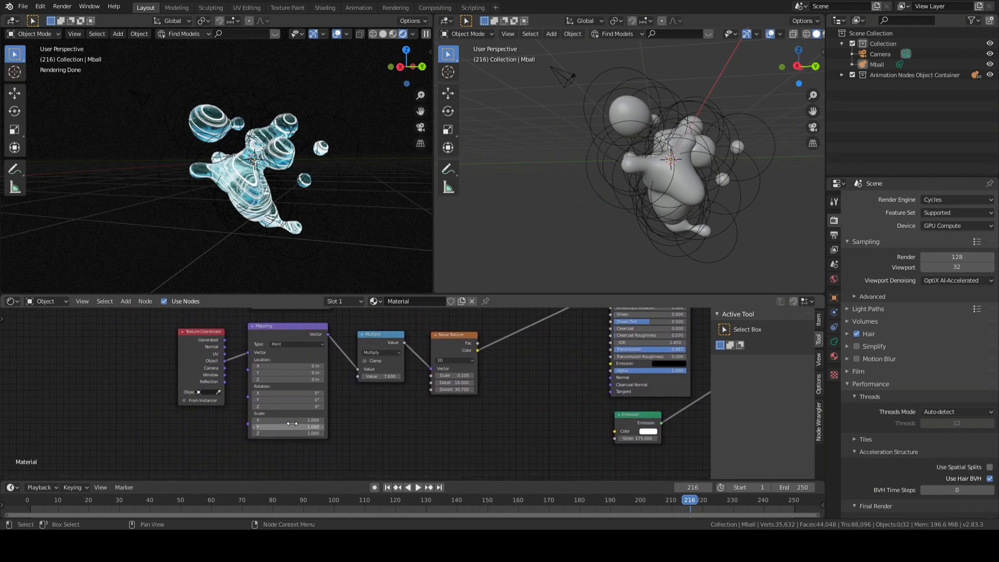
{"action": "left_click", "coordinate": [287, 420]}
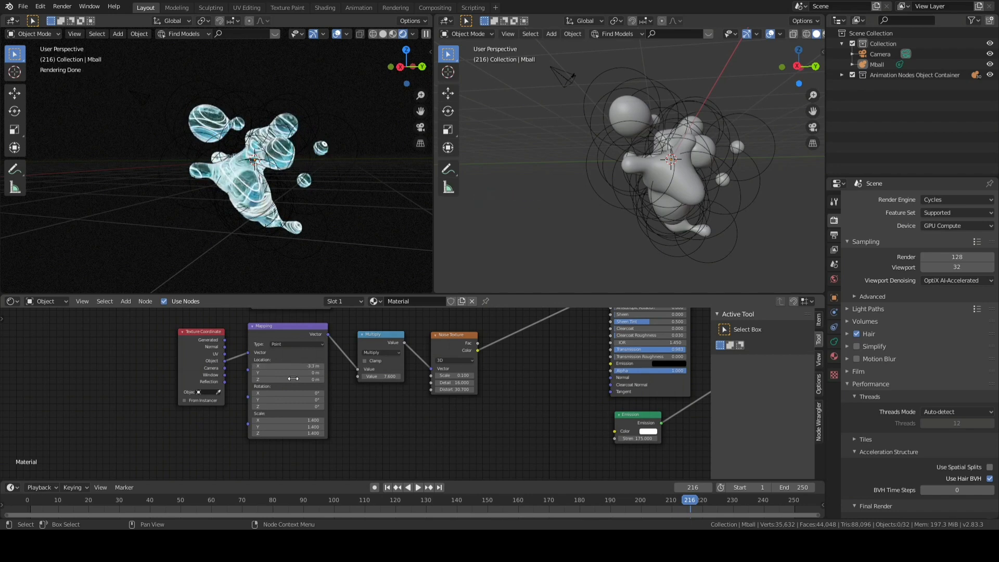
{"action": "left_click_drag", "start_coordinate": [287, 372], "coordinate": [313, 372]}
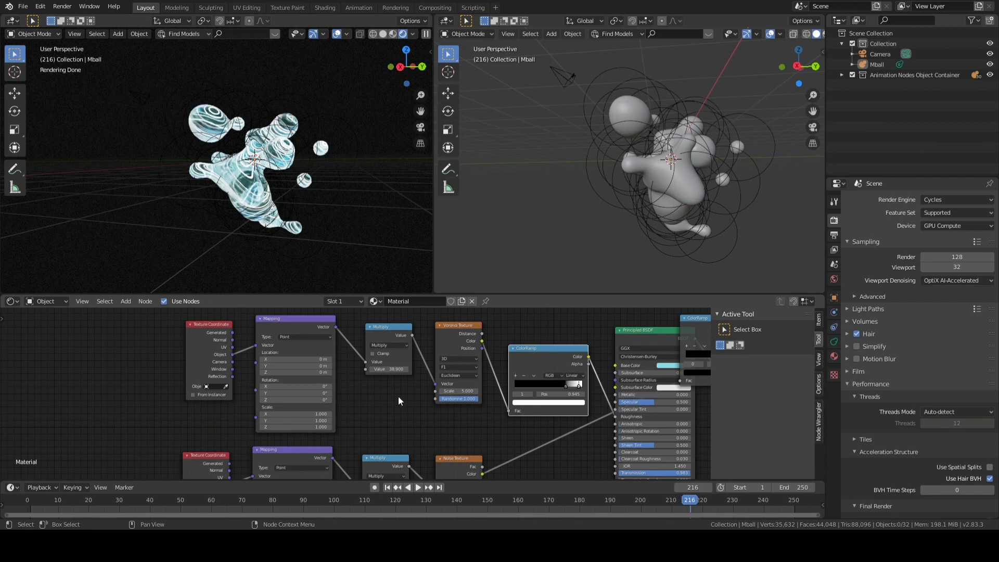
{"action": "mouse_move", "coordinate": [304, 409]}
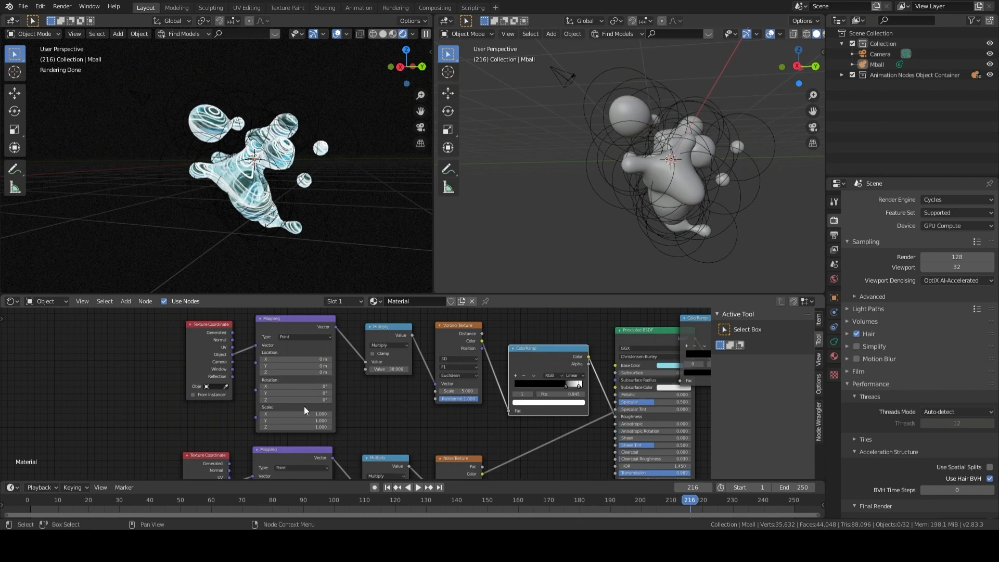
{"action": "mouse_move", "coordinate": [303, 414]}
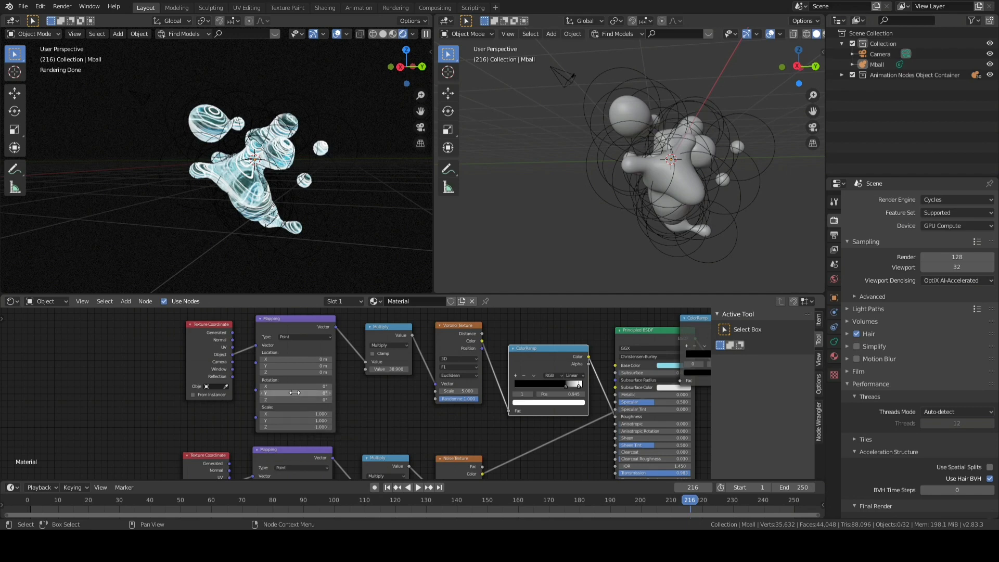
Set the Voronoi Mapping scale to about 31.2, 29 and 32.
{"action": "left_click", "coordinate": [295, 413]}
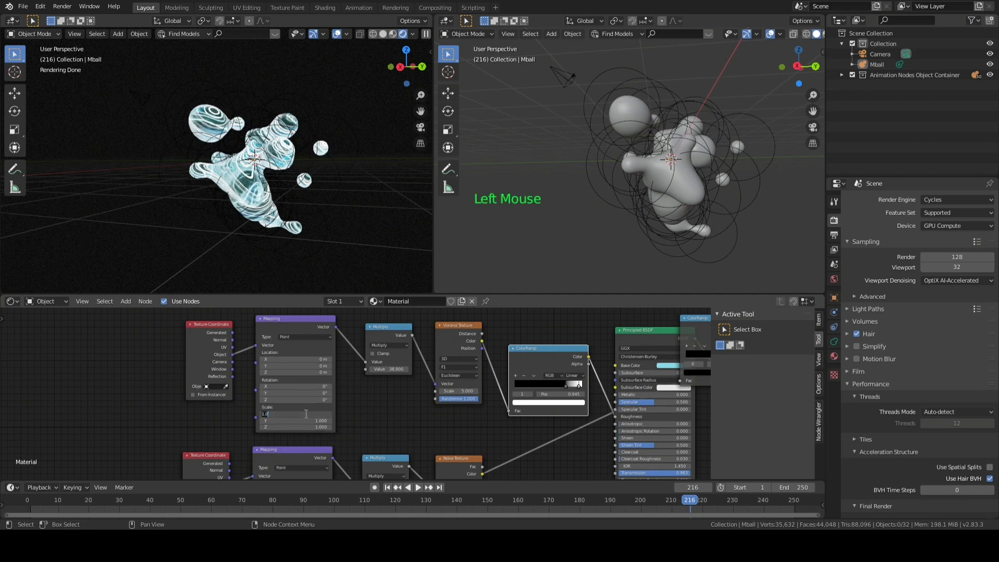
{"action": "type", "text": "10"}
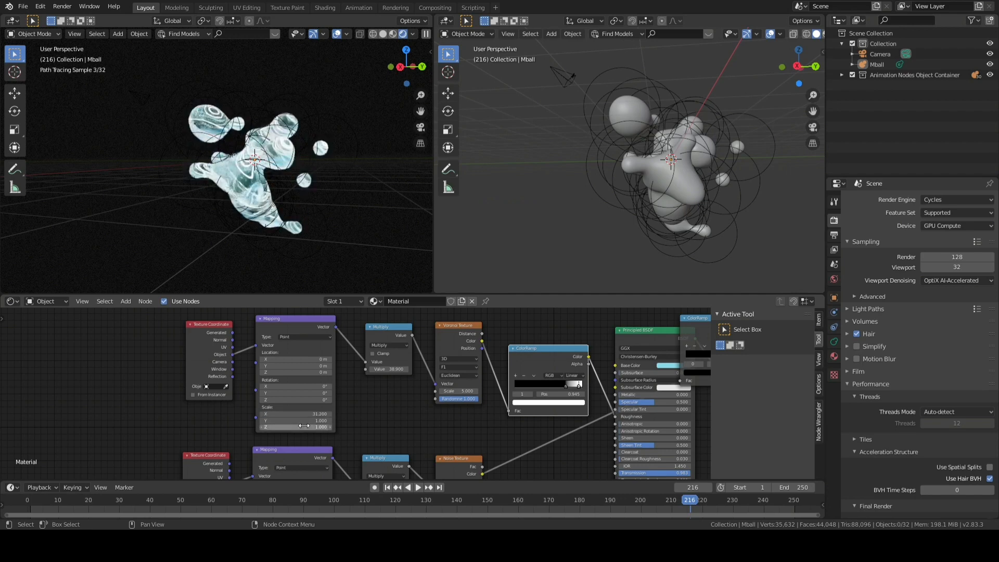
{"action": "left_click", "coordinate": [295, 420]}
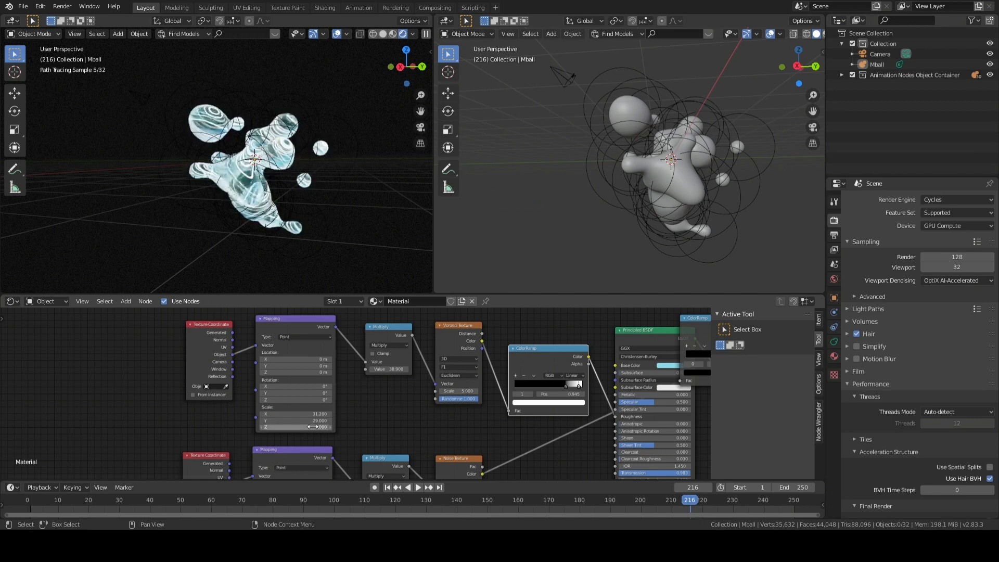
{"action": "left_click", "coordinate": [295, 427]}
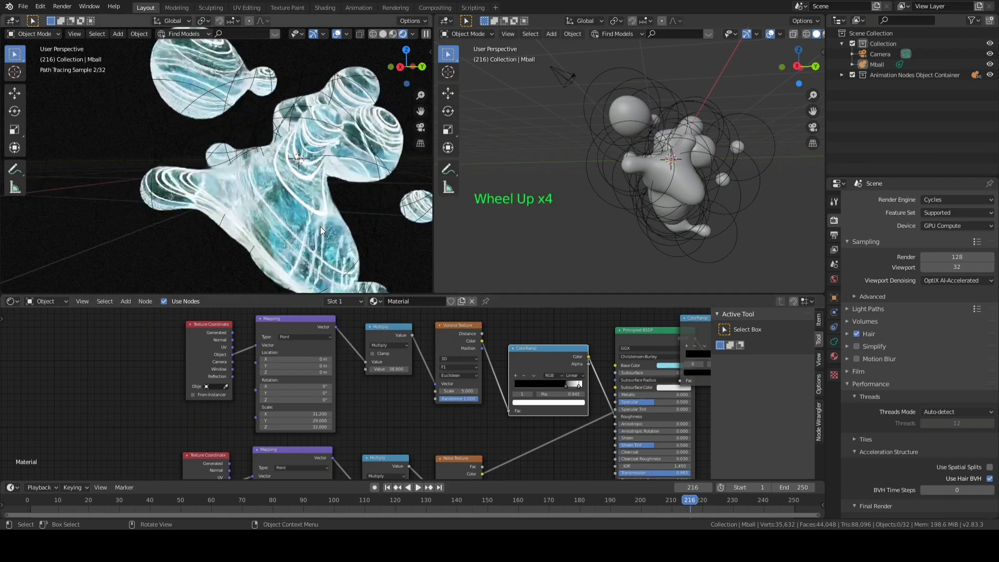
{"action": "key", "text": "alt"}
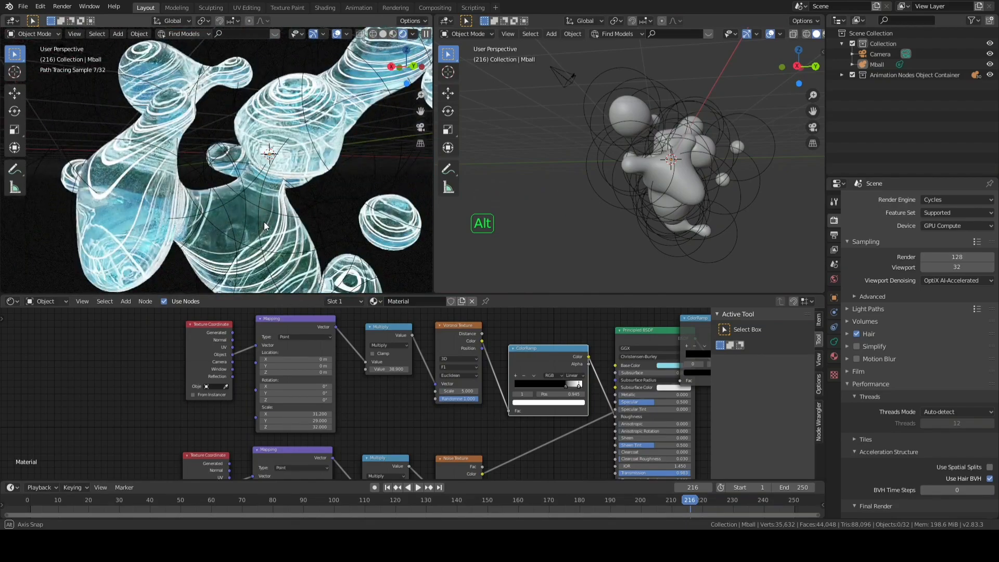
{"action": "scroll", "scroll_direction": "down", "scroll_amount": 3}
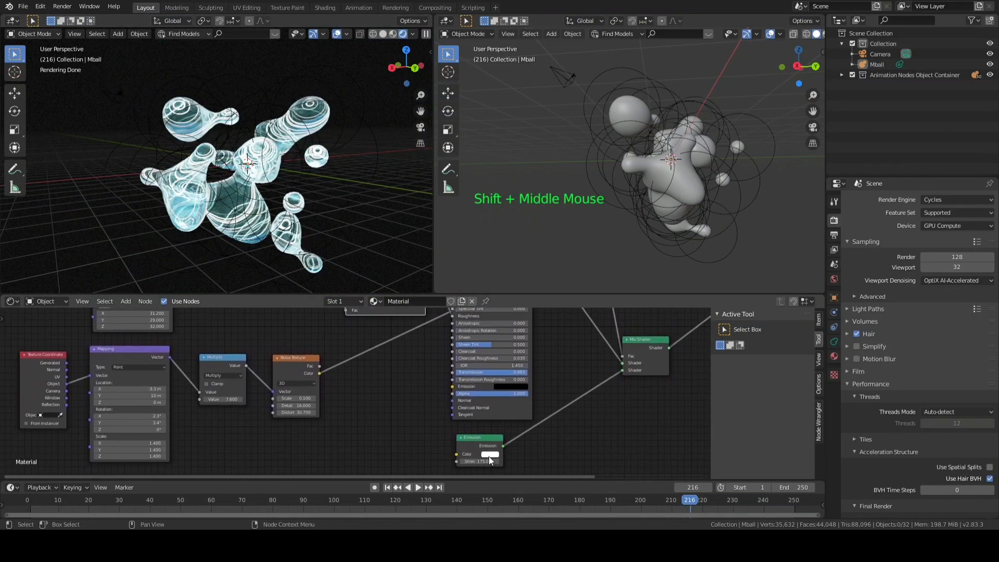
Pick a light cyan Emission color on the color wheel.
{"action": "left_click", "coordinate": [491, 454]}
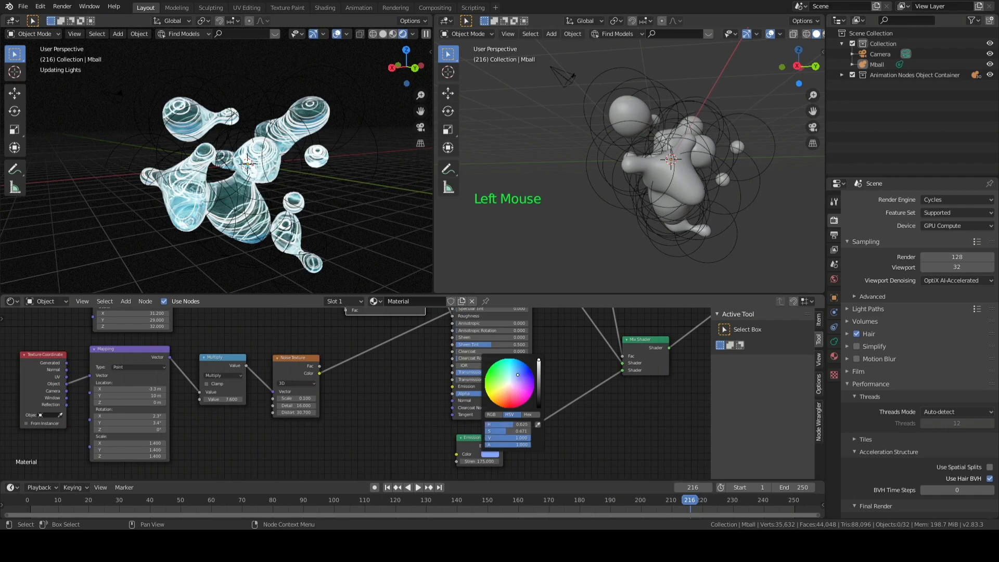
{"action": "left_click_drag", "start_coordinate": [517, 375], "coordinate": [519, 371]}
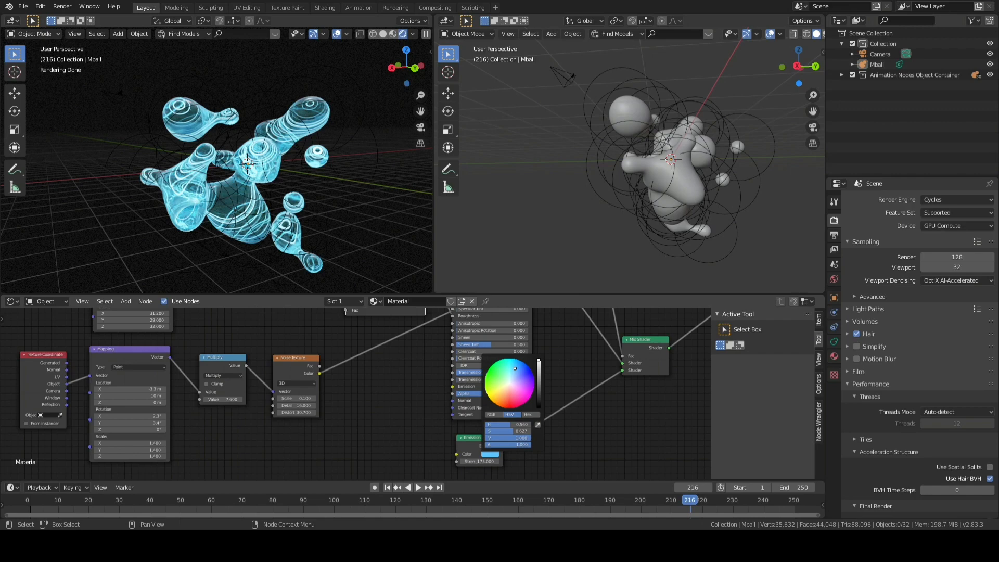
{"action": "left_click", "coordinate": [518, 389]}
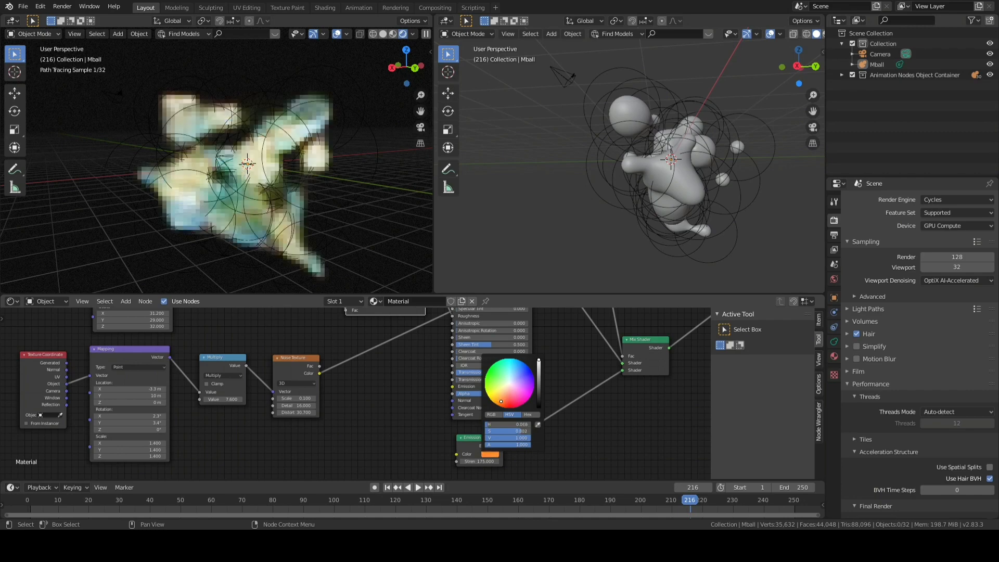
{"action": "left_click", "coordinate": [489, 396]}
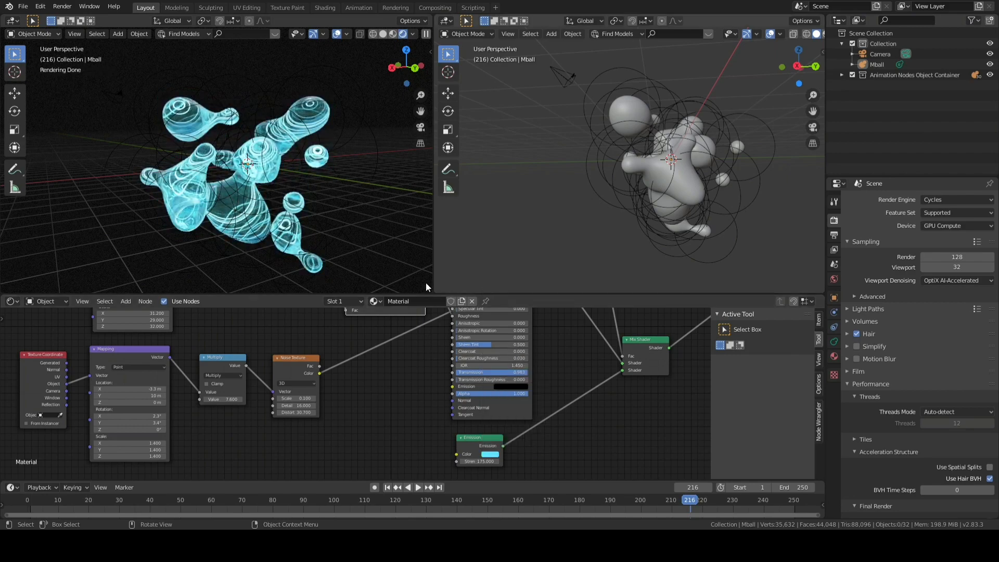
{"action": "scroll", "scroll_direction": "down", "scroll_amount": 3}
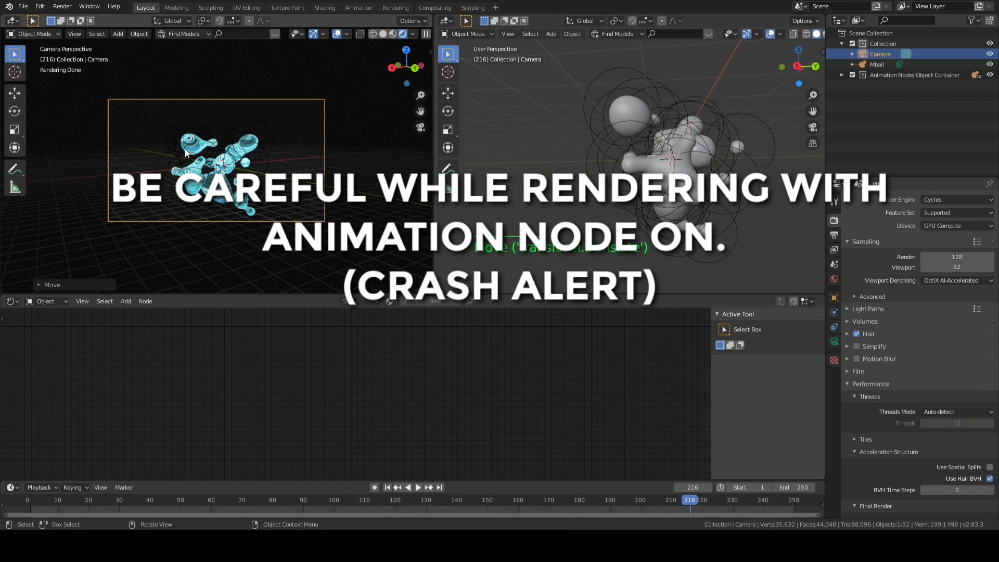
Open the Render menu from the top bar.
{"action": "left_click", "coordinate": [62, 6]}
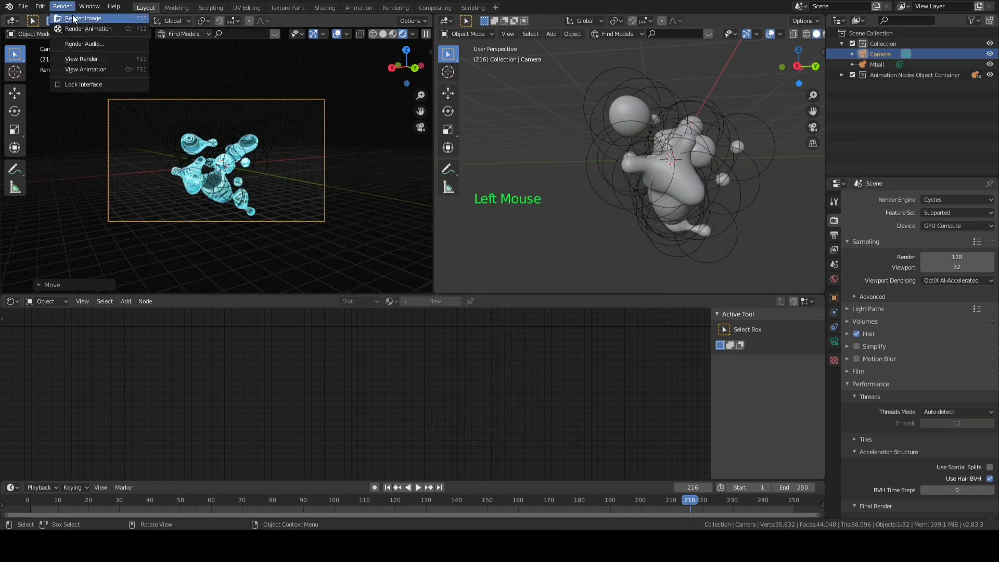